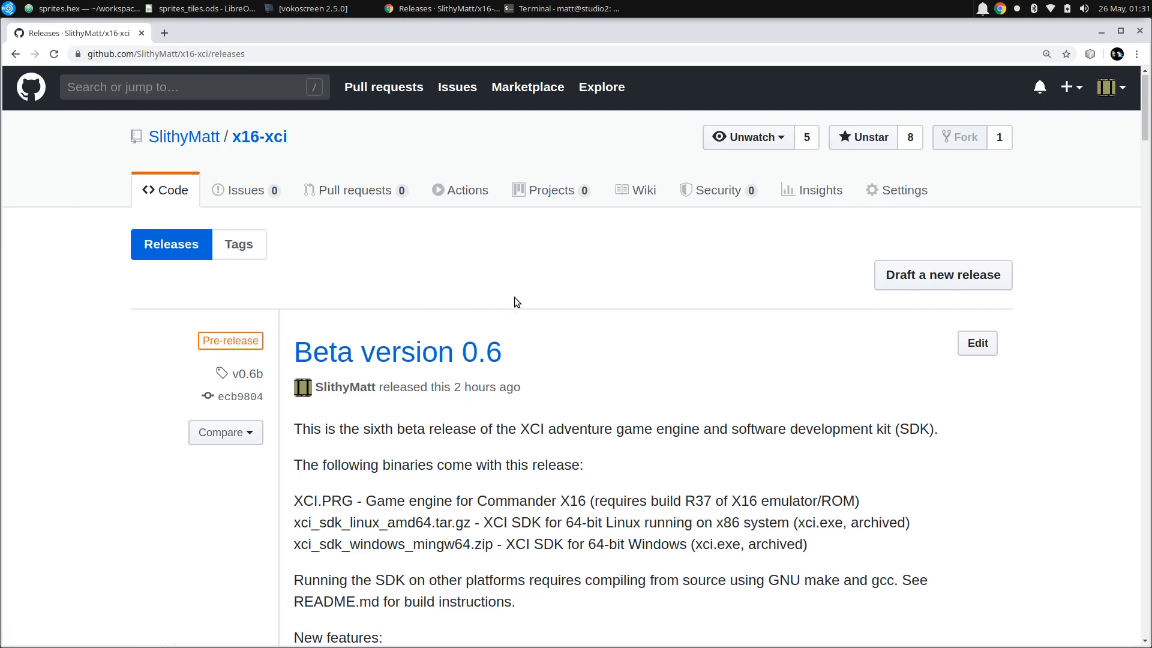
- Bring sprites_tiles.ods, with its XCI logo pixel art, sprite frames and palette, to the front
scroll(down, 3)
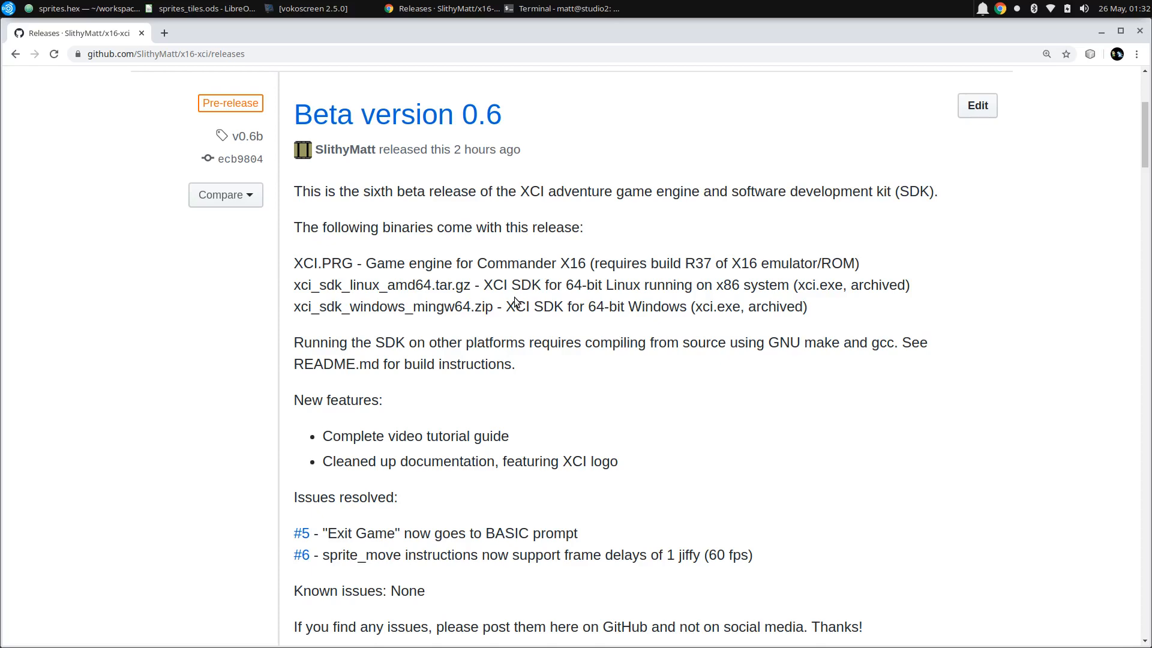
mouse_move(57, 9)
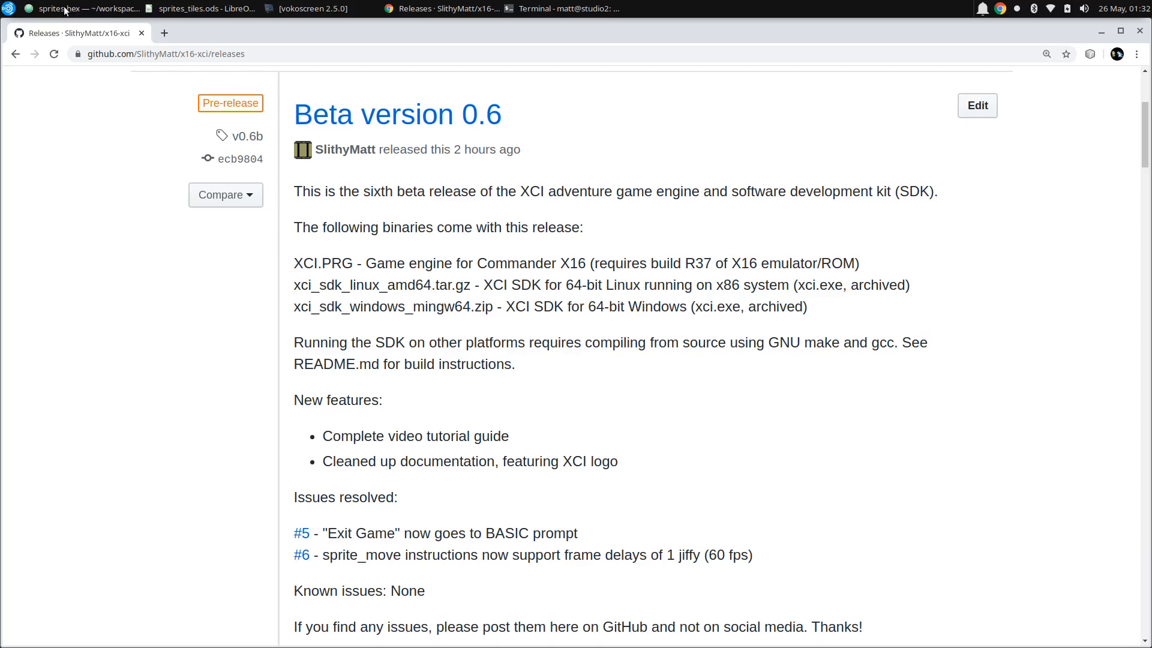
click(206, 9)
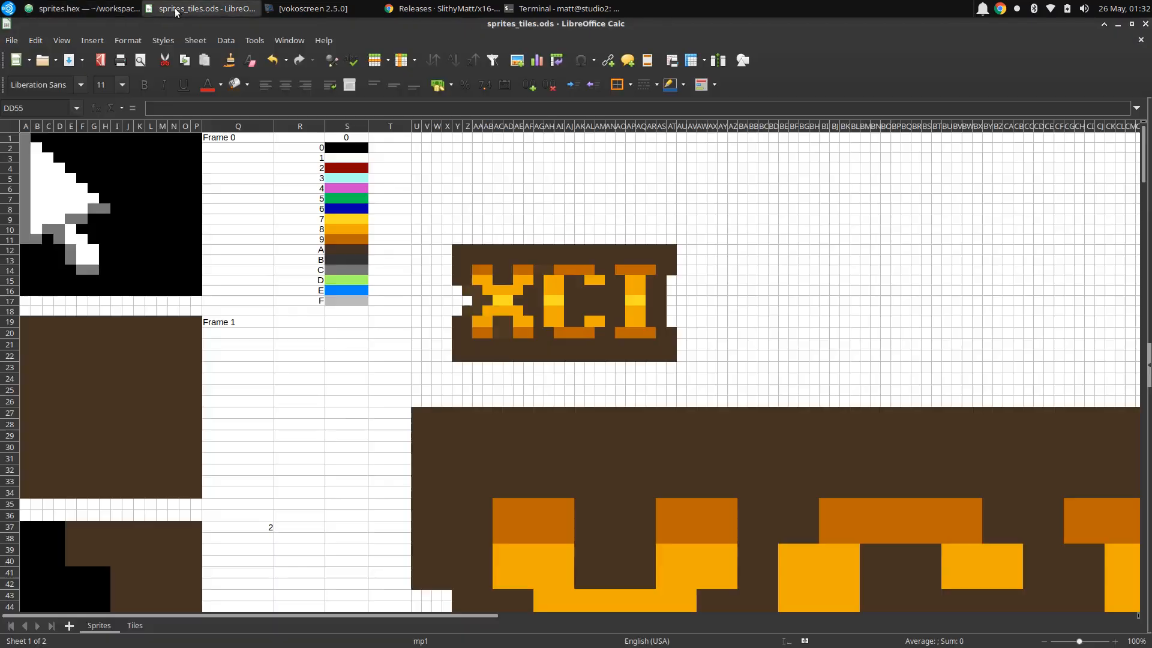
mouse_move(490, 225)
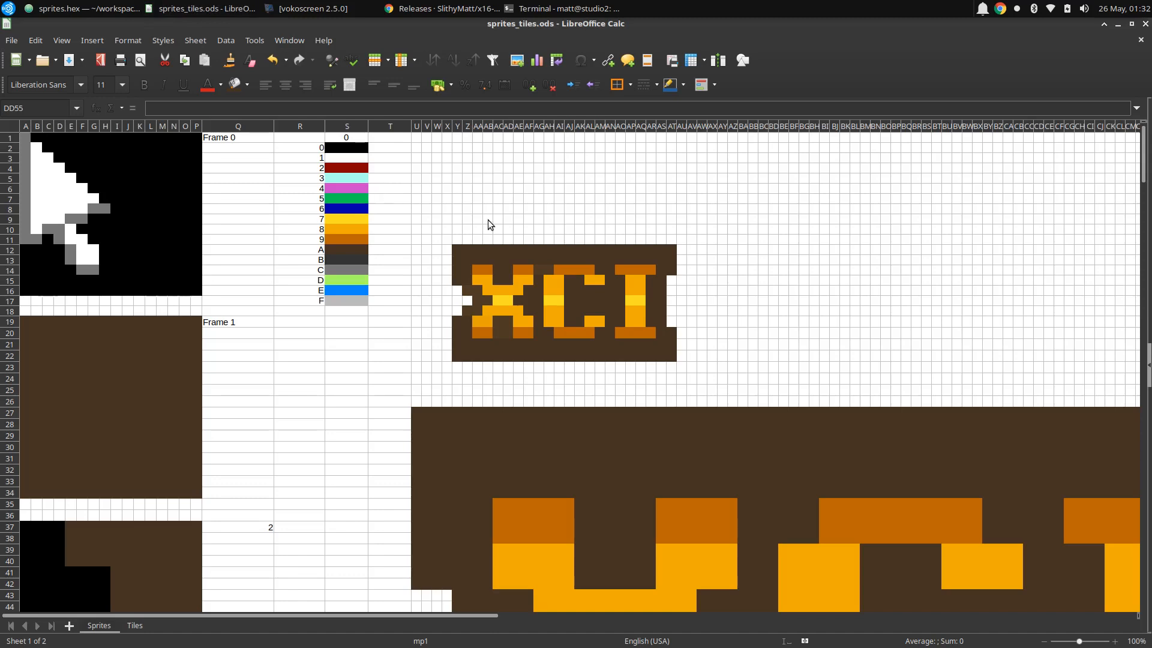
mouse_move(458, 308)
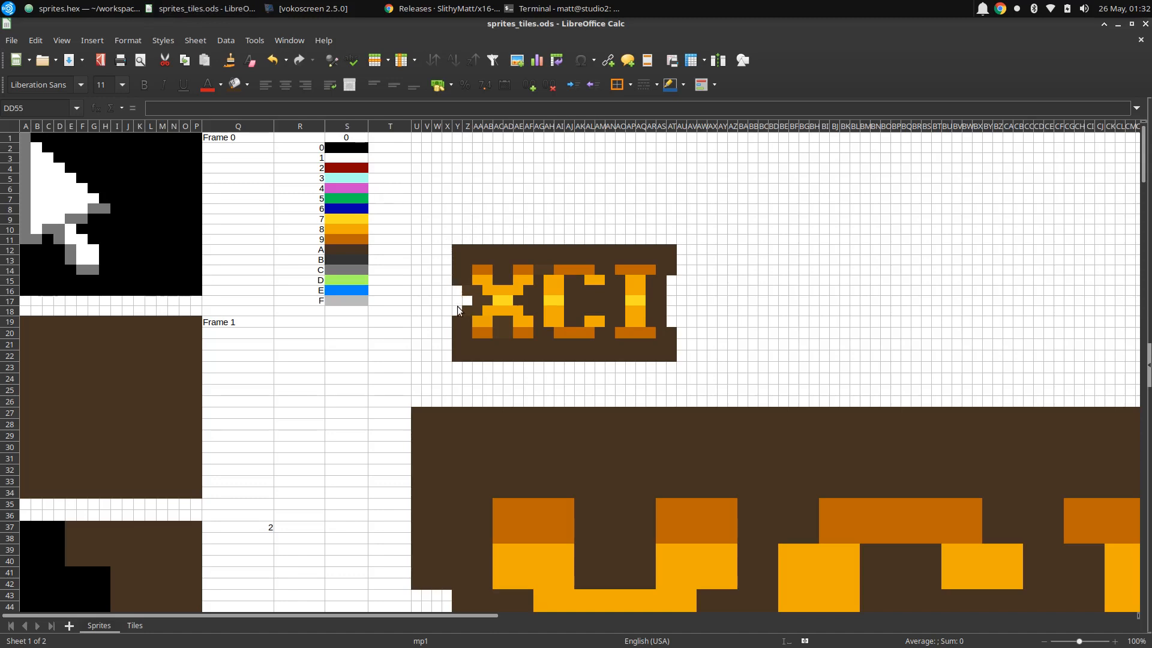
mouse_move(616, 393)
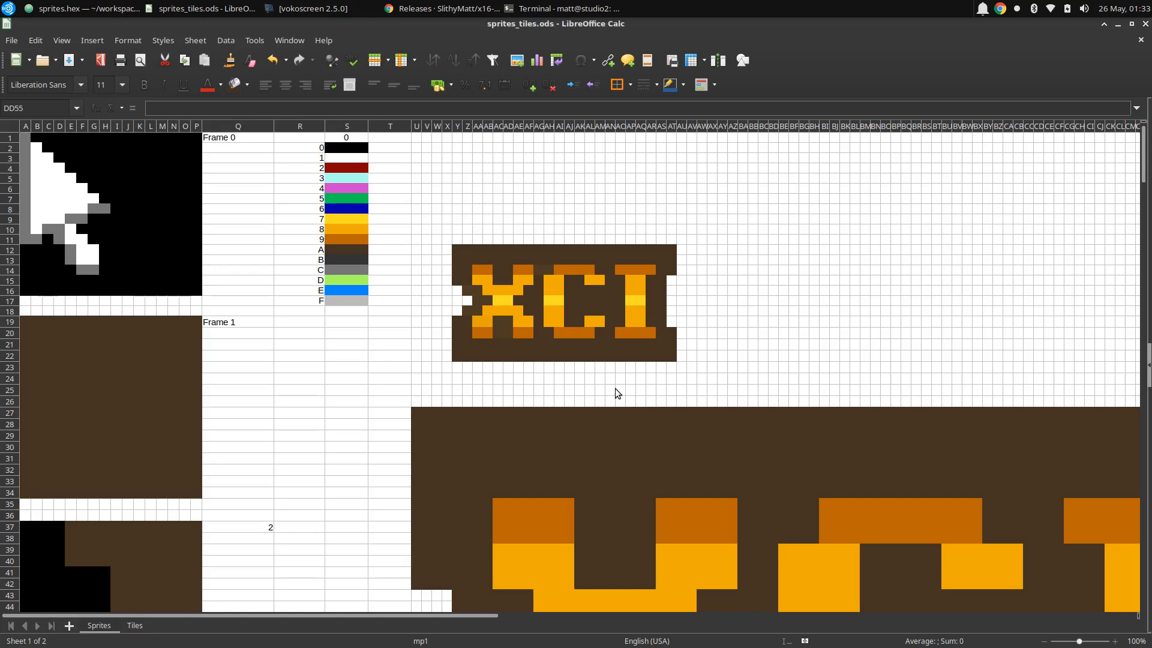
mouse_move(653, 349)
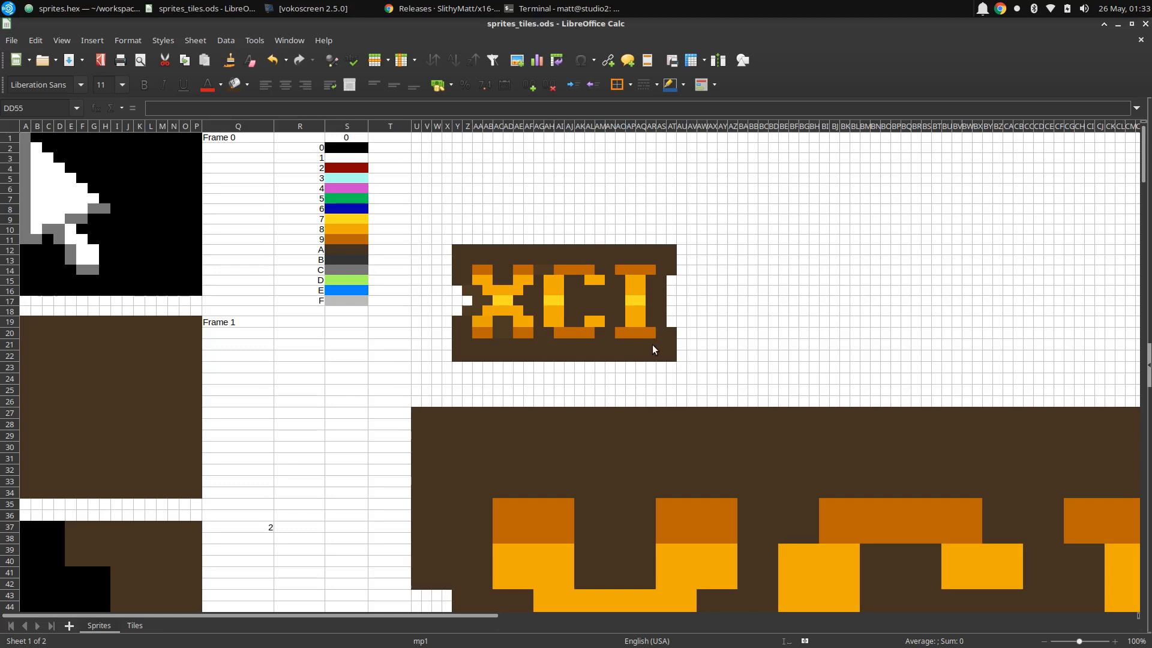
mouse_move(646, 379)
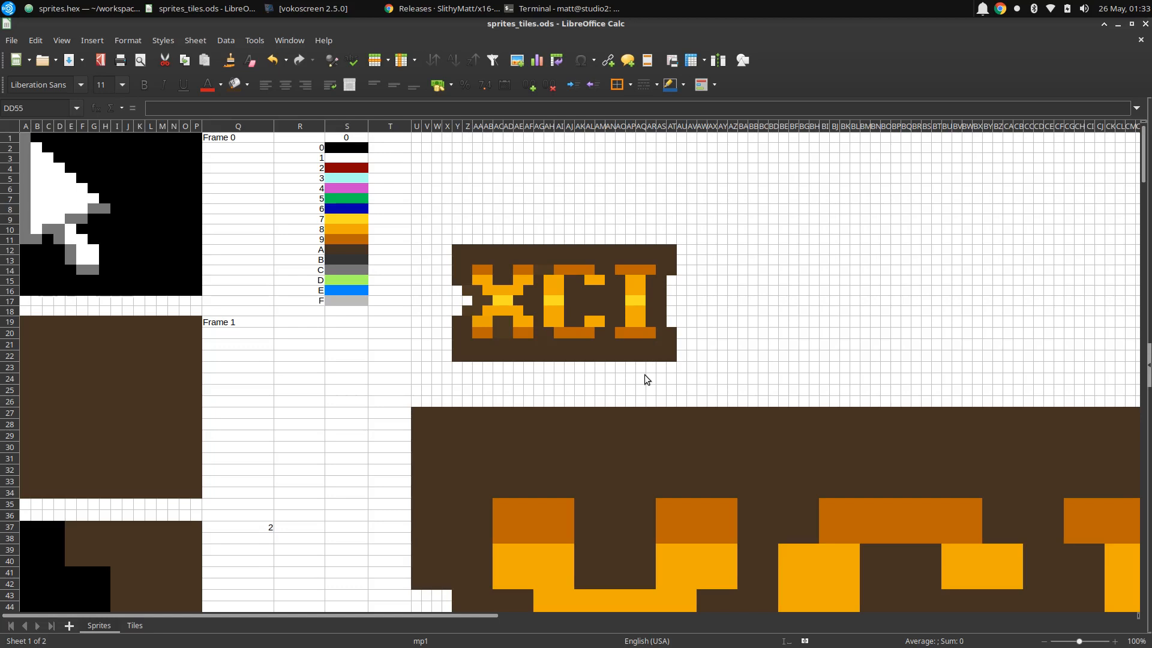
mouse_move(449, 398)
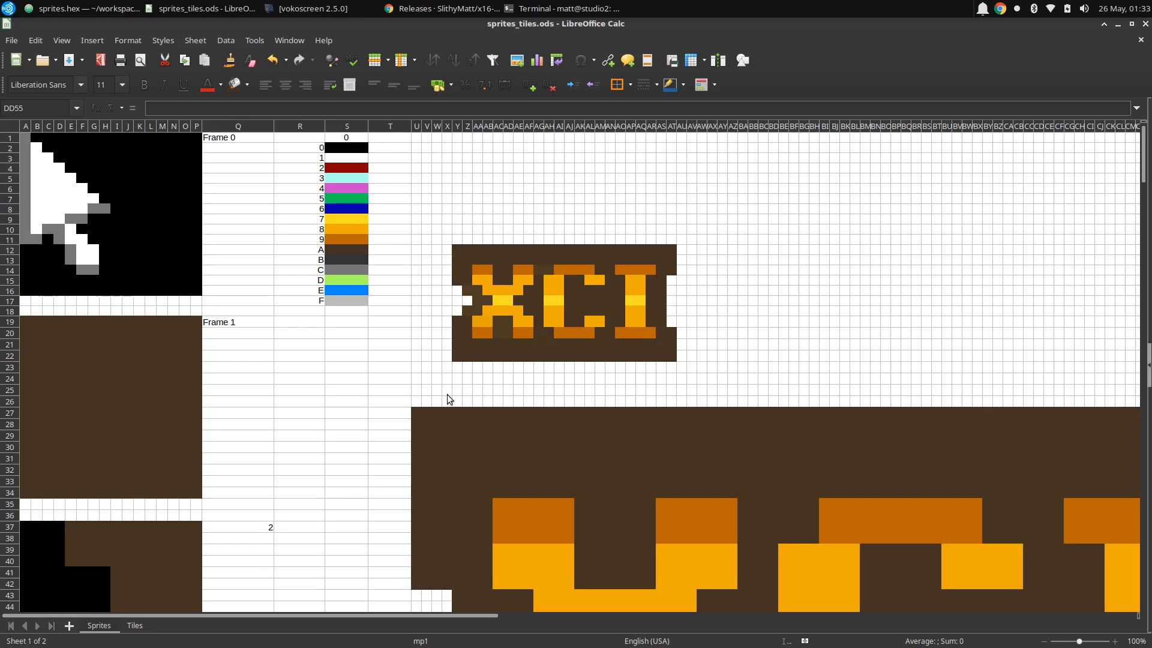
mouse_move(380, 383)
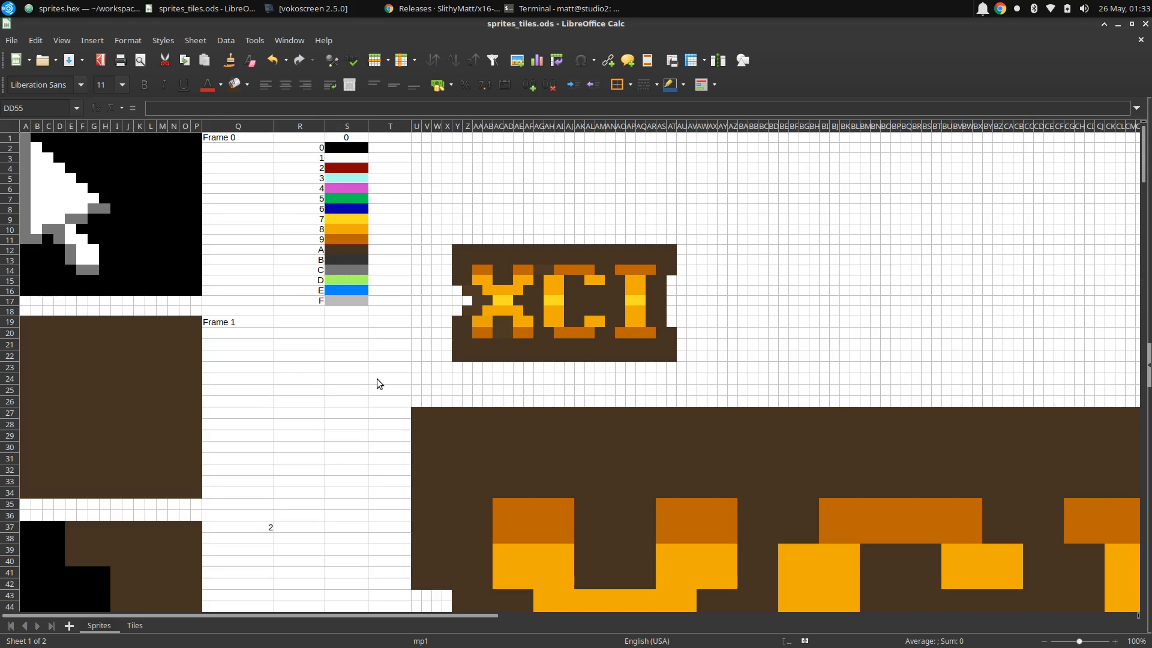
mouse_move(292, 364)
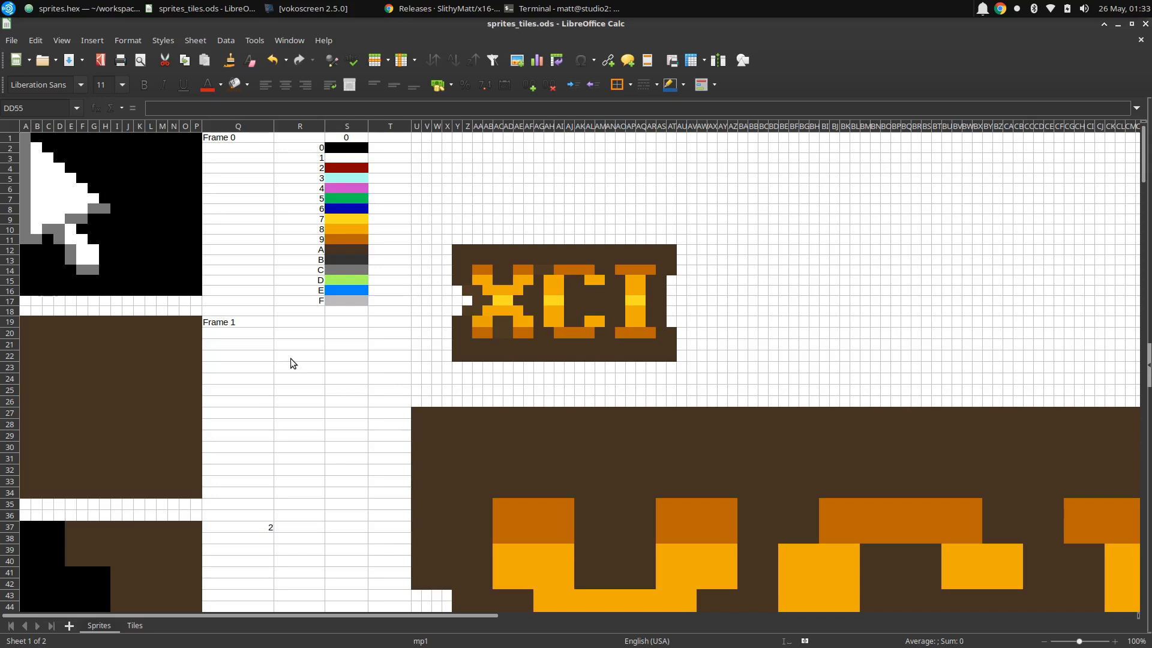
mouse_move(435, 367)
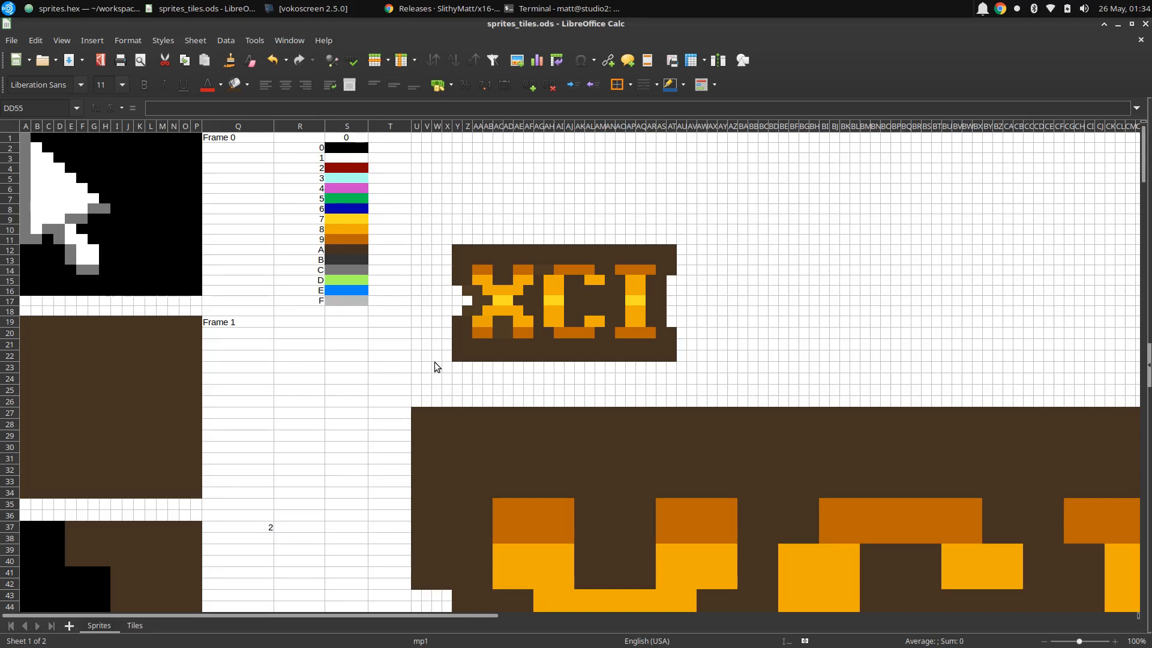
mouse_move(468, 277)
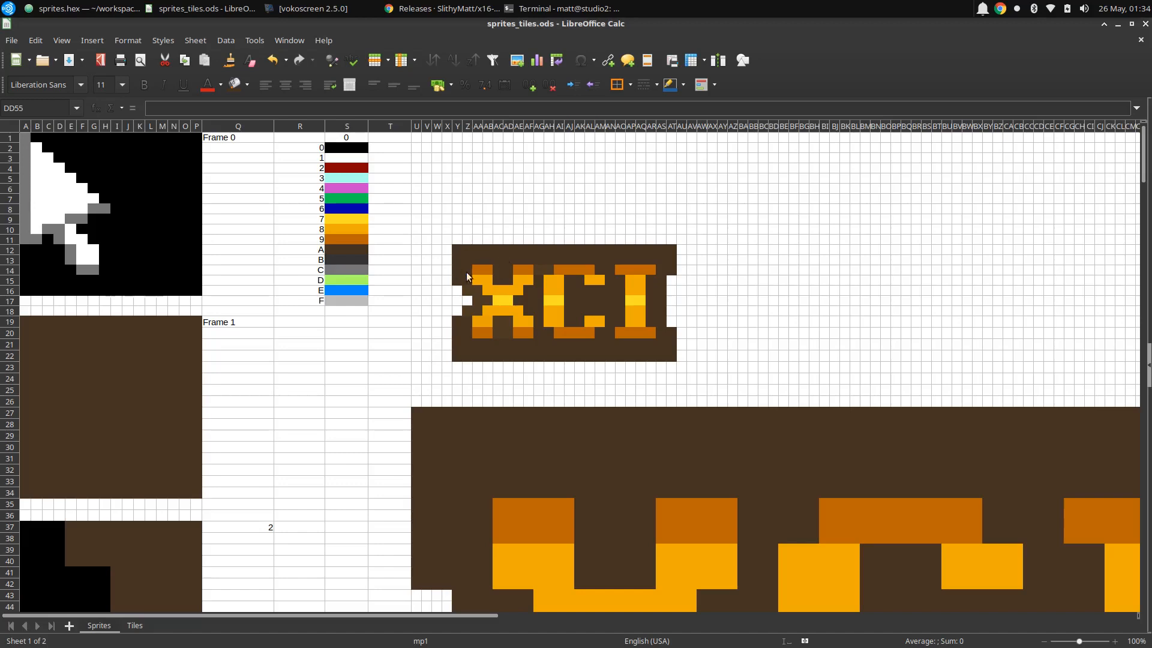
mouse_move(553, 284)
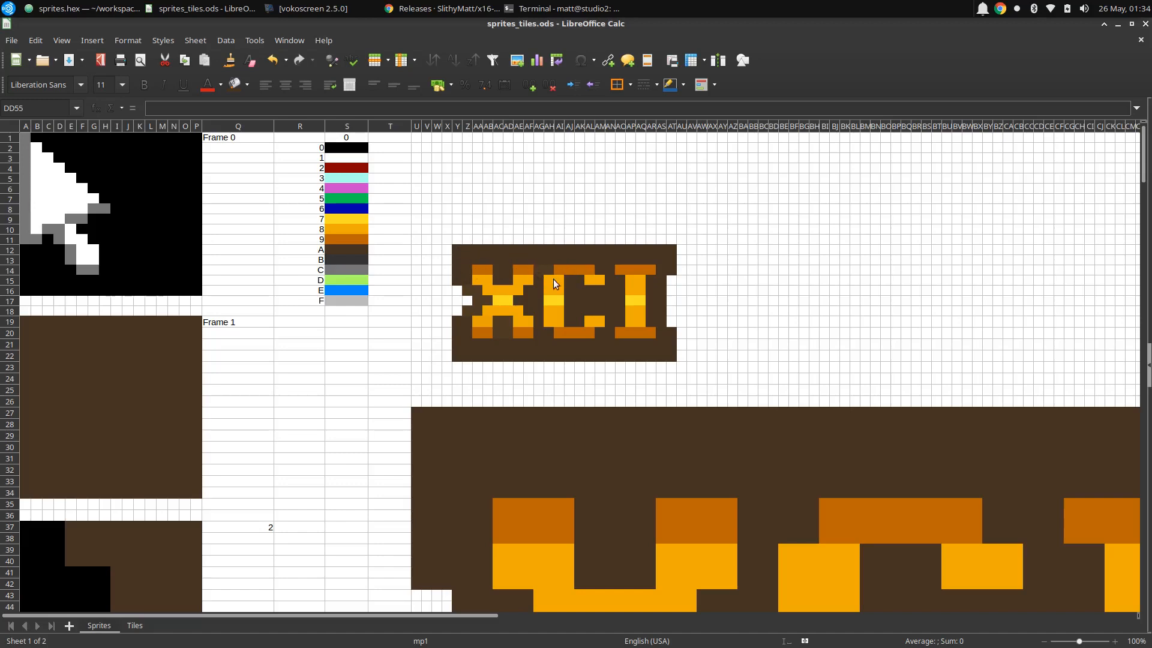
mouse_move(611, 287)
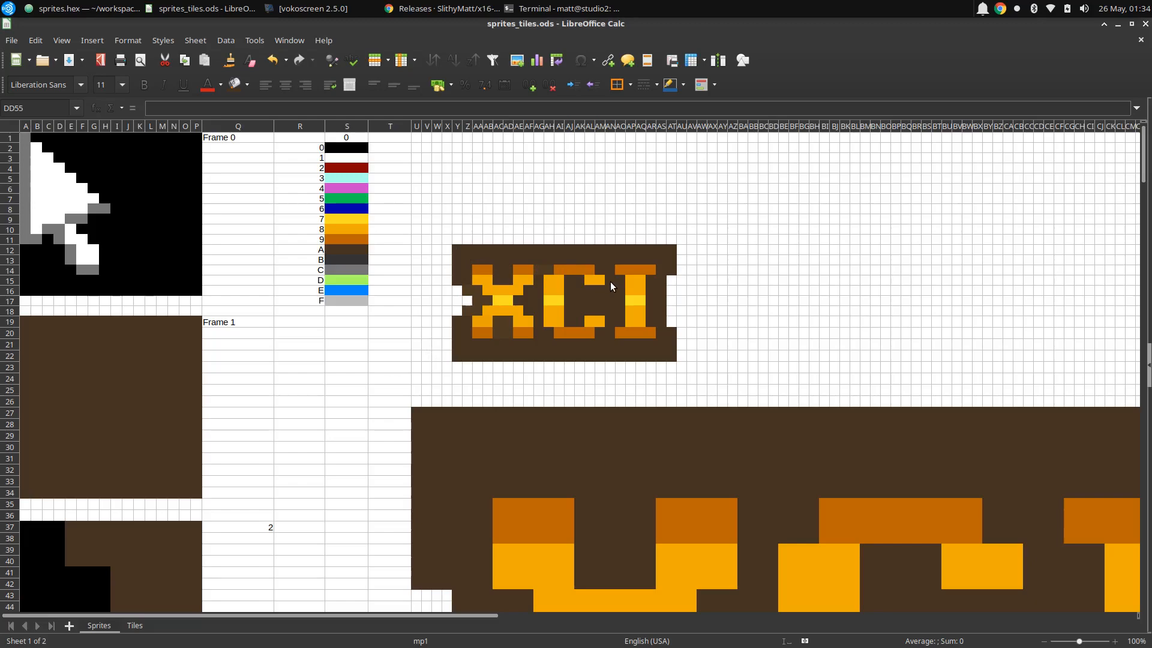
mouse_move(747, 294)
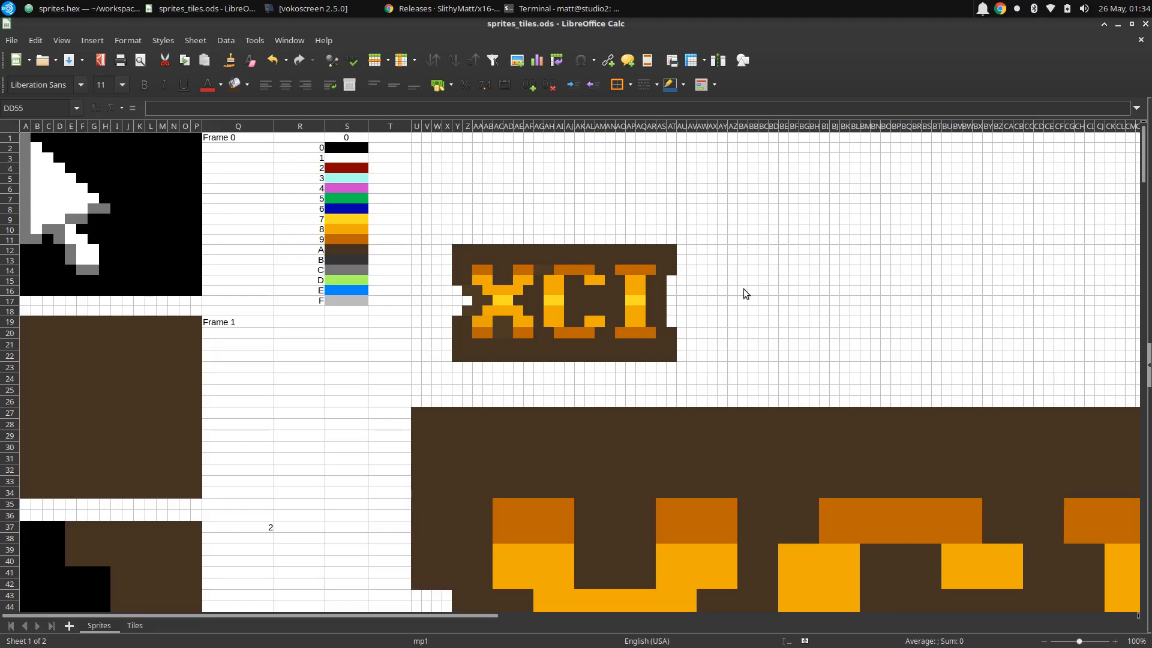
scroll(down, 3)
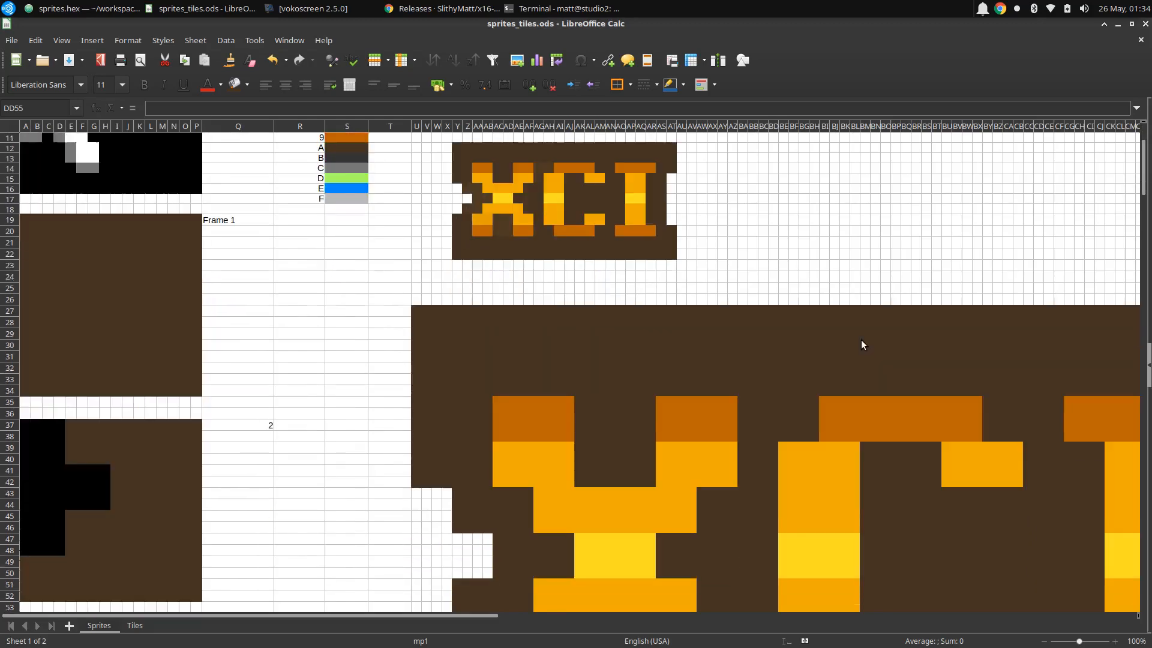
scroll(down, 3)
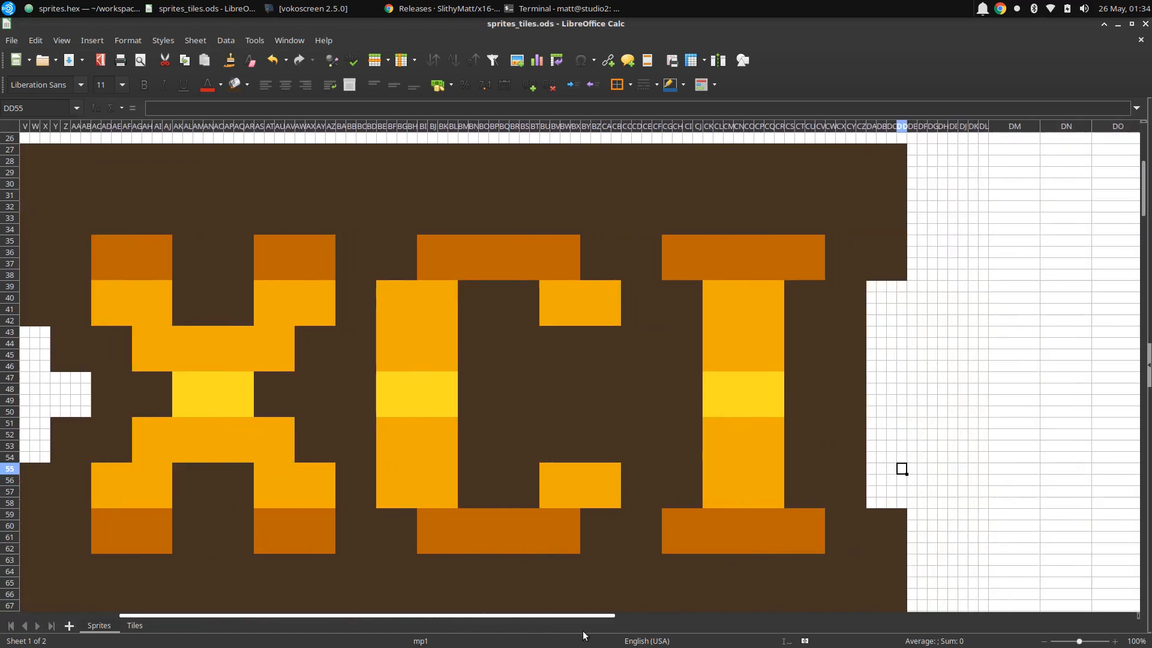
scroll(left, 3)
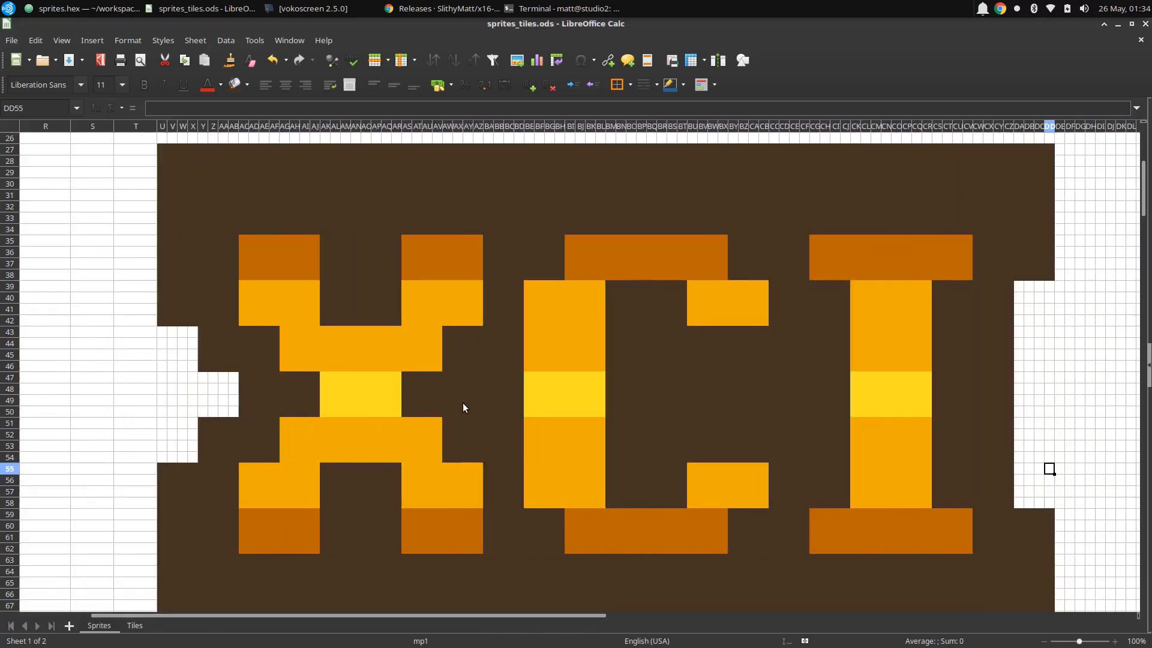
mouse_move(641, 194)
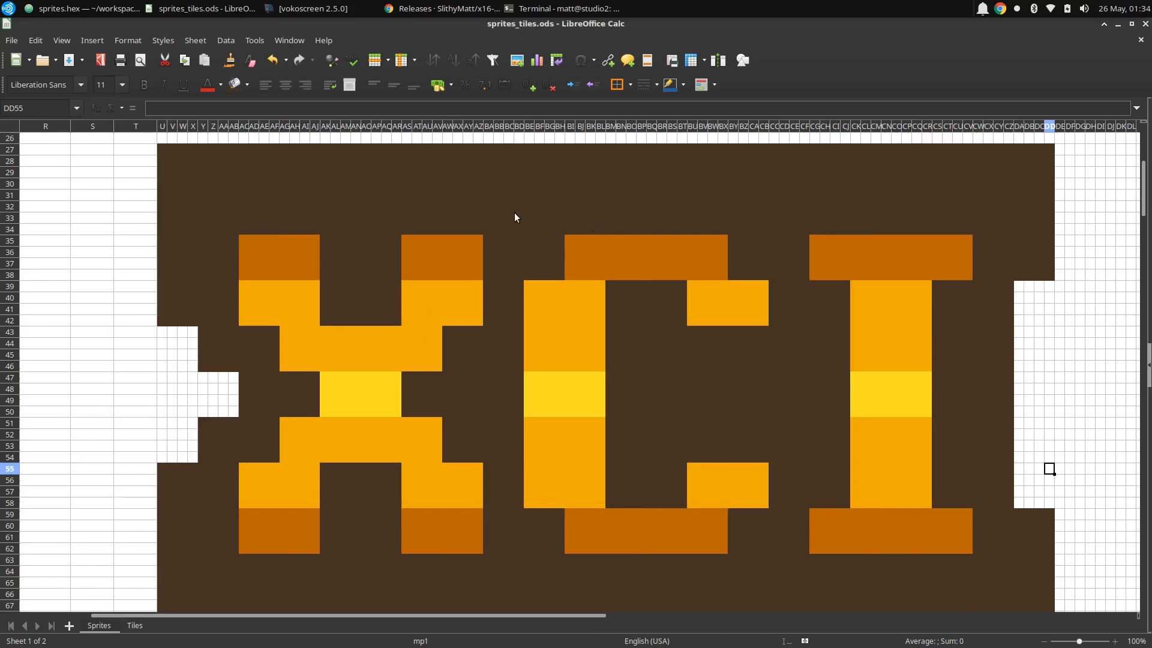
mouse_move(414, 388)
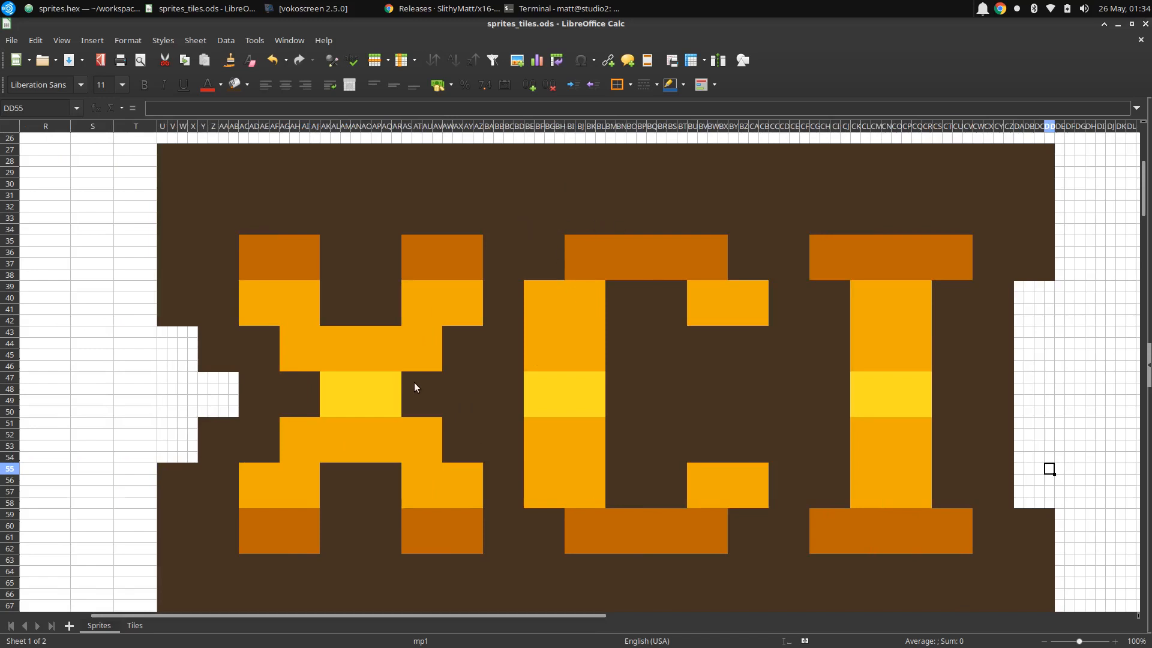
mouse_move(413, 400)
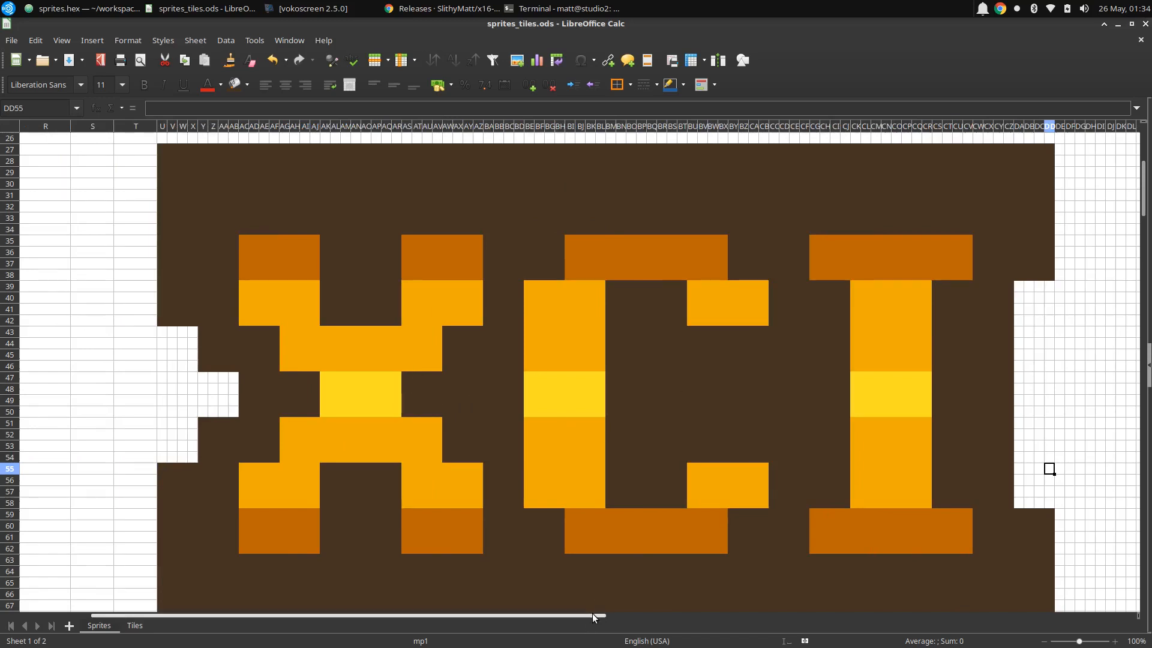
drag(593, 614, 433, 615)
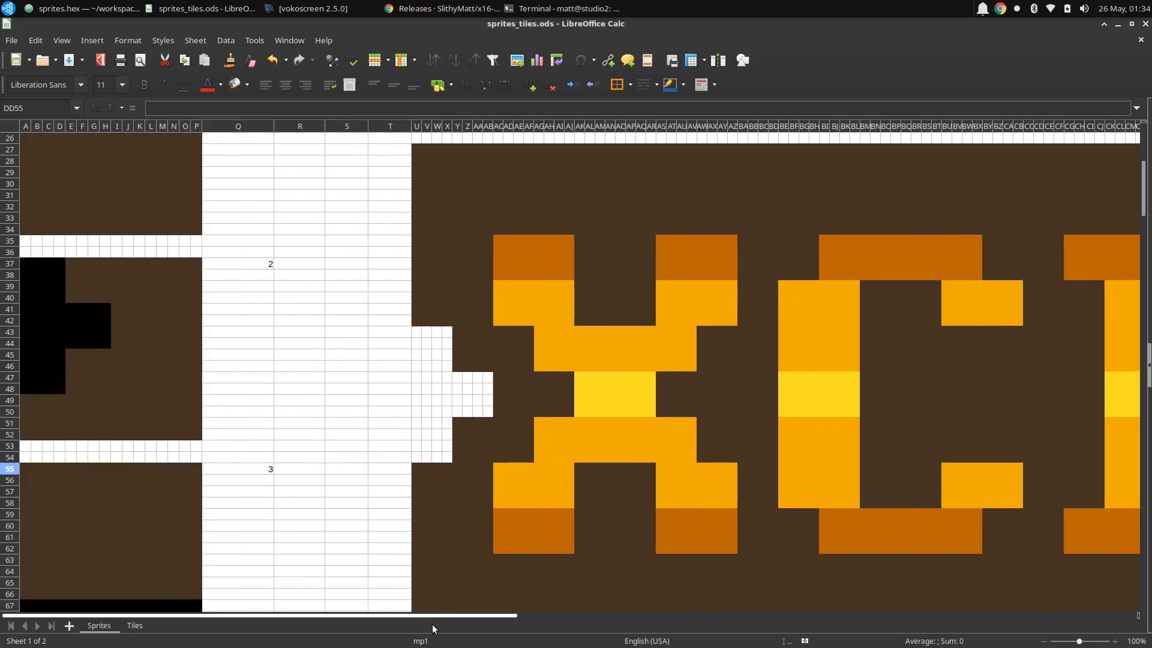
mouse_move(364, 421)
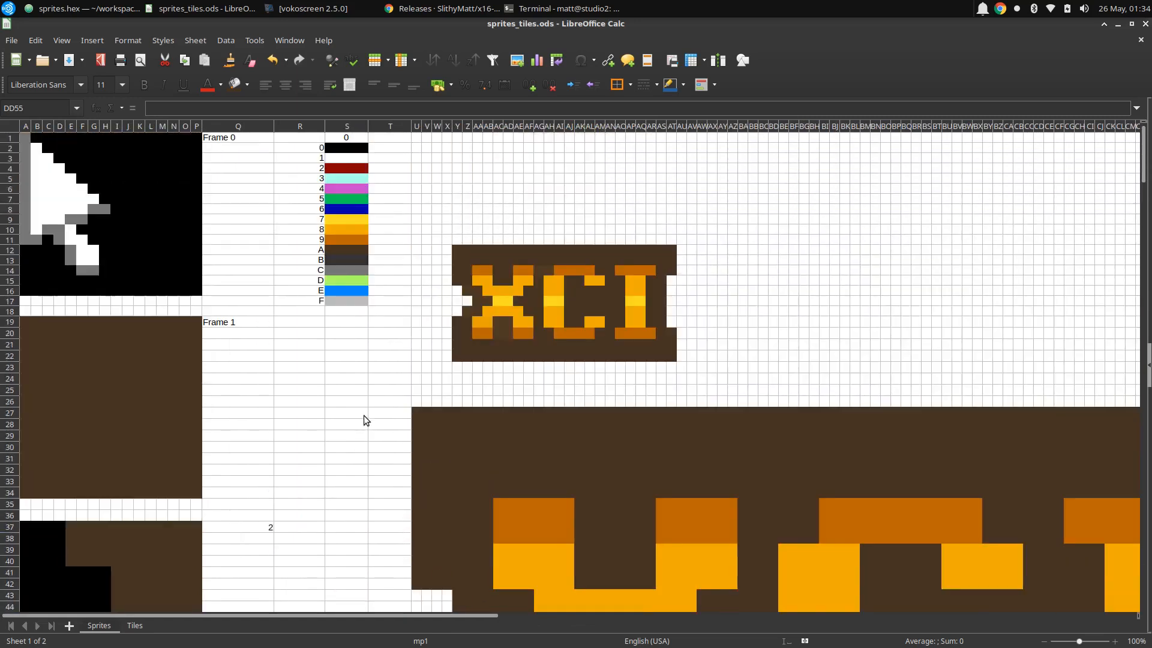
mouse_move(239, 383)
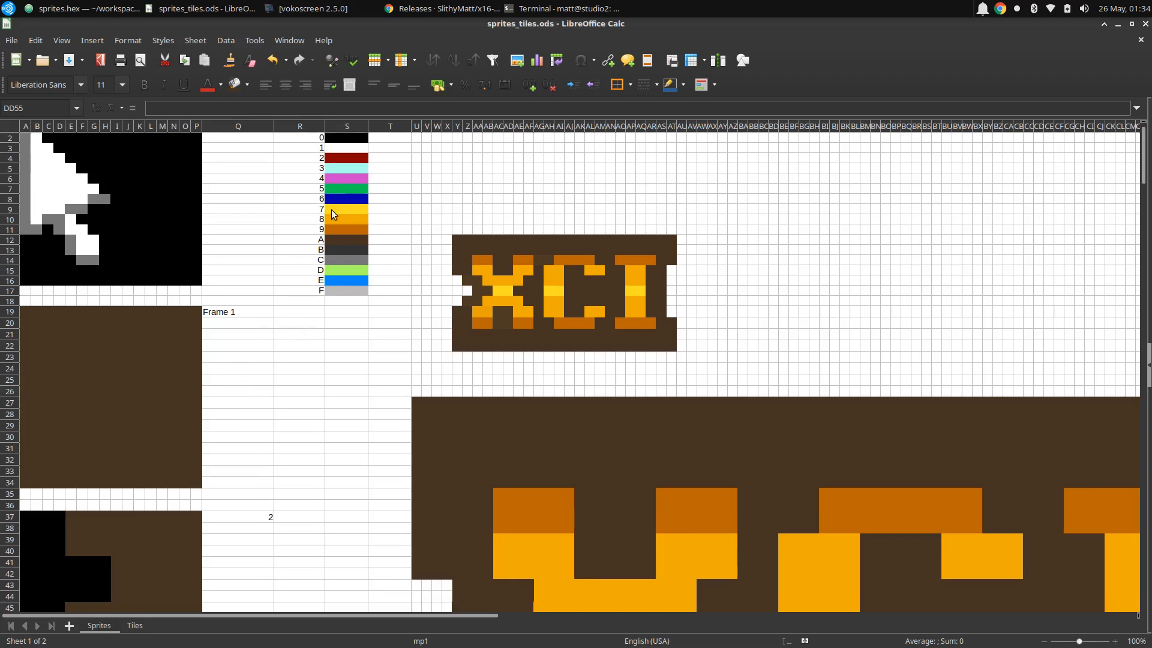
mouse_move(340, 220)
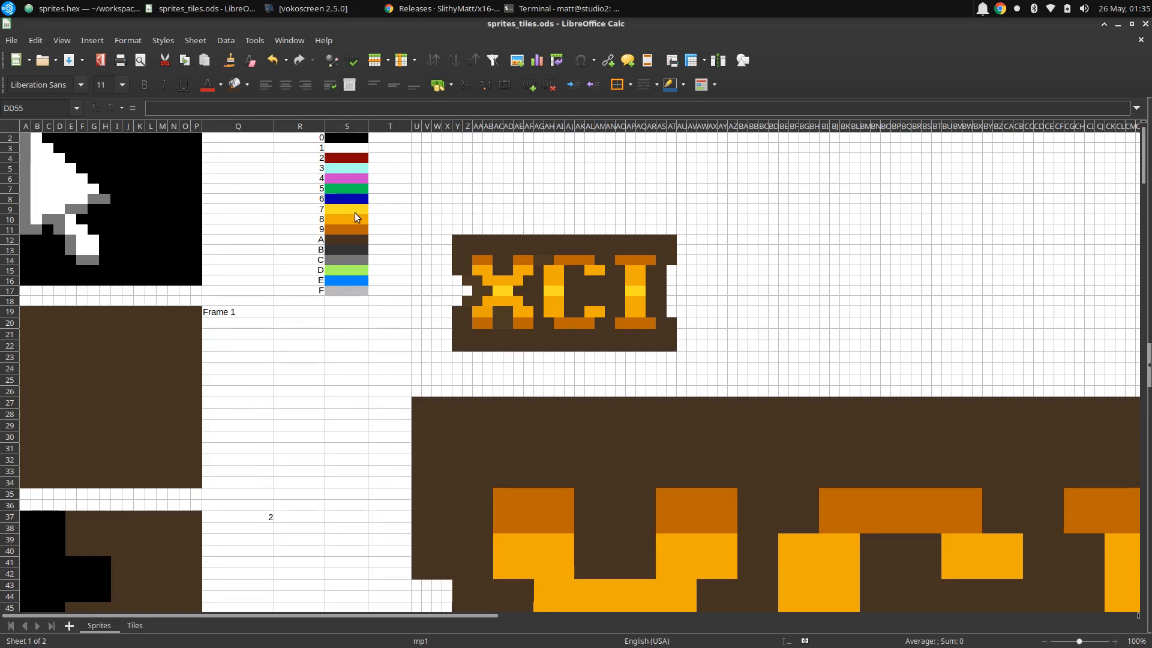
mouse_move(359, 236)
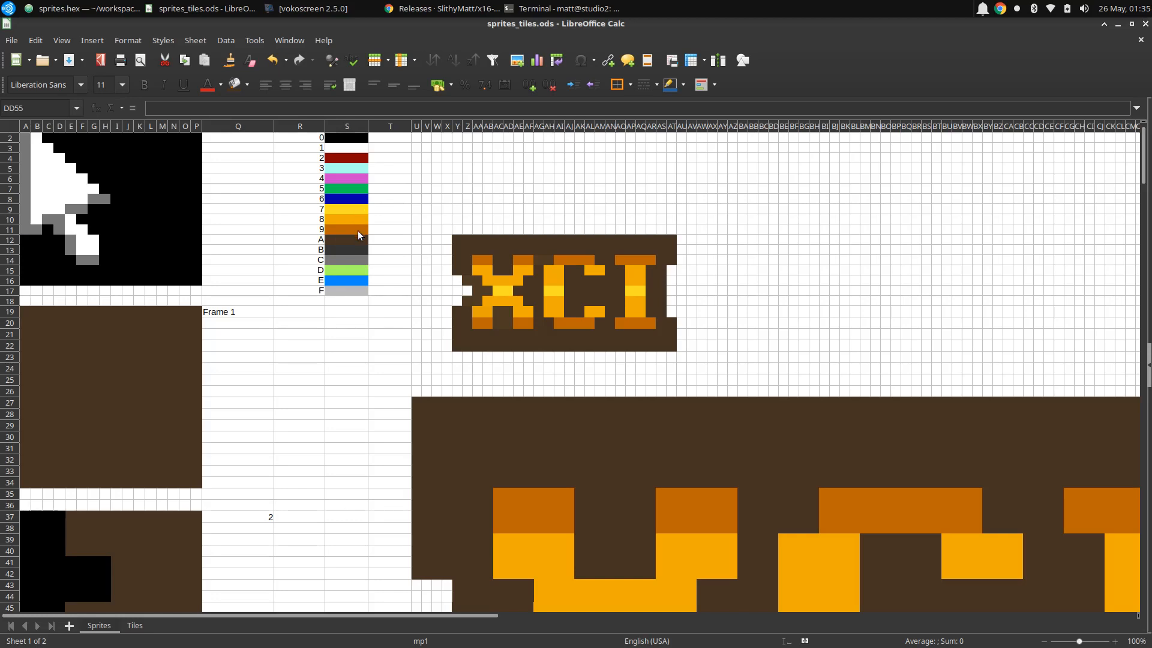
mouse_move(343, 241)
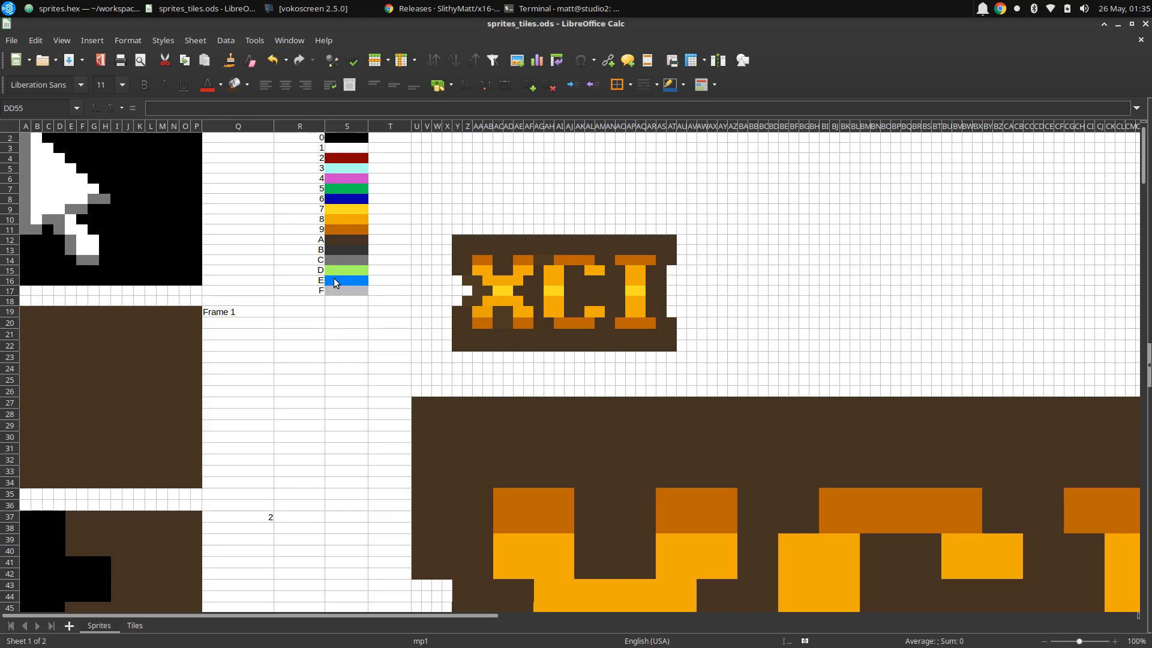
mouse_move(296, 289)
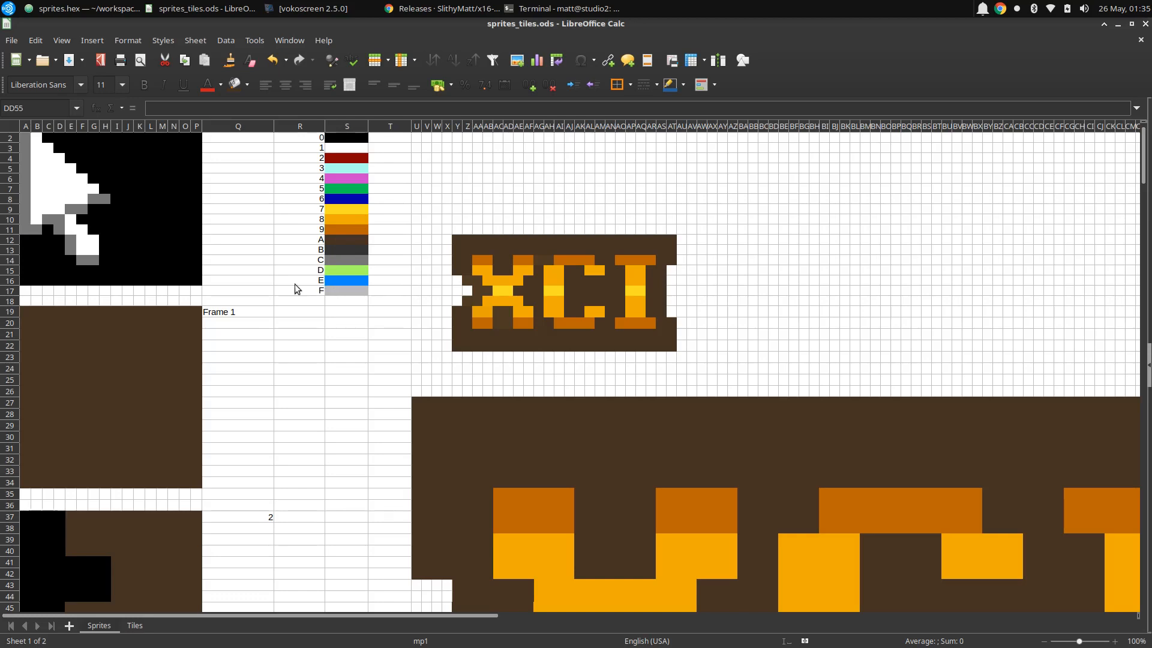
scroll(down, 3)
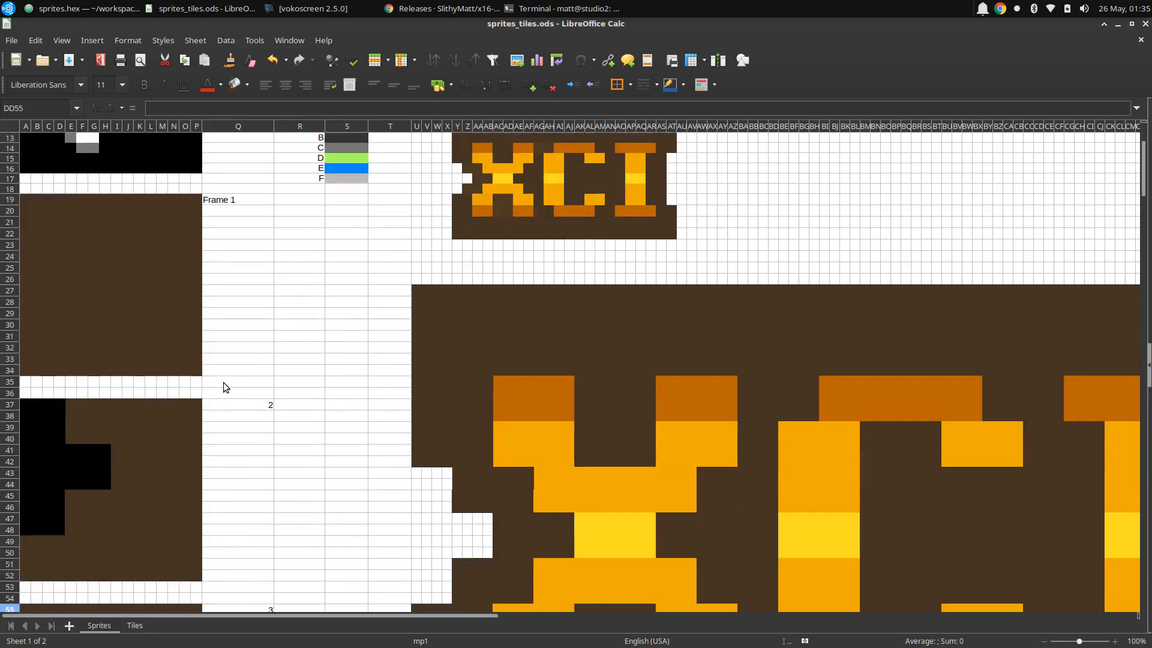
scroll(down, 3)
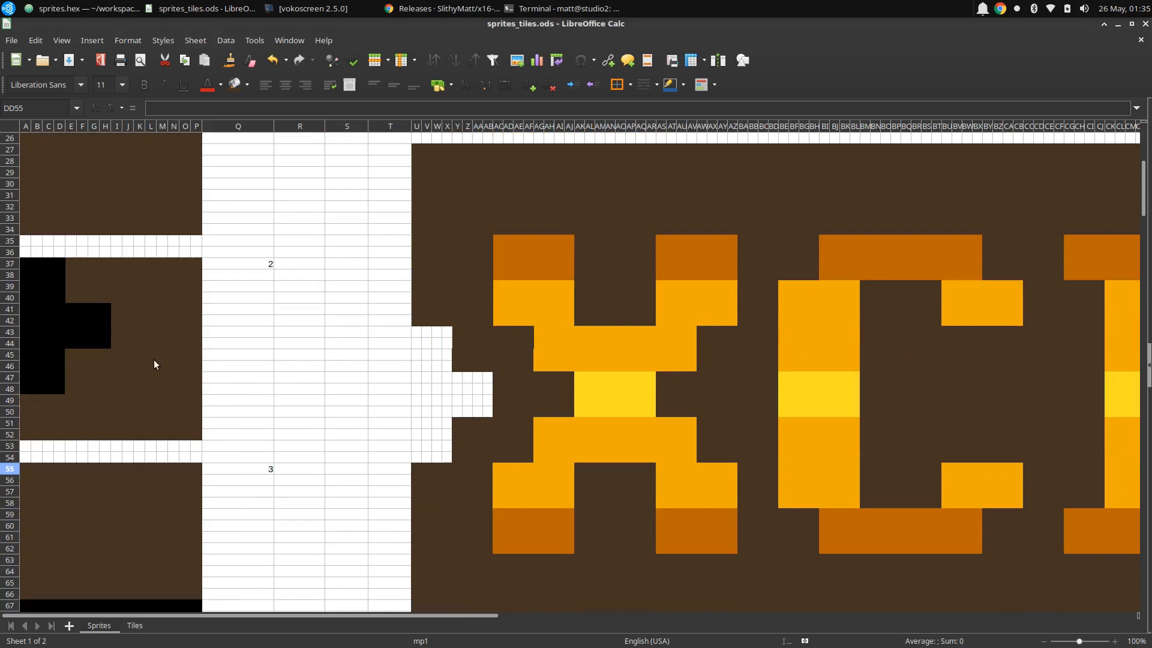
scroll(down, 3)
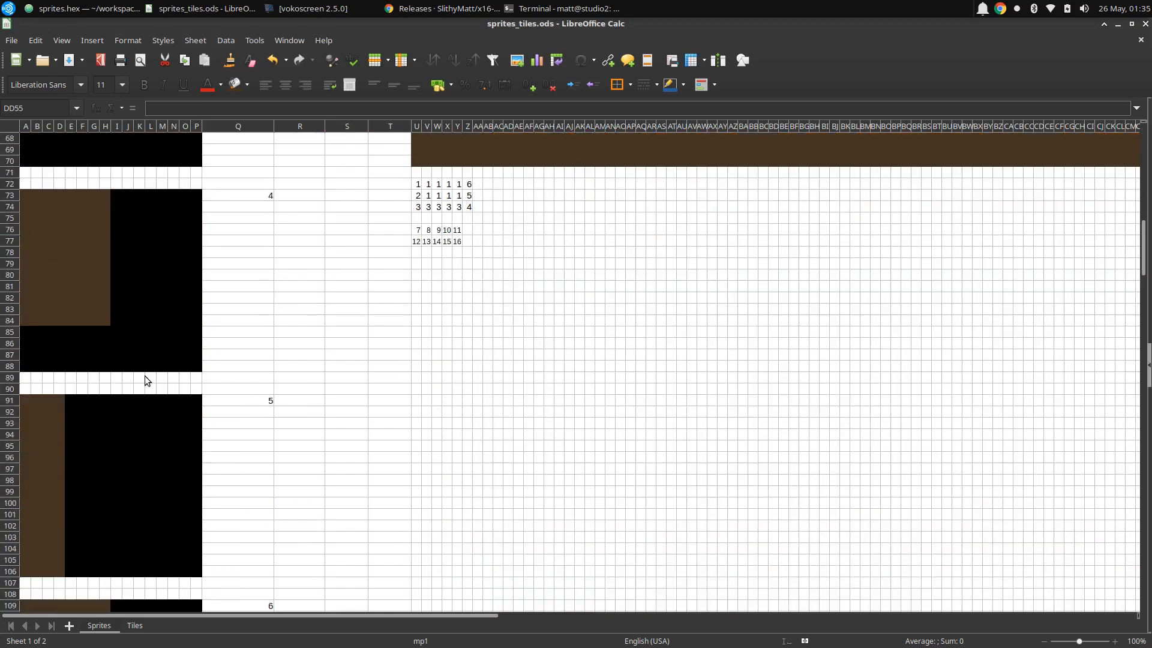
scroll(down, 3)
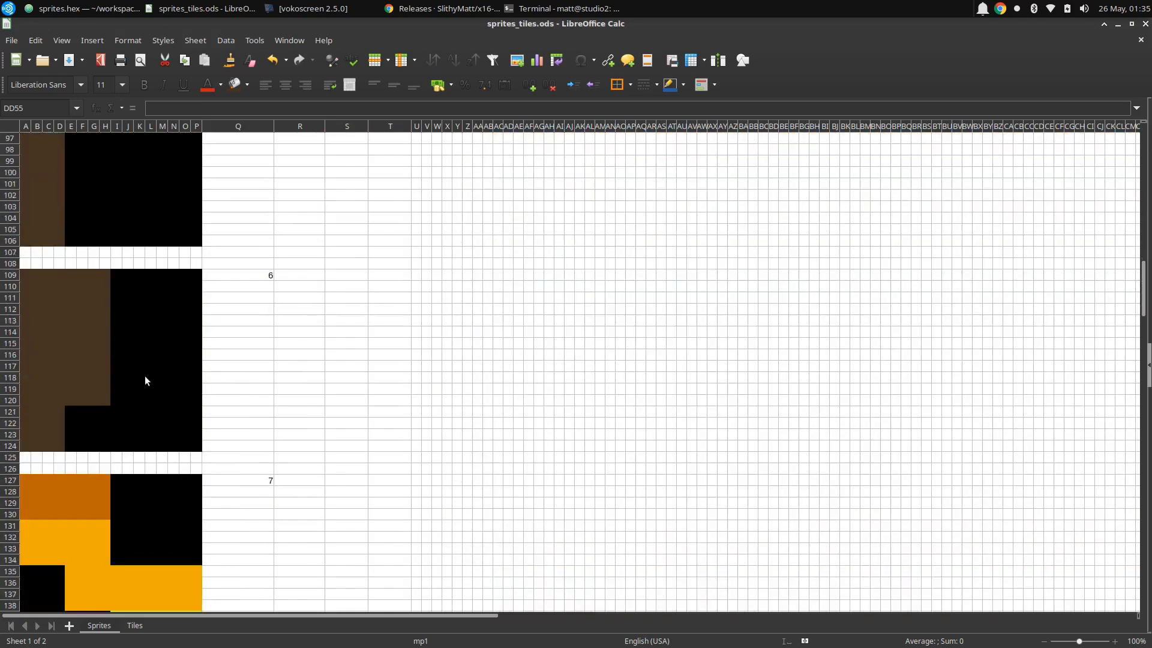
scroll(down, 3)
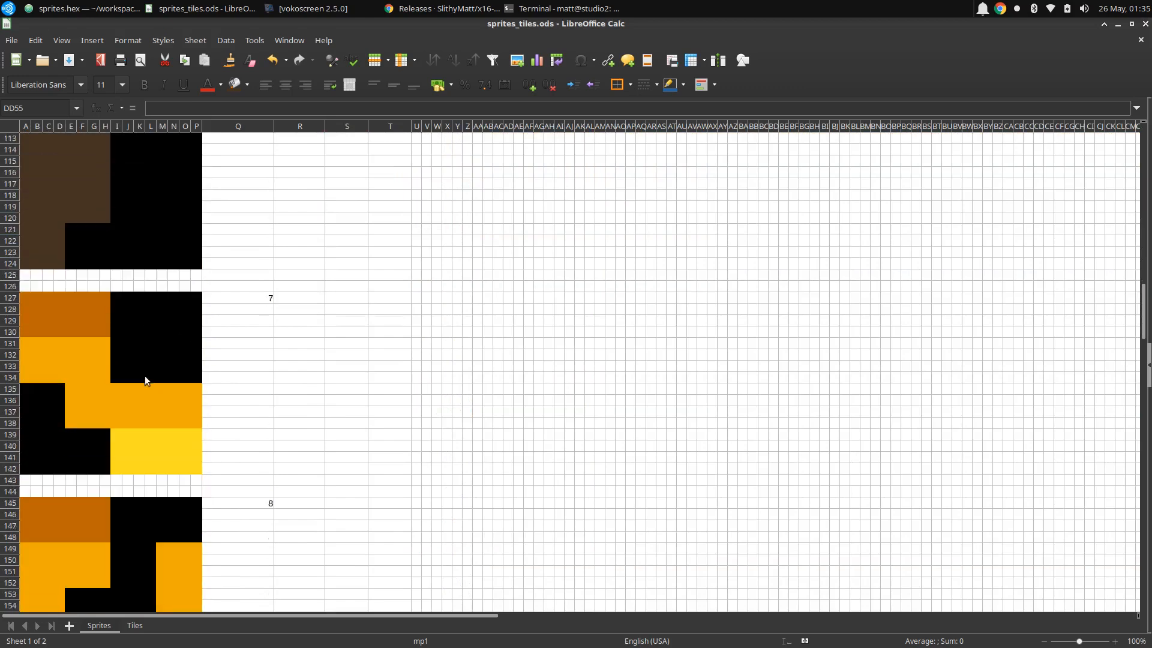
mouse_move(217, 366)
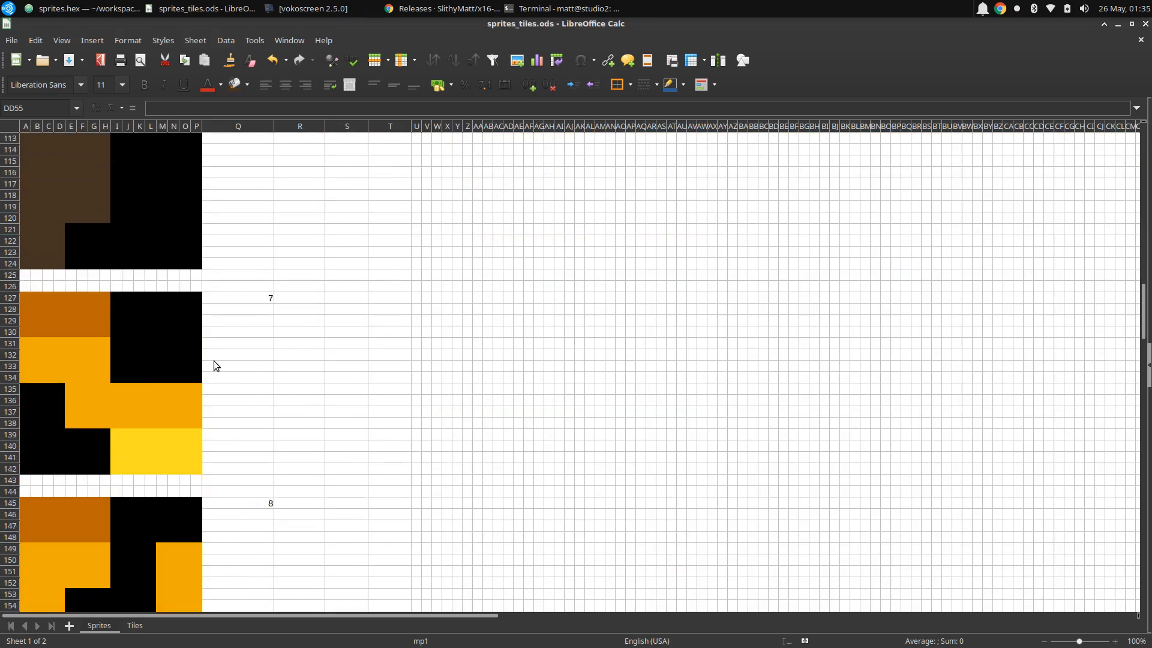
scroll(down, 3)
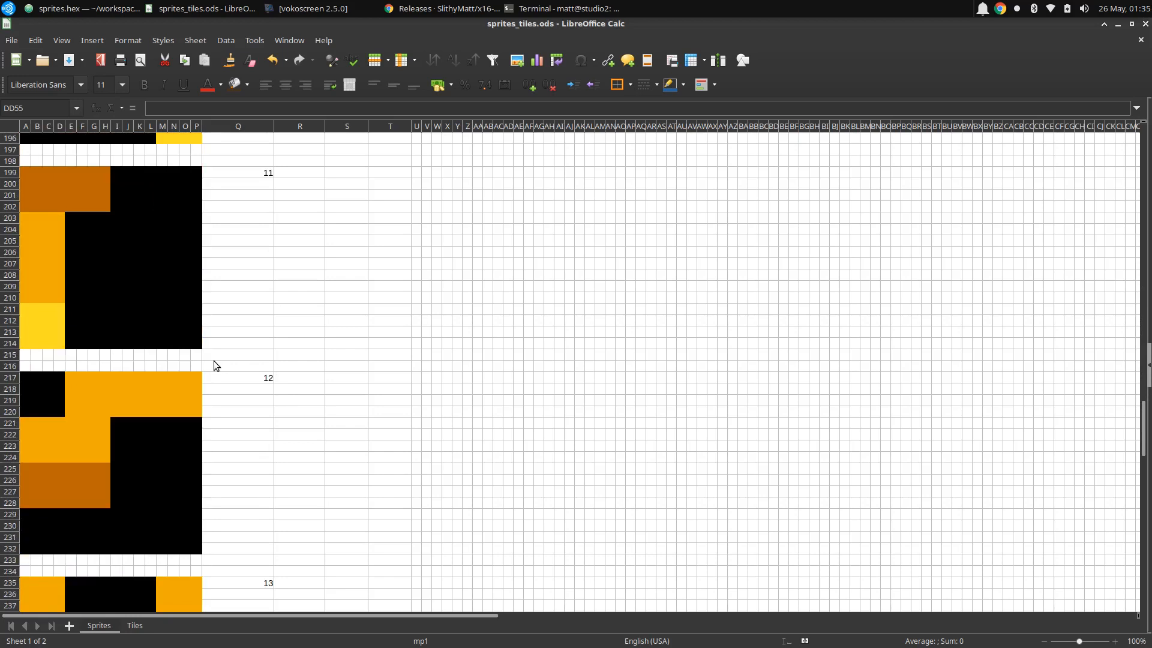
scroll(down, 3)
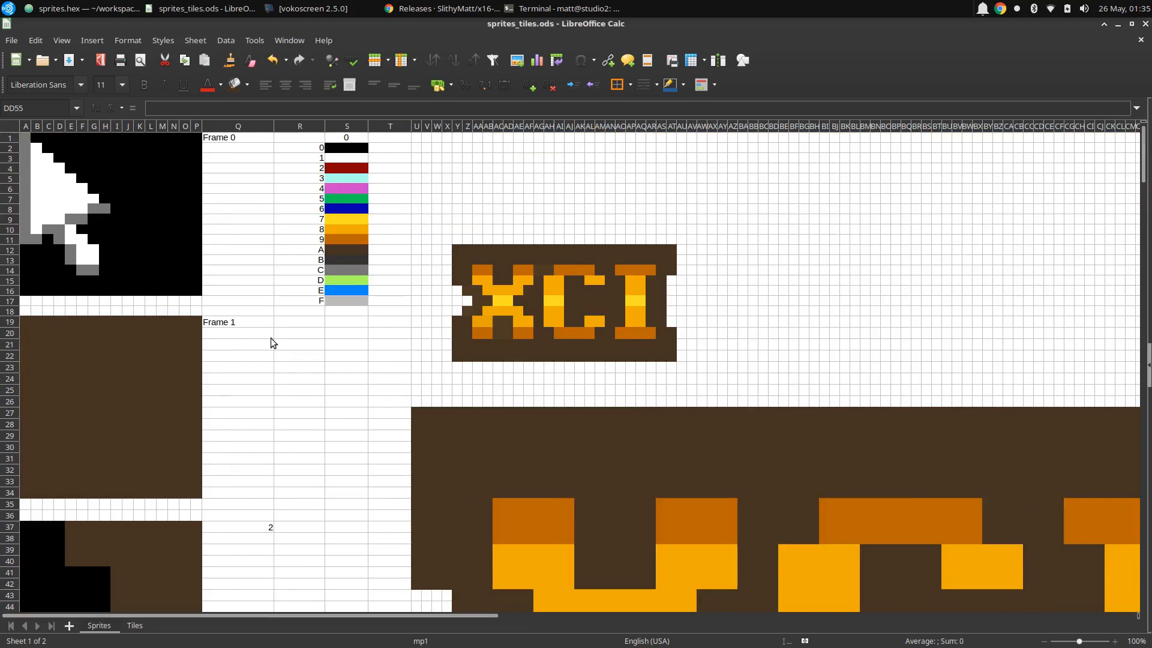
scroll(down, 3)
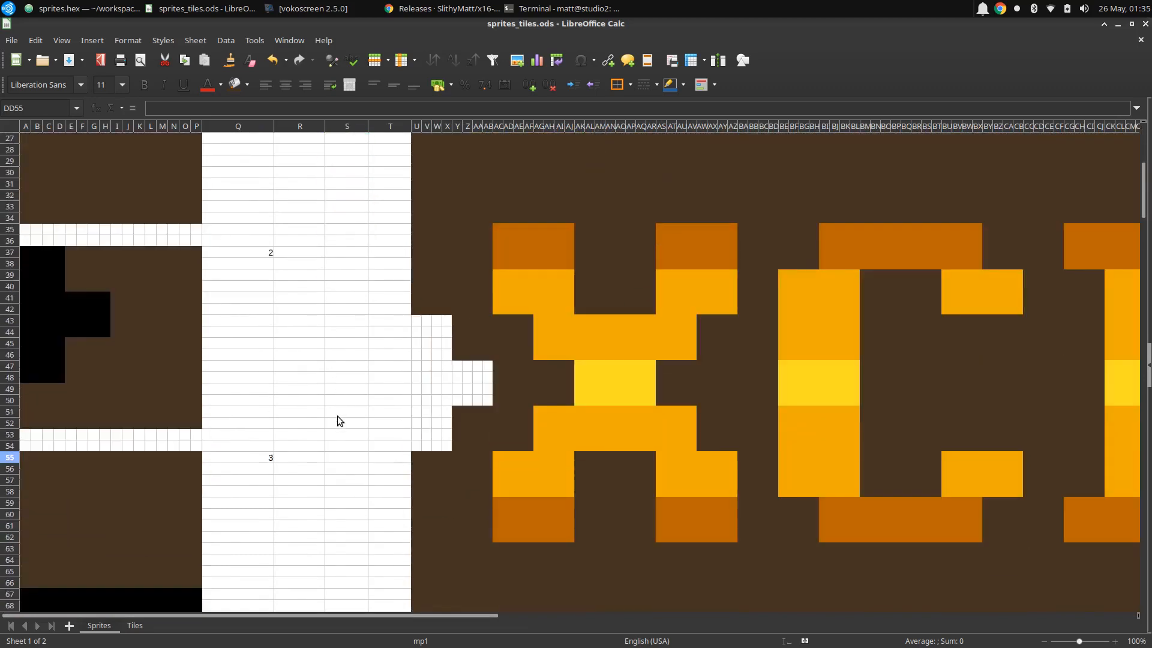
scroll(down, 3)
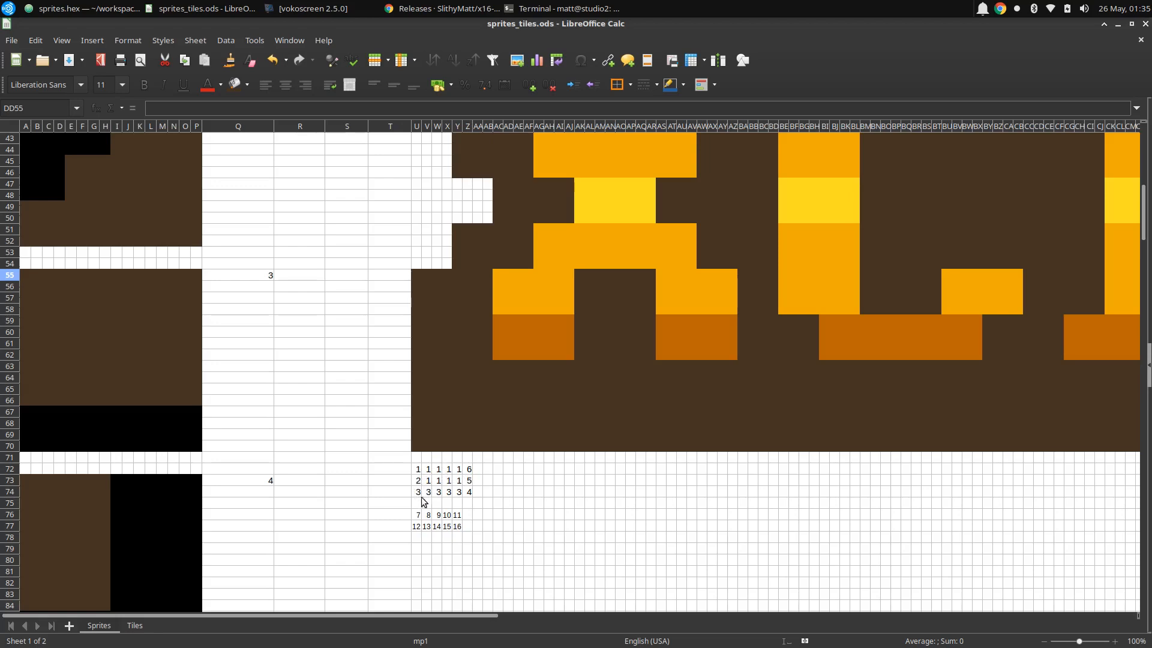
mouse_move(476, 506)
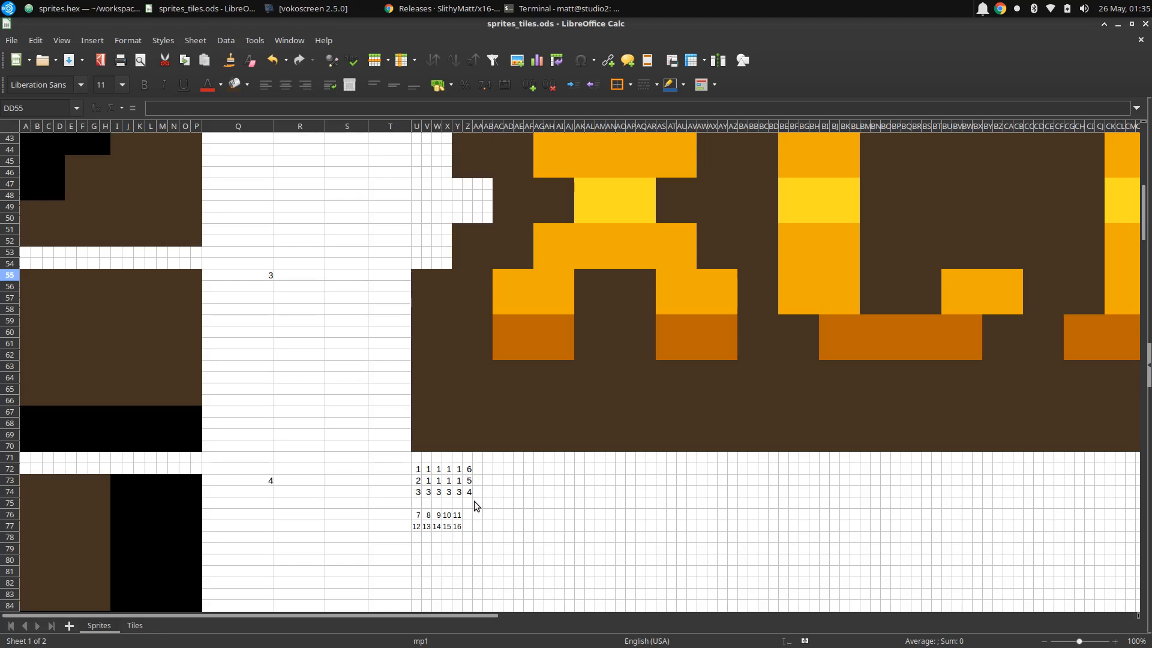
mouse_move(423, 539)
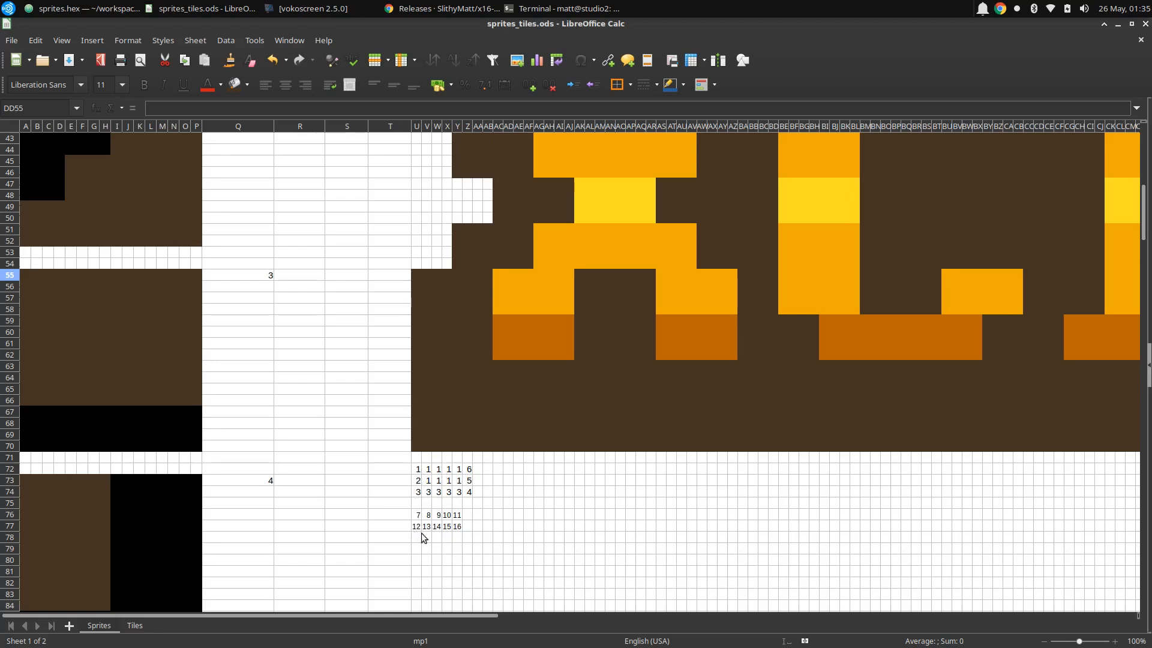
mouse_move(408, 520)
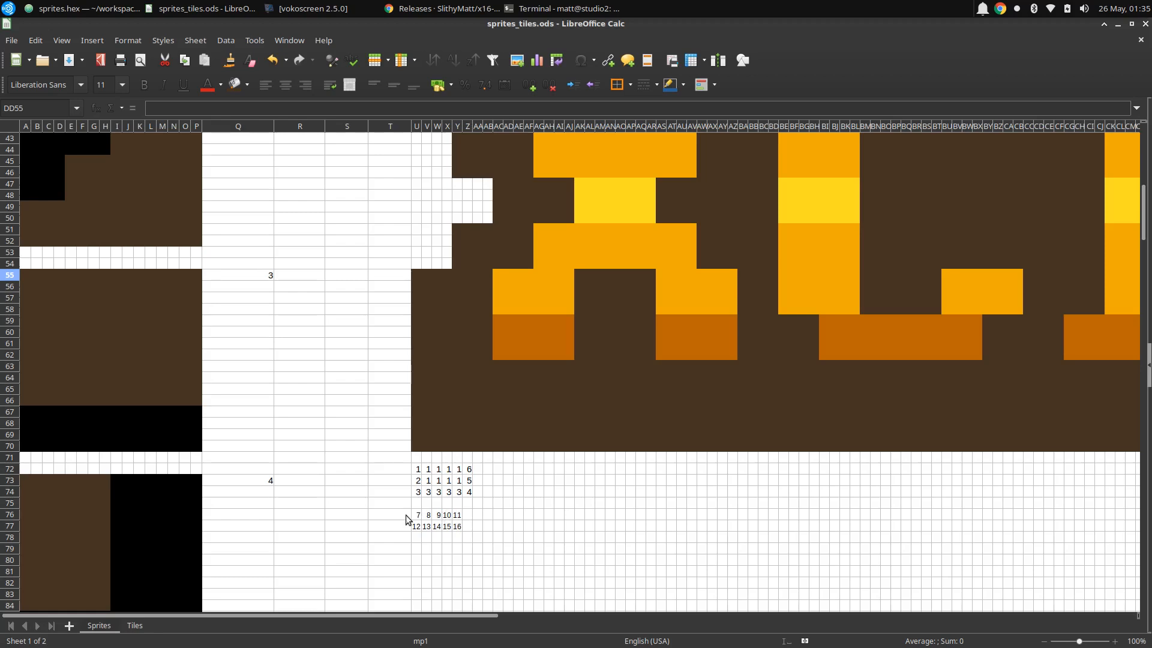
mouse_move(402, 520)
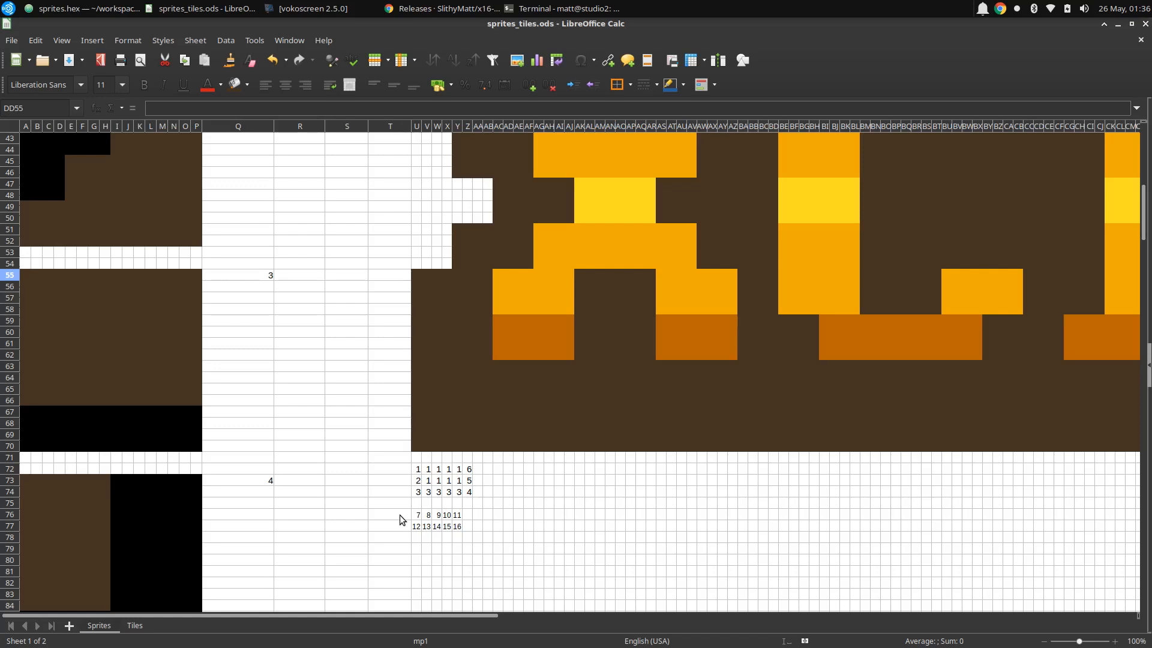
mouse_move(408, 518)
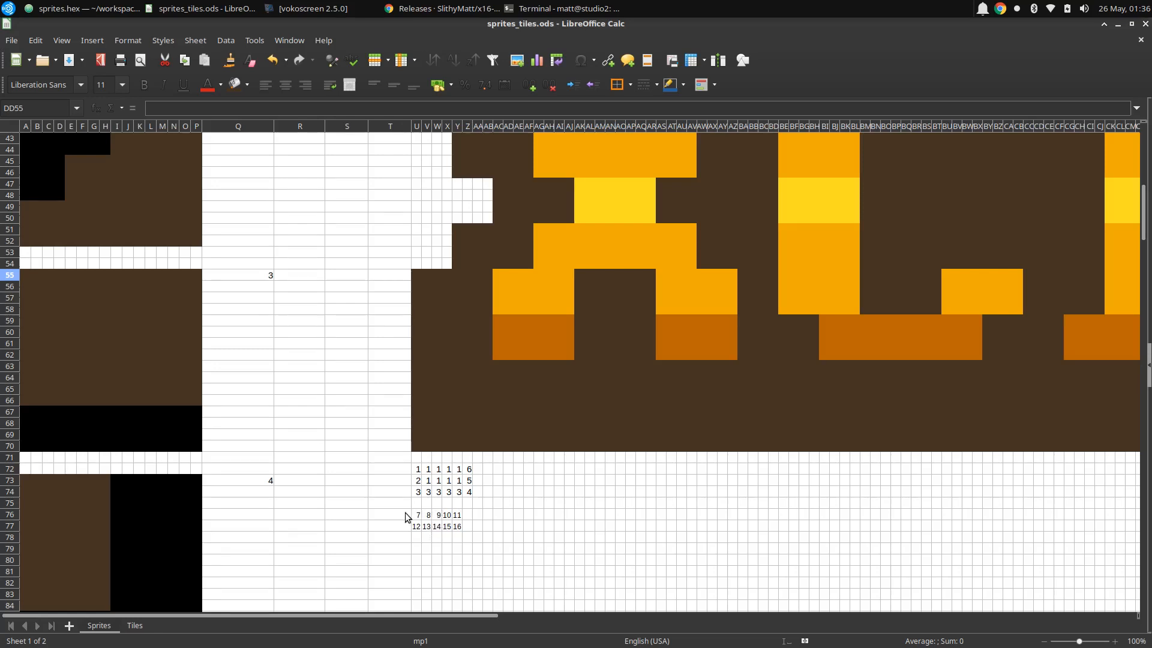
mouse_move(468, 527)
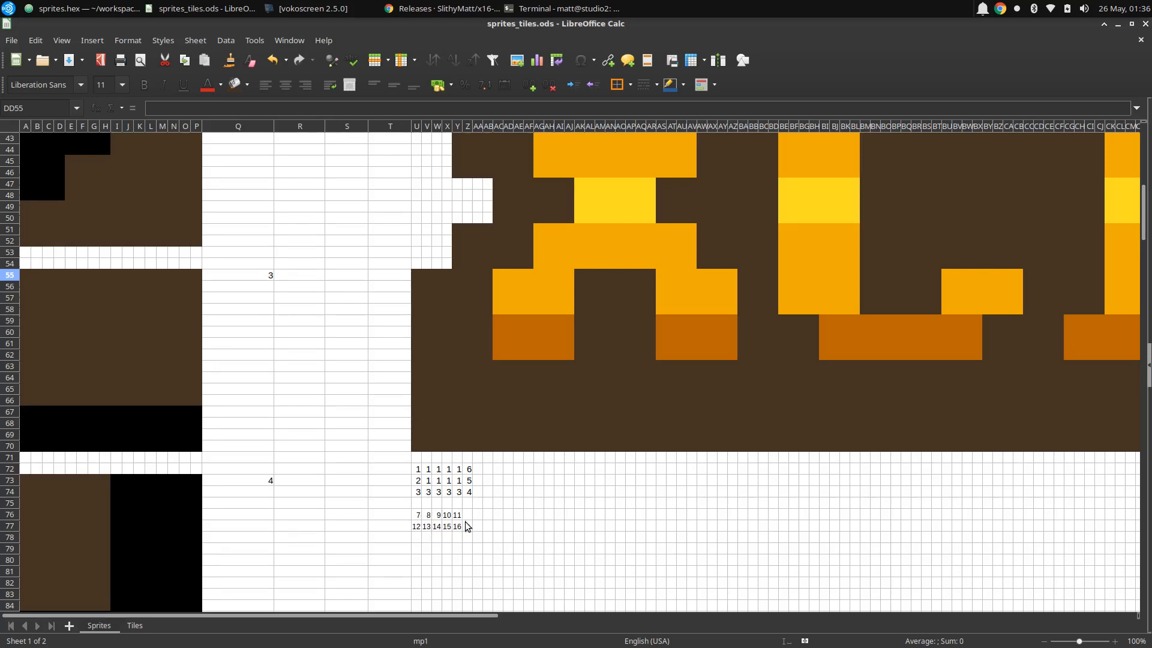
mouse_move(476, 516)
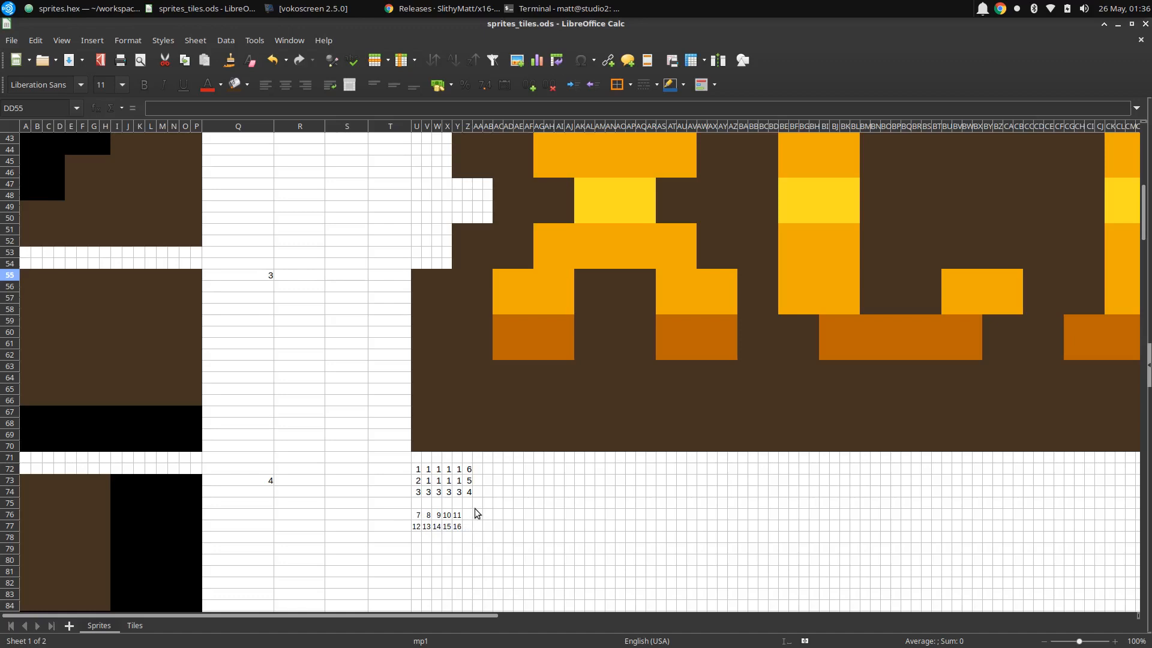
mouse_move(440, 479)
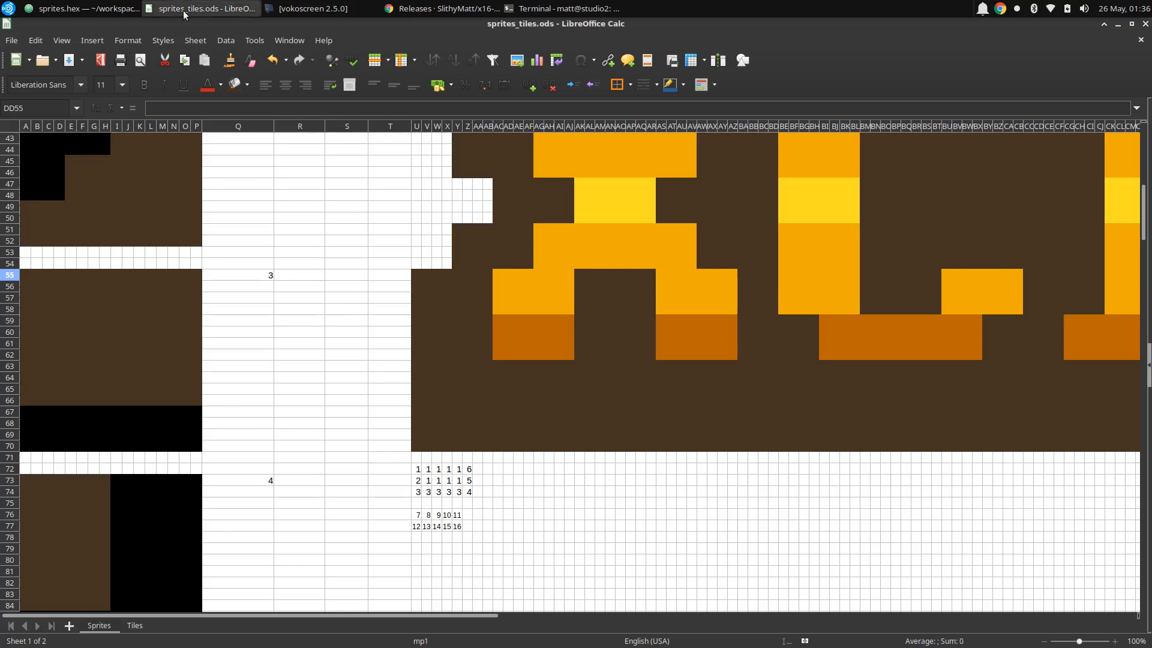
- Glance at sprites.hex in Atom, then open the level.xci logo animation script
click(78, 8)
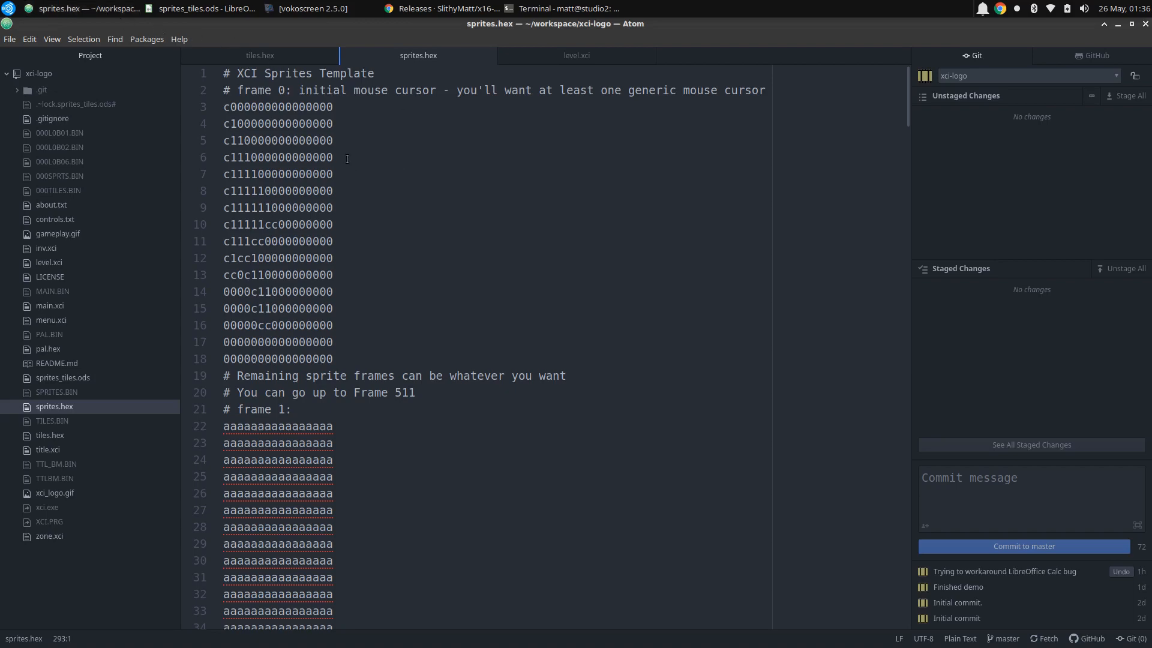
scroll(down, 3)
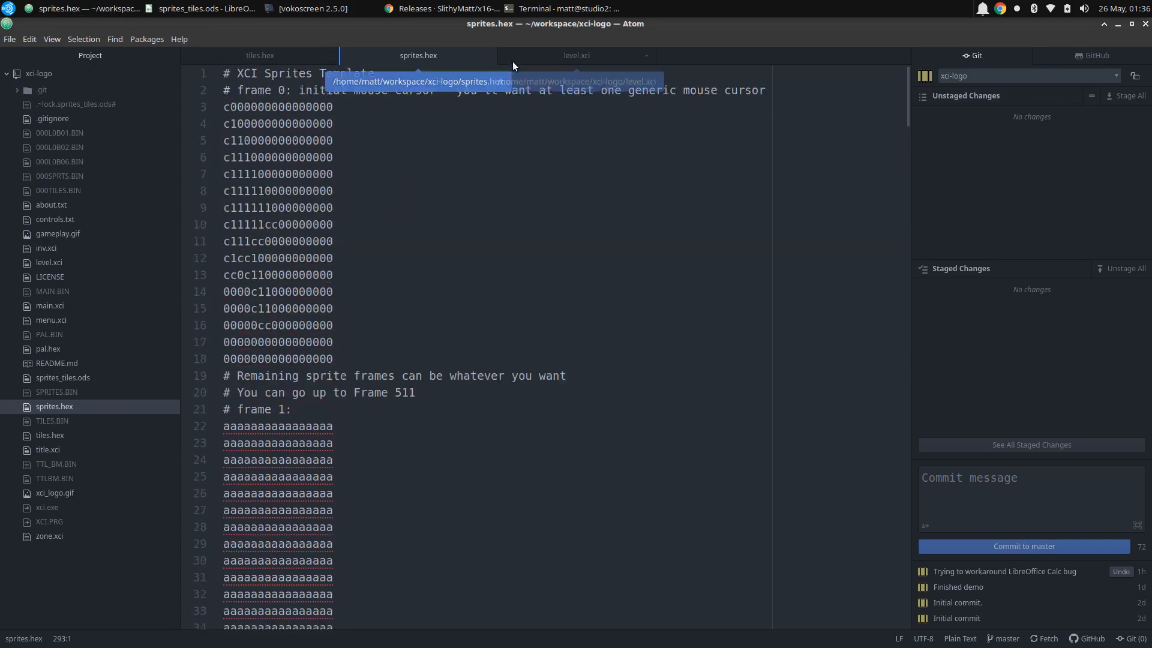
click(577, 55)
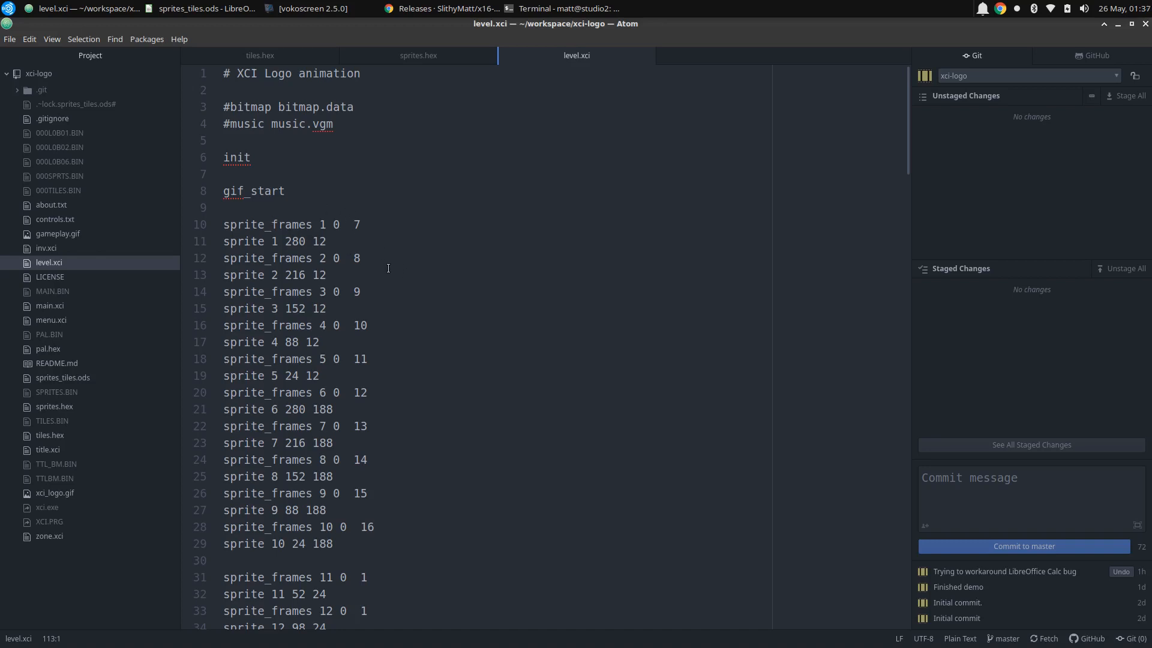
- Scroll level.xci past the sprite_frames definitions to the sprite_move, wait and tiles lines
scroll(down, 3)
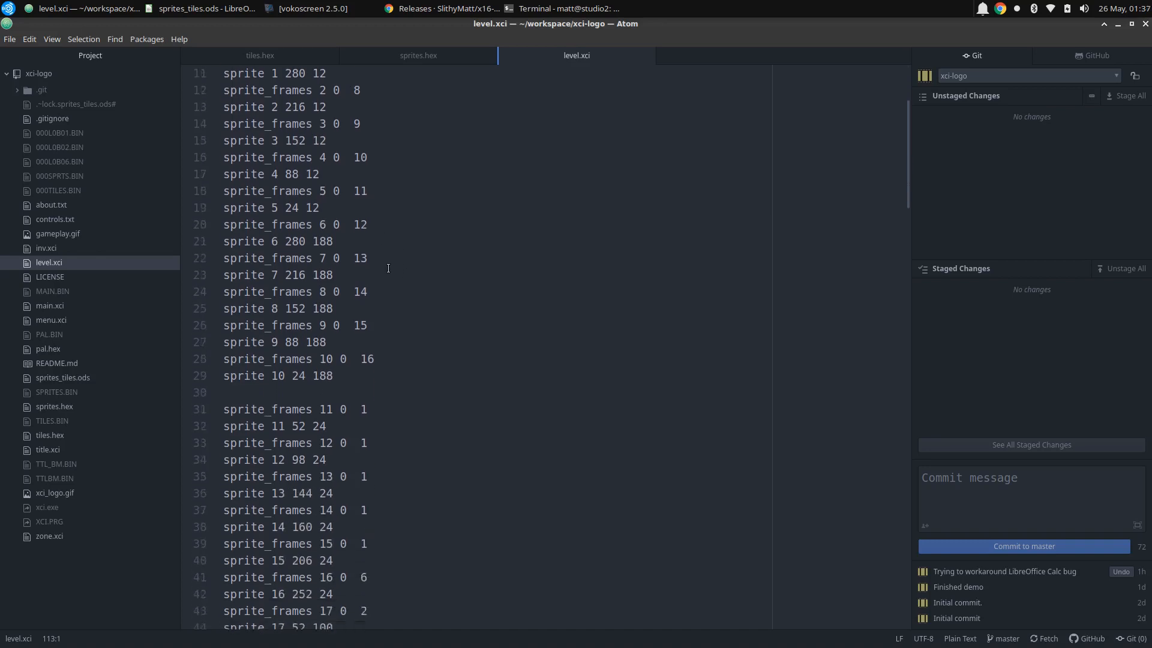
scroll(down, 3)
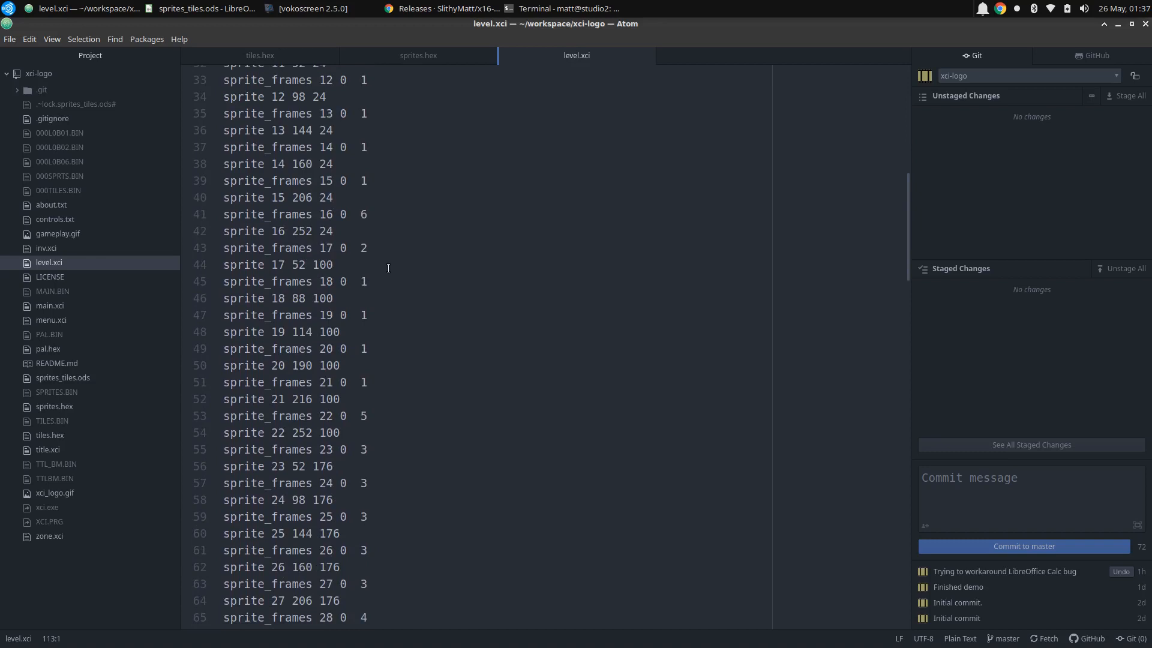
scroll(down, 3)
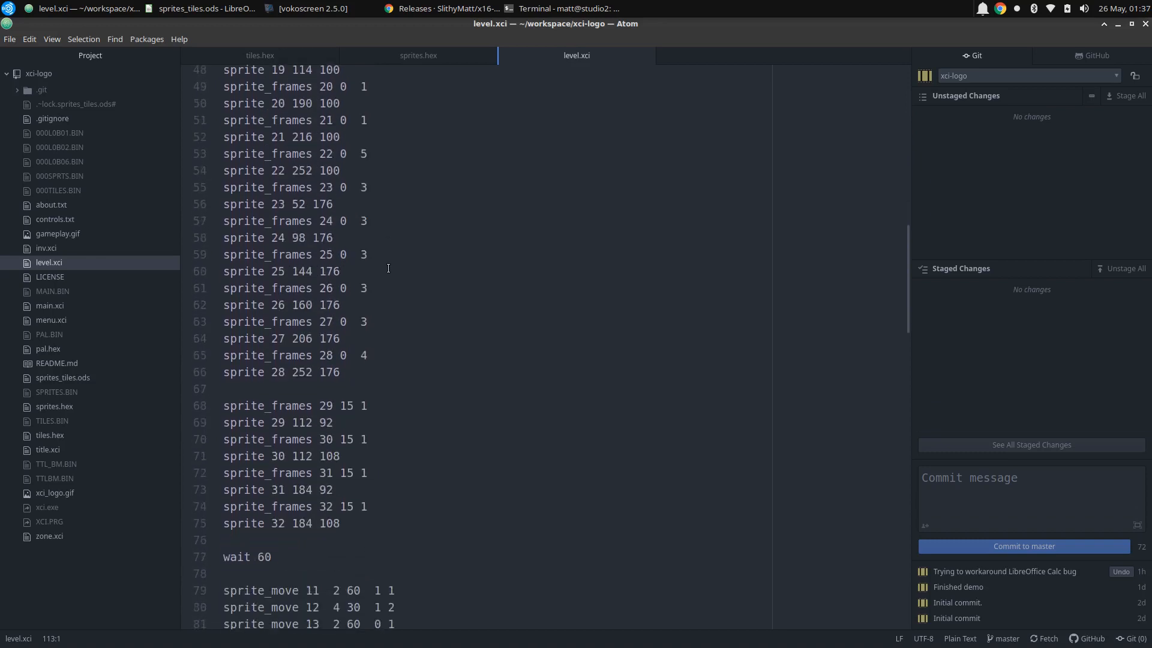
scroll(down, 3)
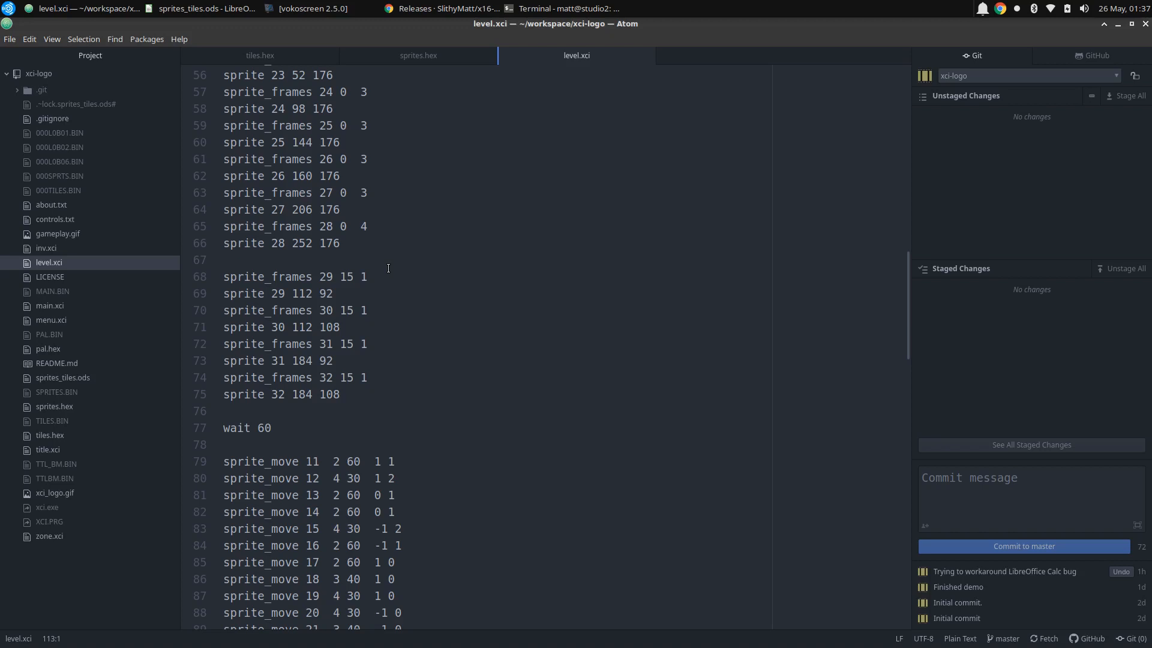
scroll(down, 3)
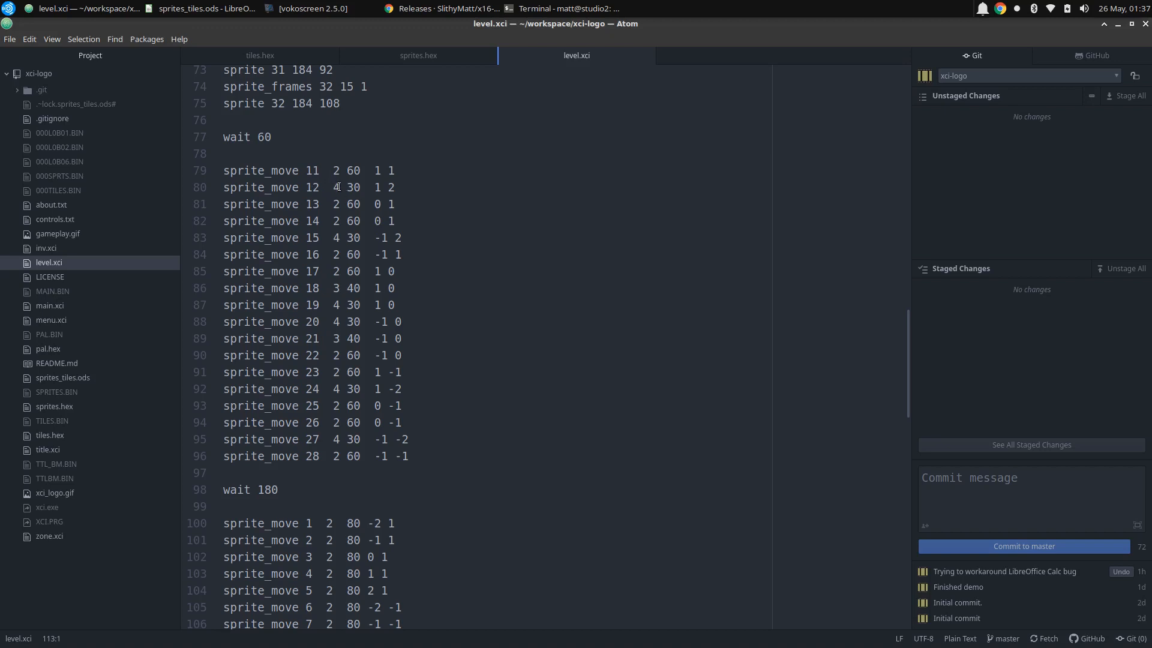
scroll(down, 3)
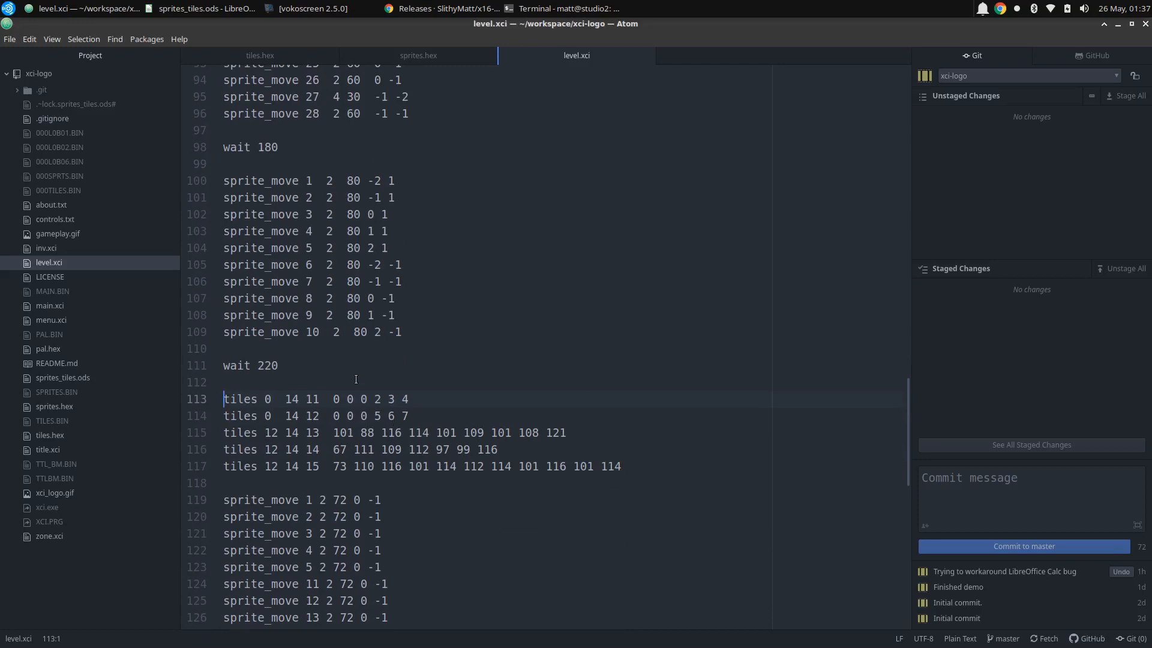
mouse_move(305, 345)
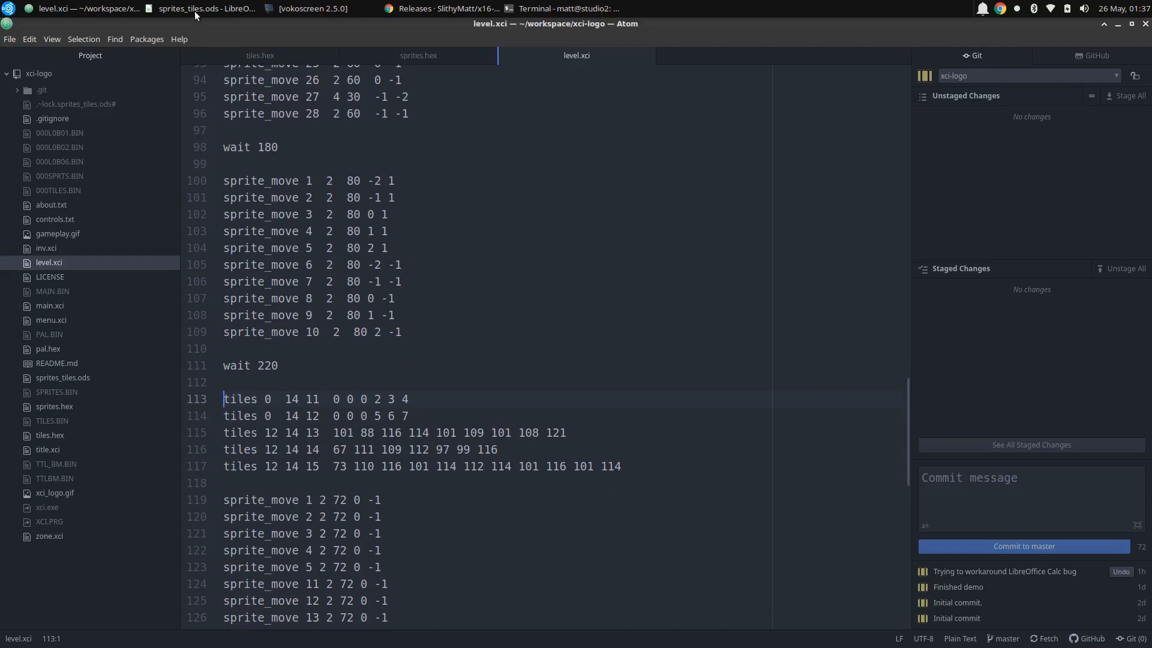
- Return to sprites_tiles.ods and scroll up to frame 0, the palette and XCI logo
click(198, 9)
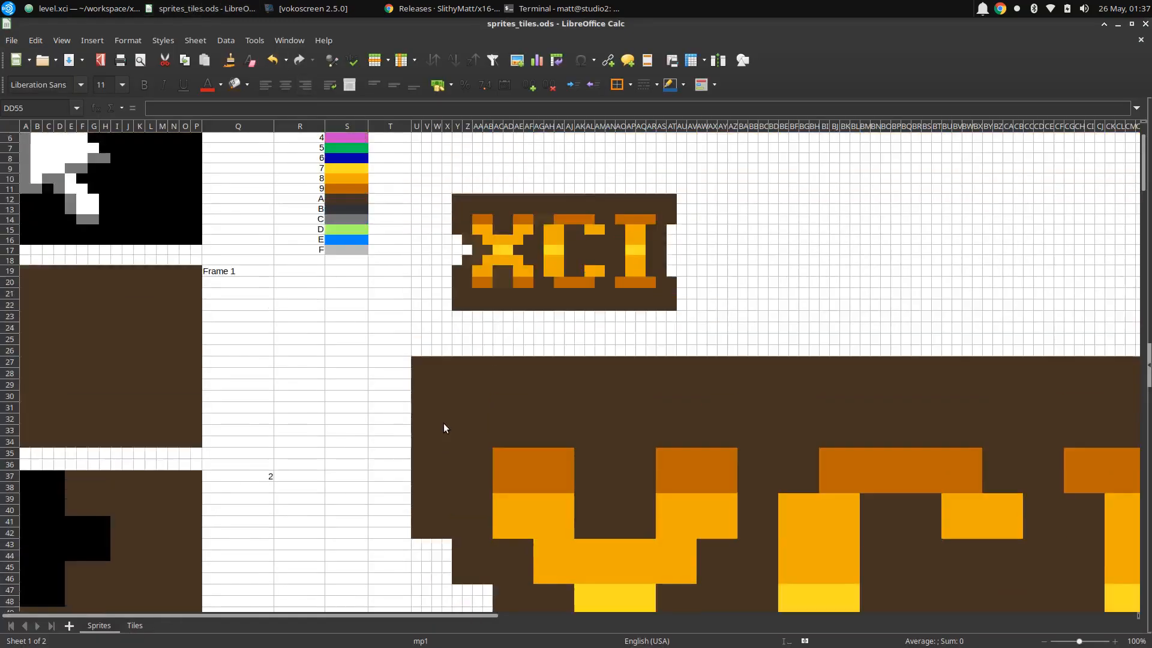
scroll(up, 3)
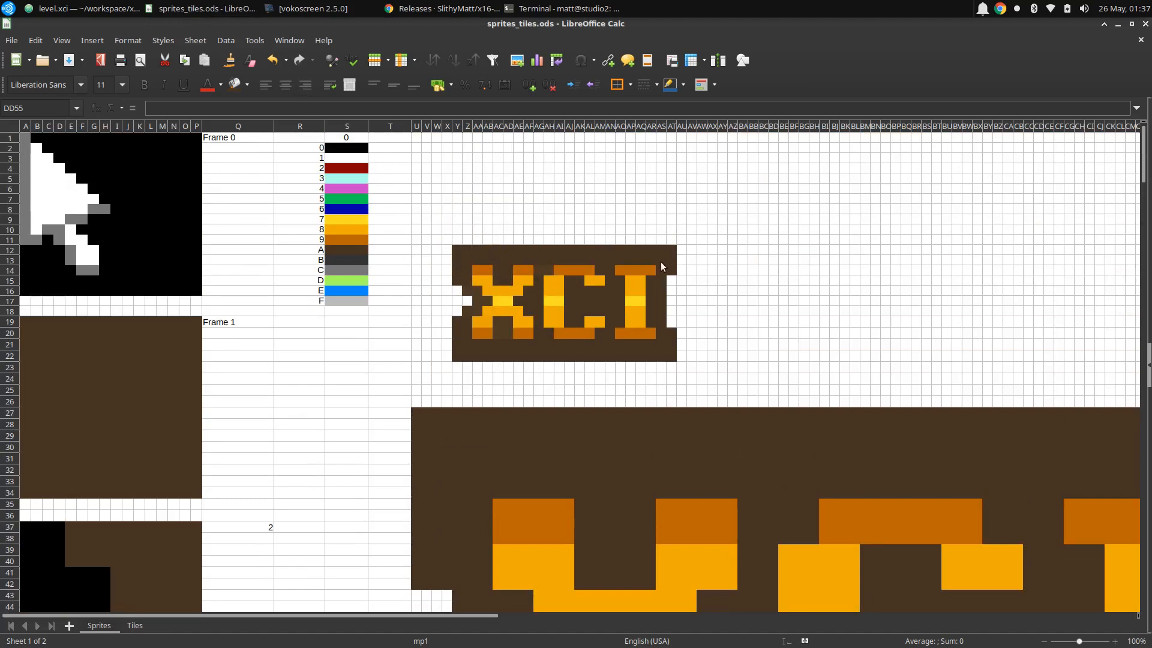
- Show the Tiles sheet with tiles 0–4, the palette and tile code numbers
click(135, 625)
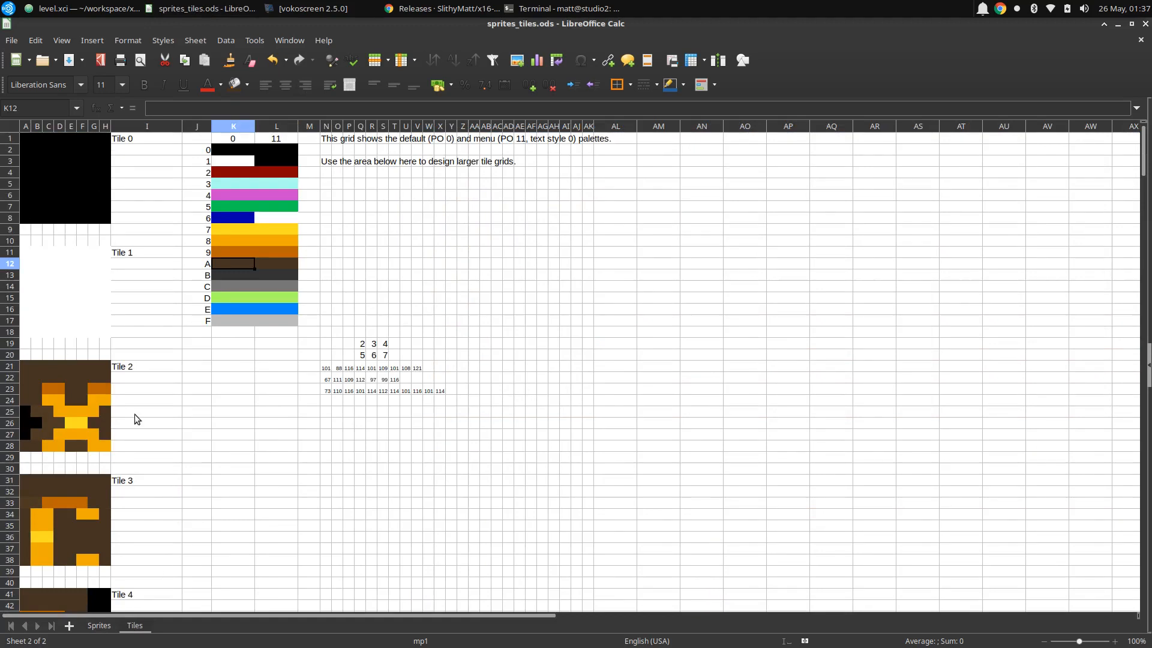
scroll(down, 3)
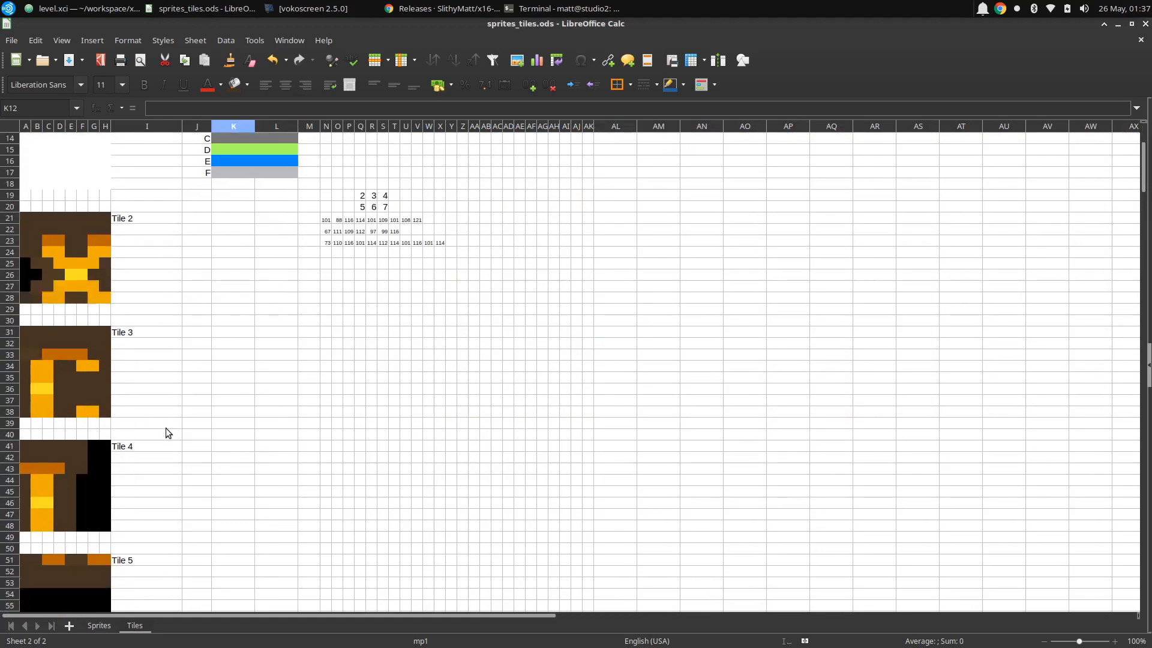
scroll(down, 3)
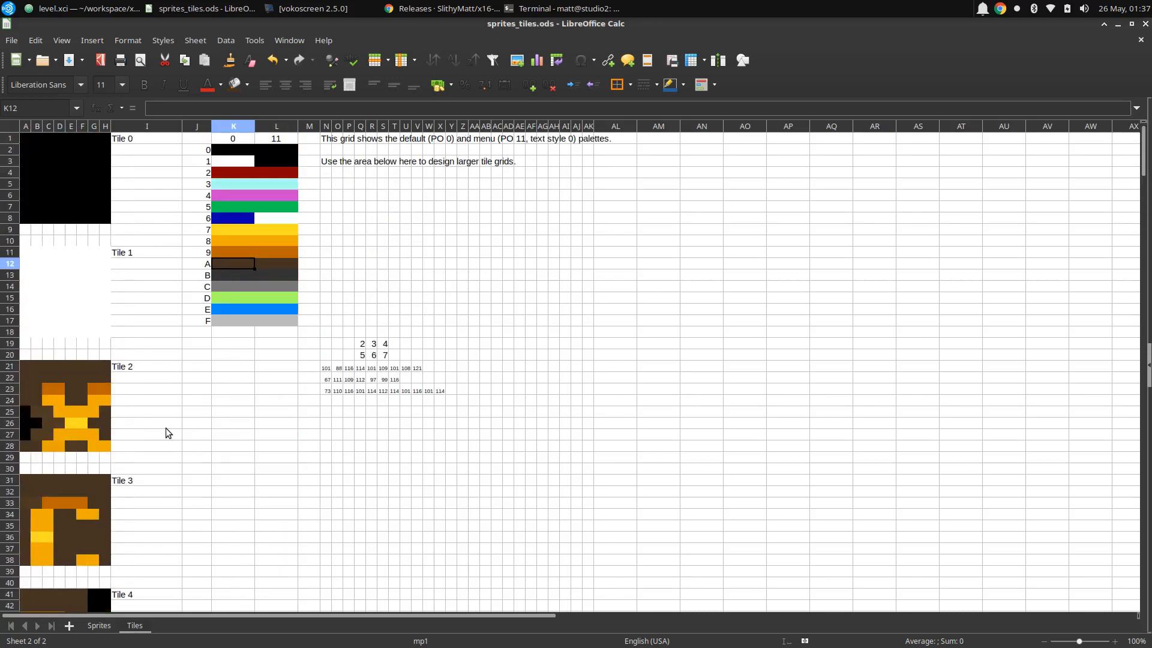
mouse_move(349, 347)
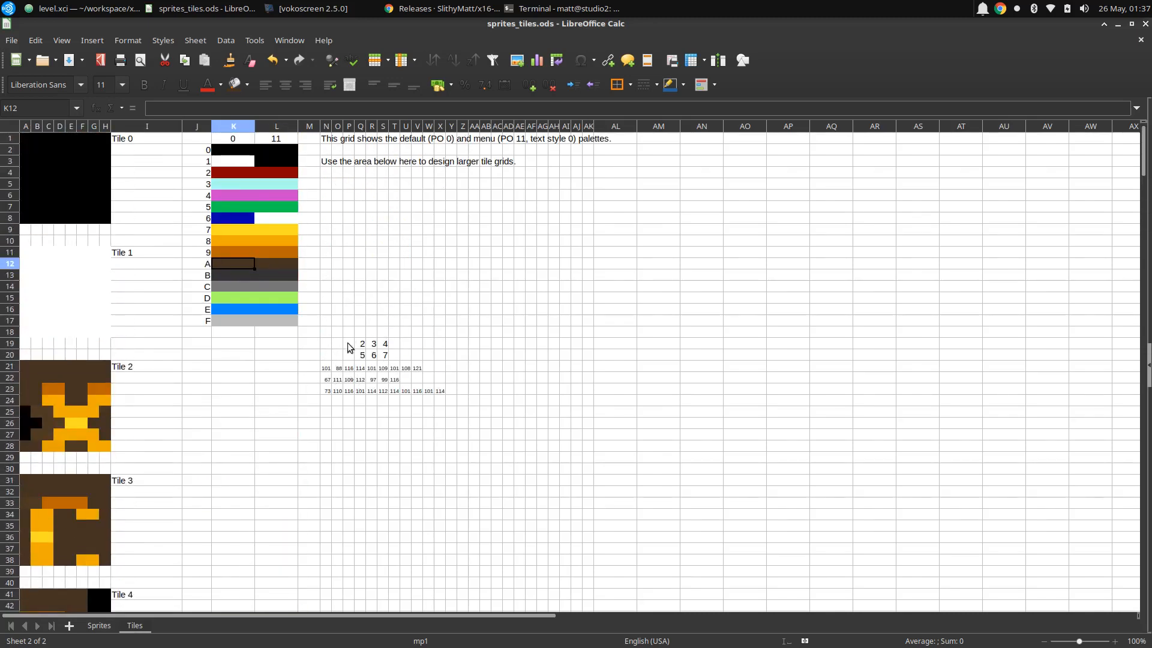
mouse_move(366, 348)
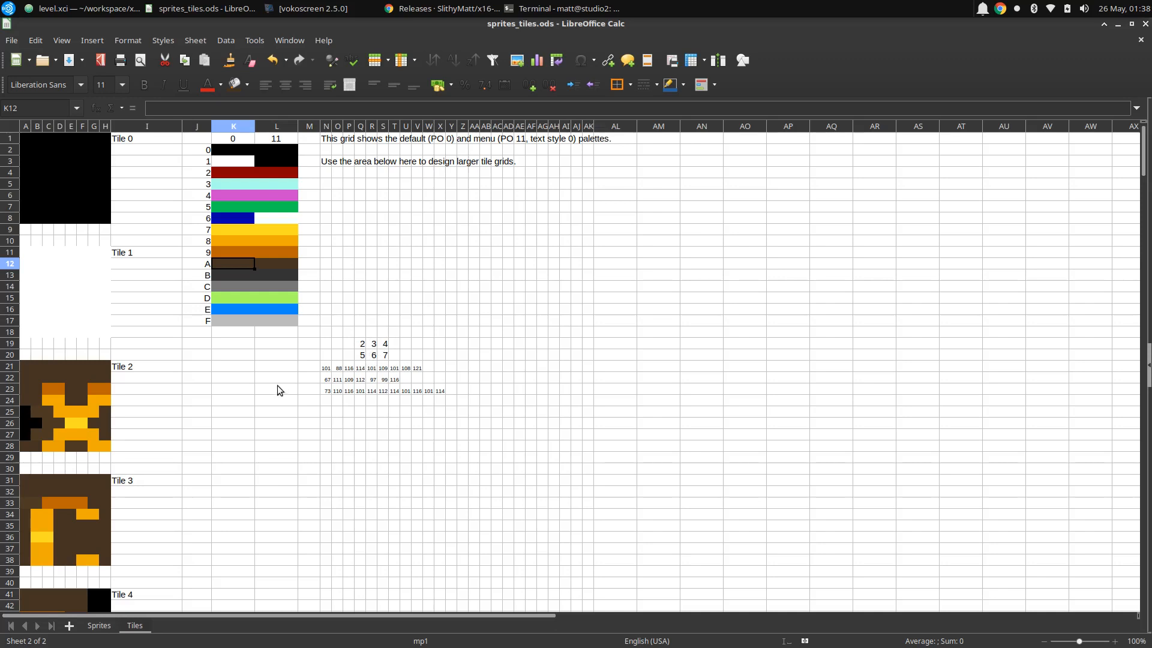
mouse_move(325, 372)
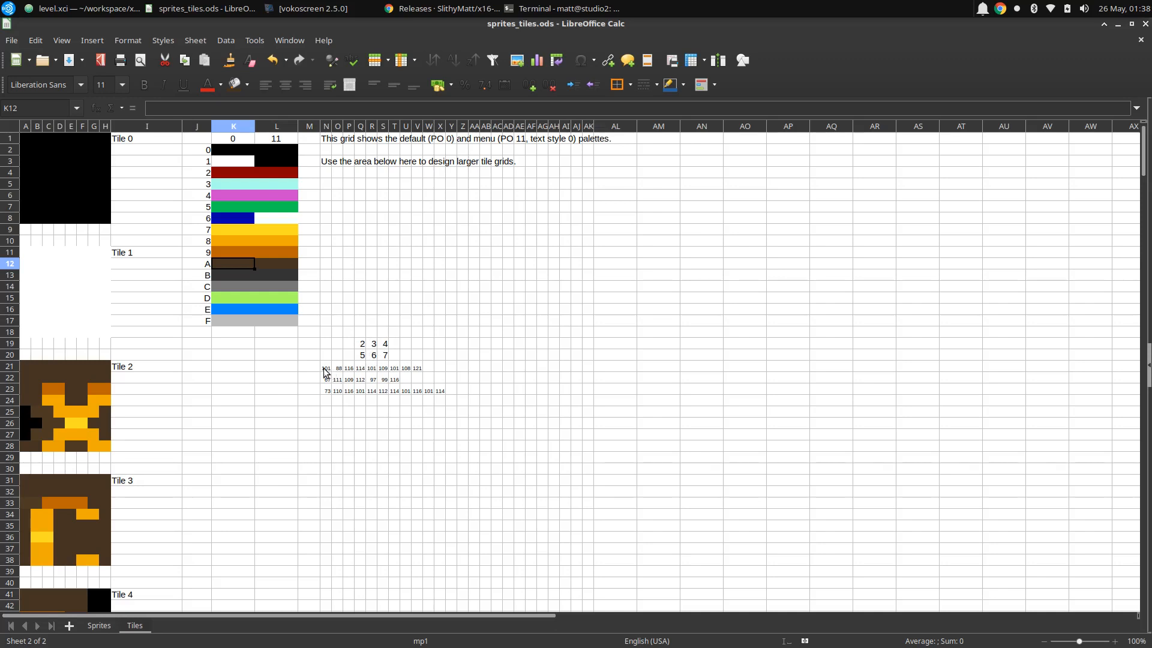
mouse_move(329, 372)
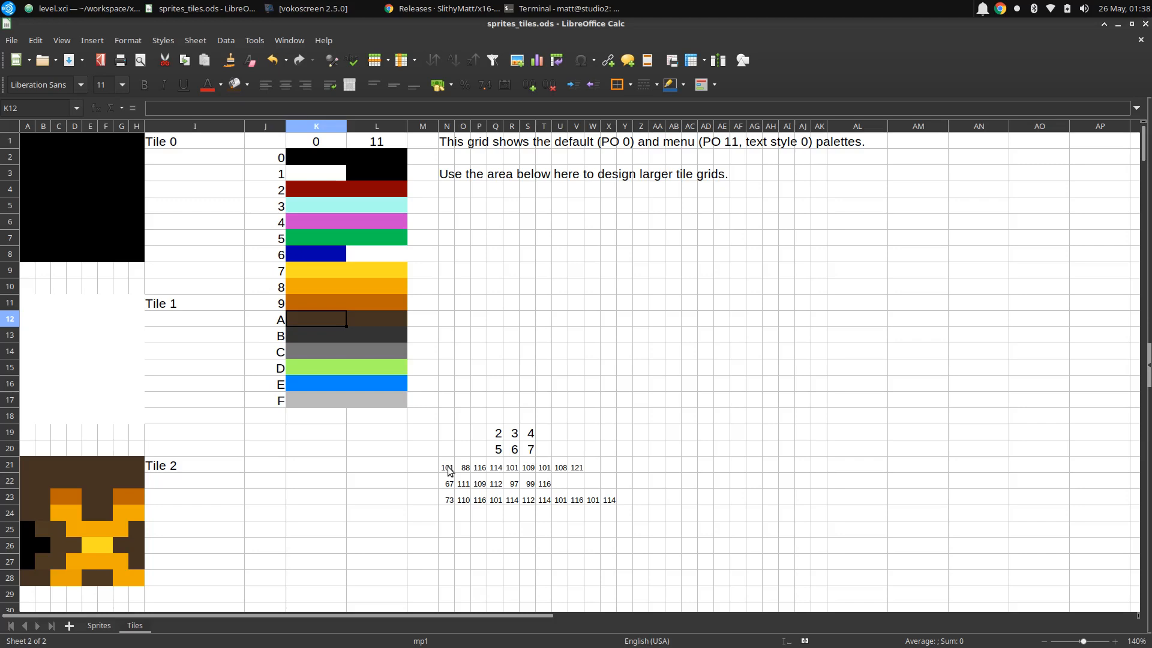
mouse_move(207, 85)
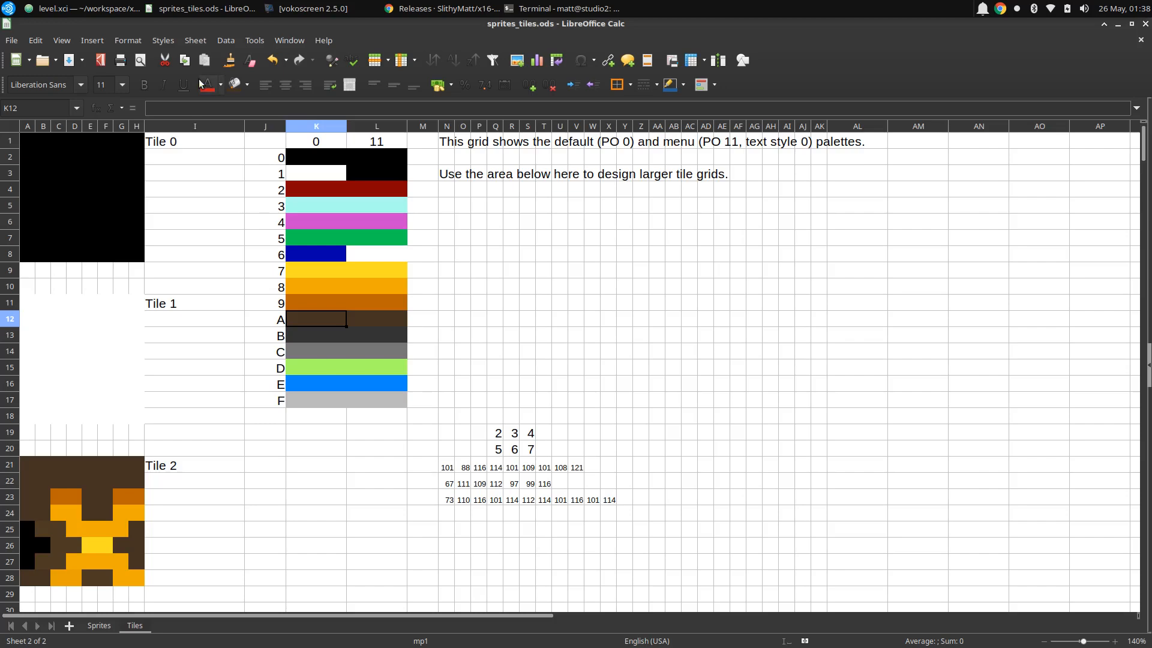
mouse_move(430, 13)
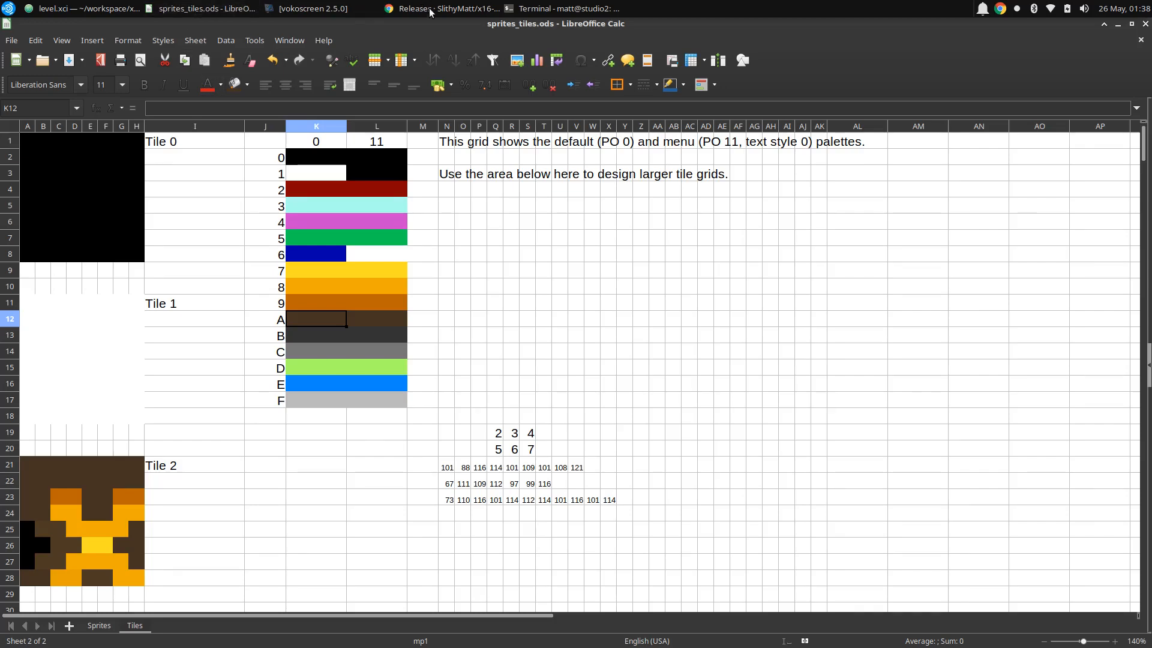
- Check the x16-xci Beta 0.6 releases page, then go back to level.xci
click(428, 9)
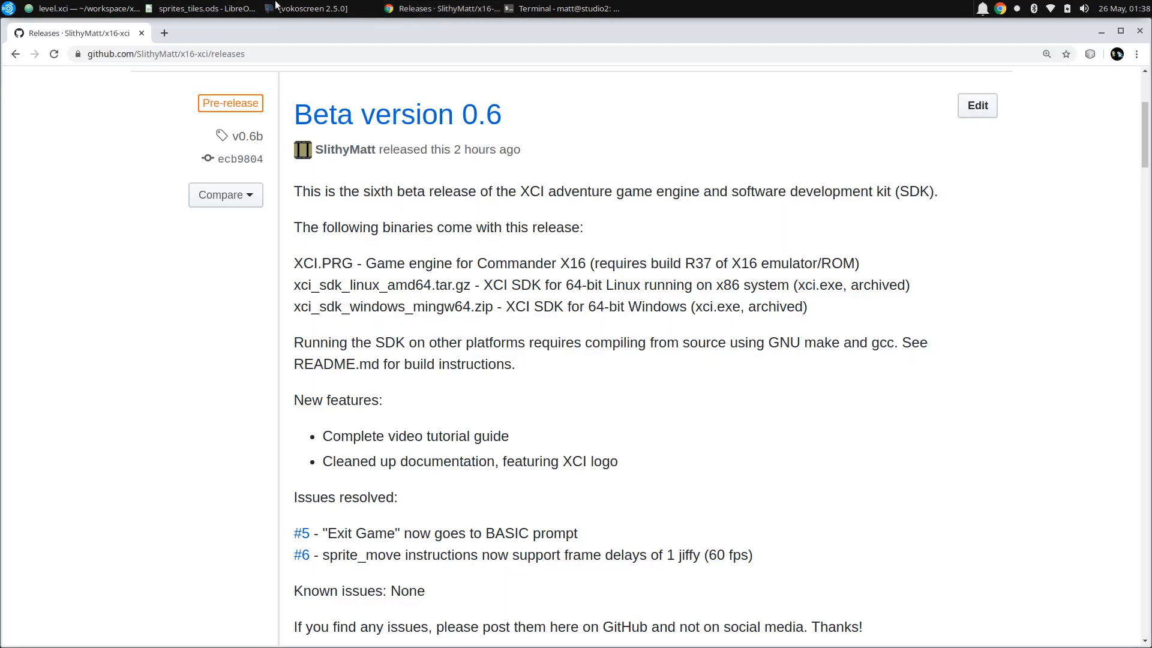
click(72, 10)
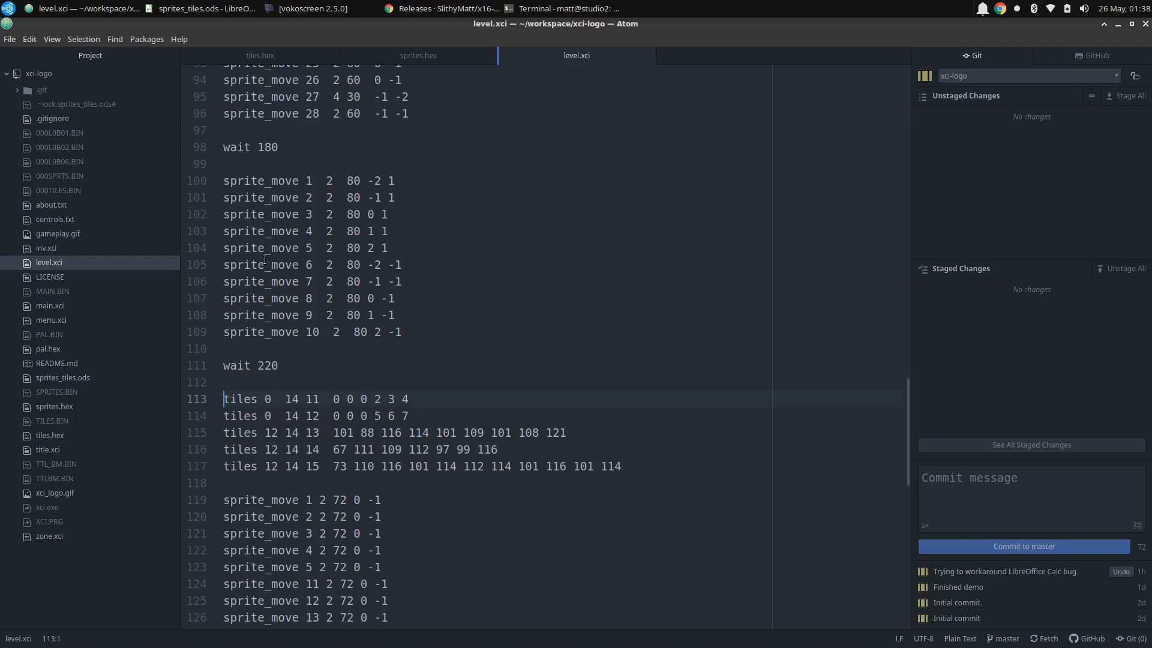
mouse_move(294, 268)
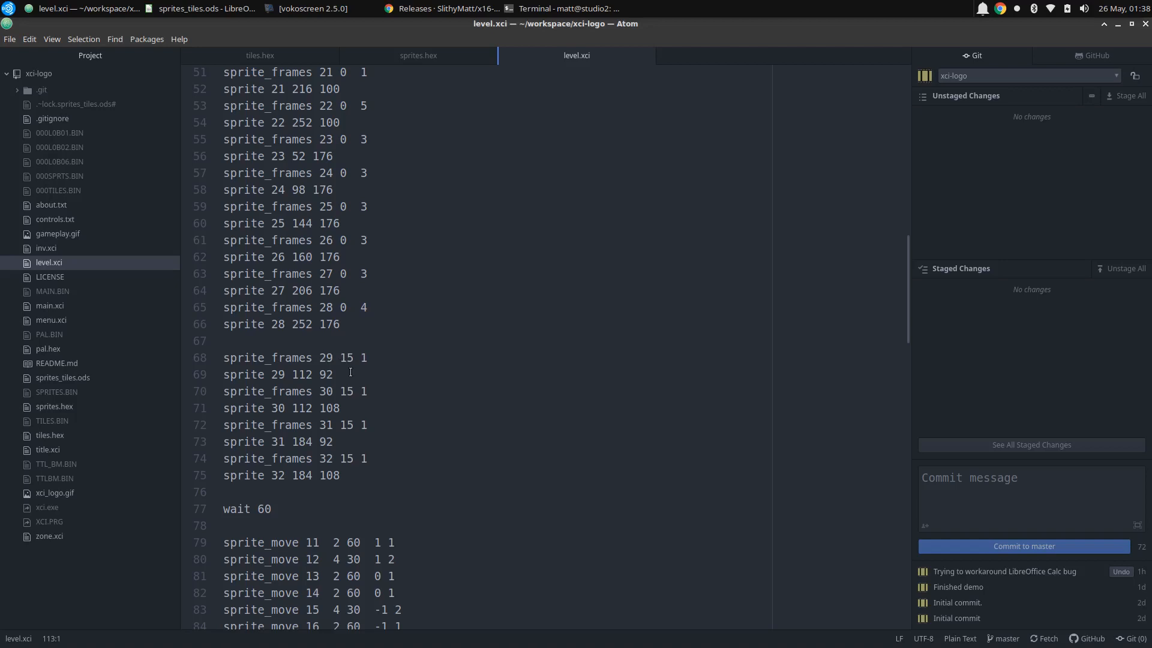
mouse_move(375, 265)
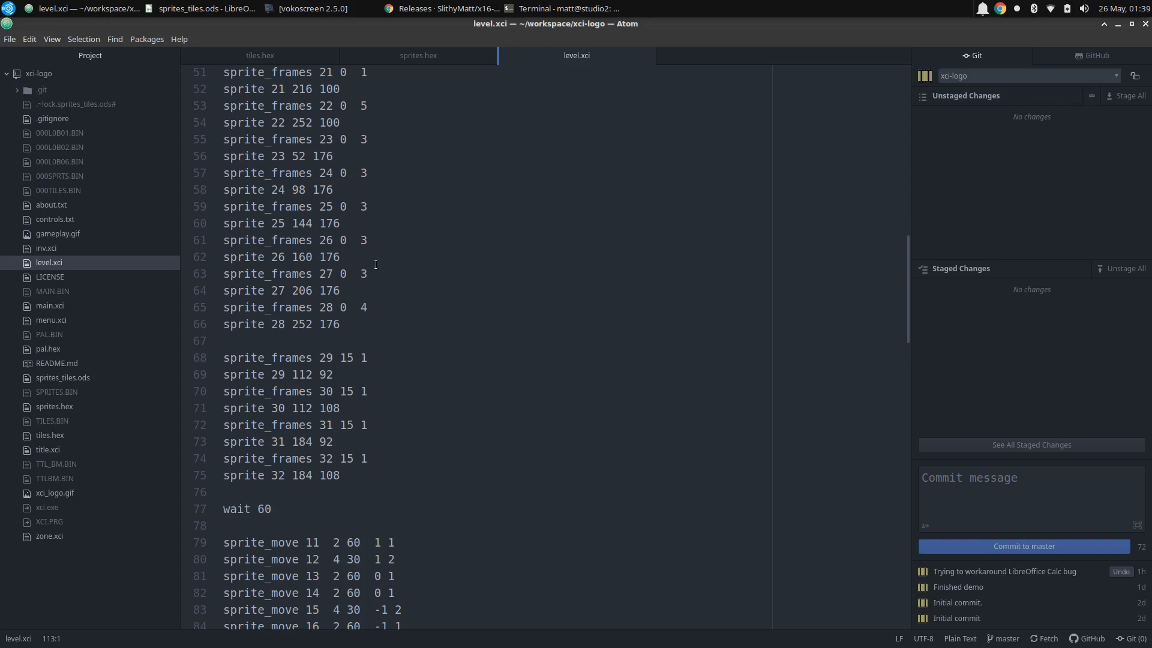
mouse_move(355, 196)
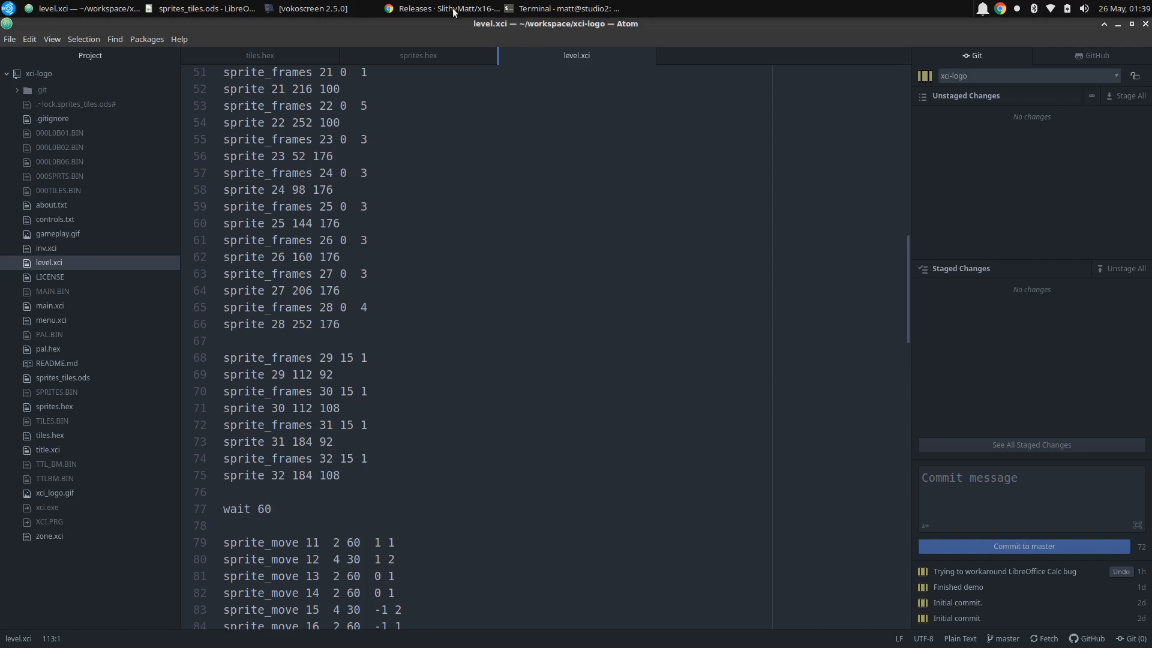
- Scroll level.xci through the sprite 21–32 definitions to the tiles commands
scroll(down, 3)
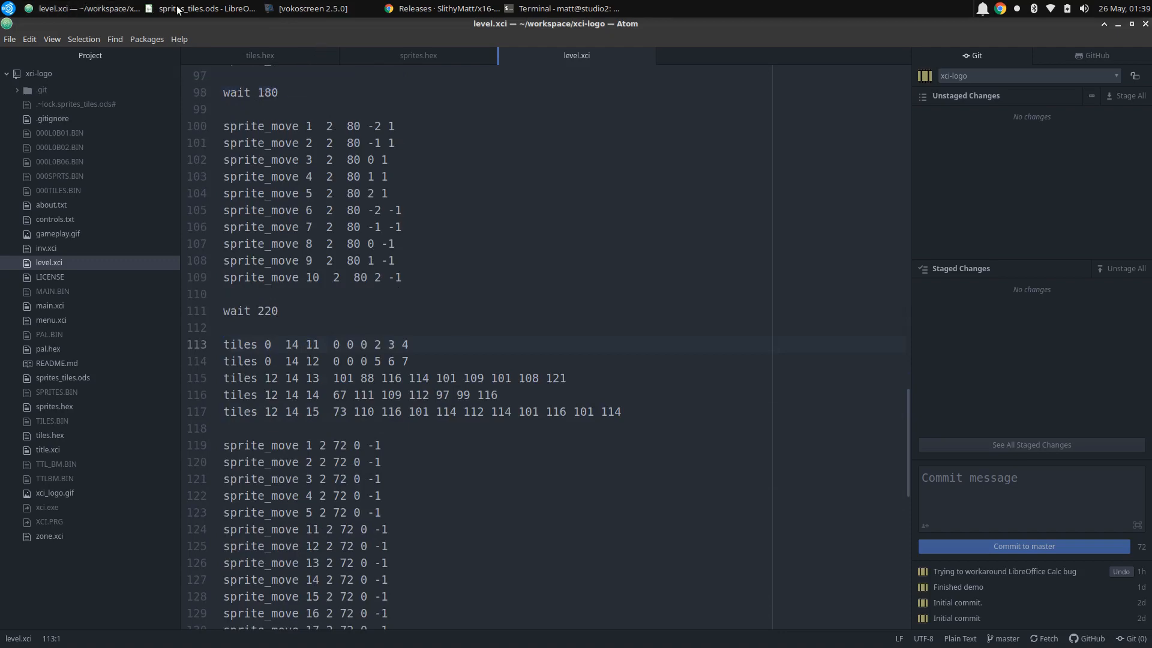
- Briefly view the sprites_tiles.ods spreadsheet again, then return to level.xci
click(198, 8)
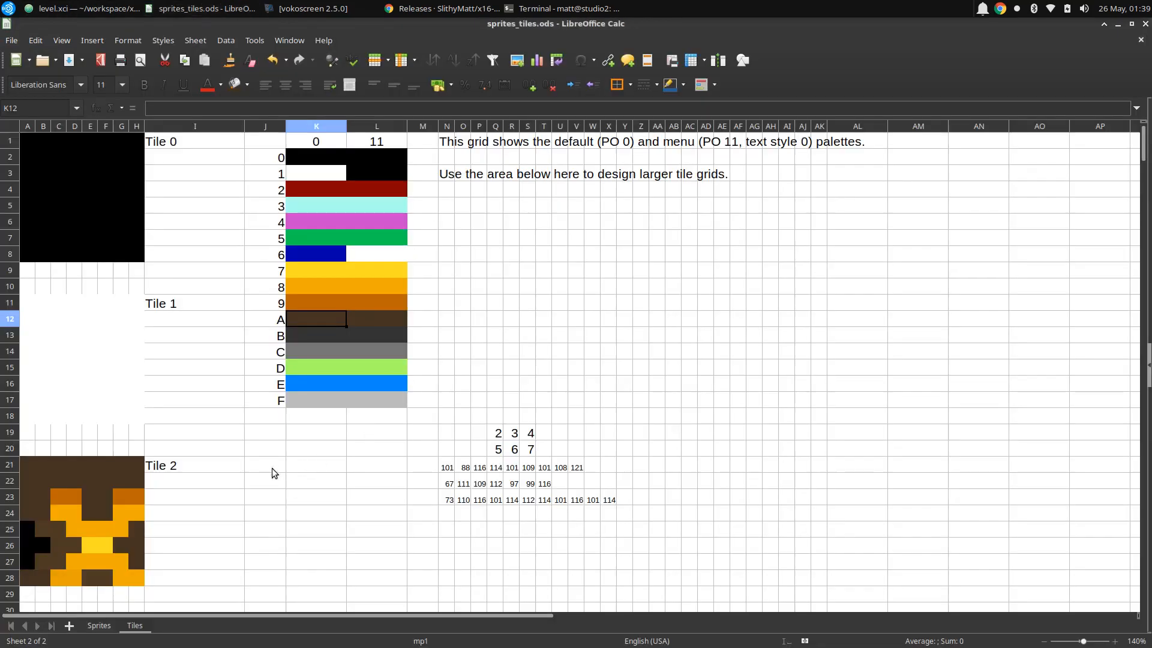
scroll(down, 3)
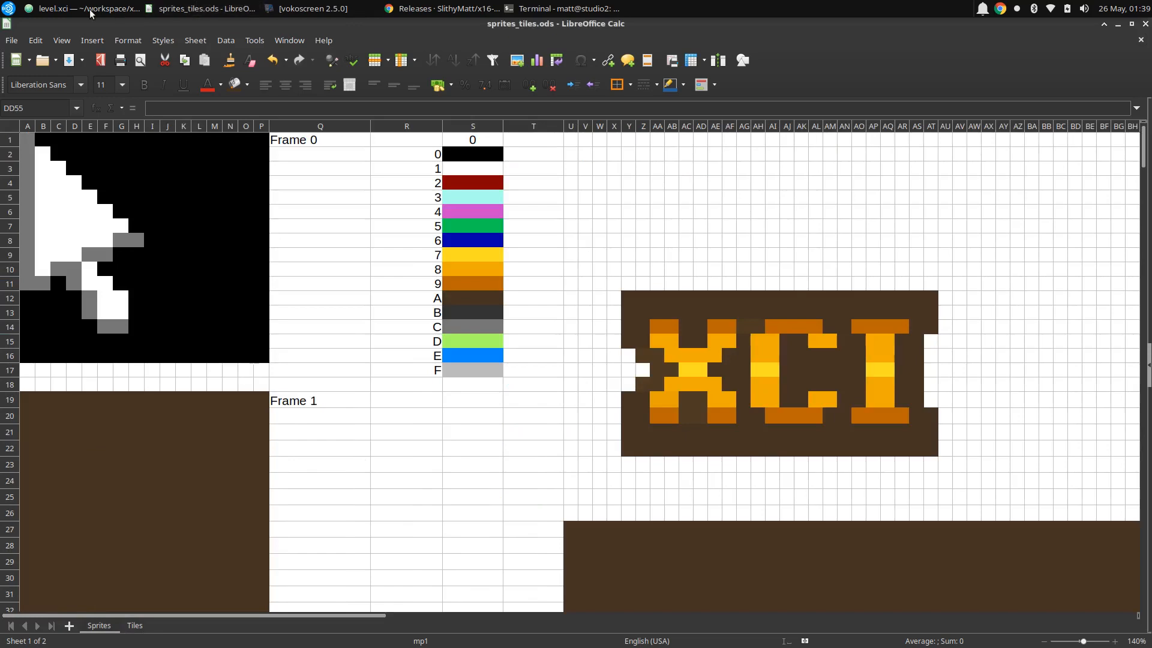
click(78, 6)
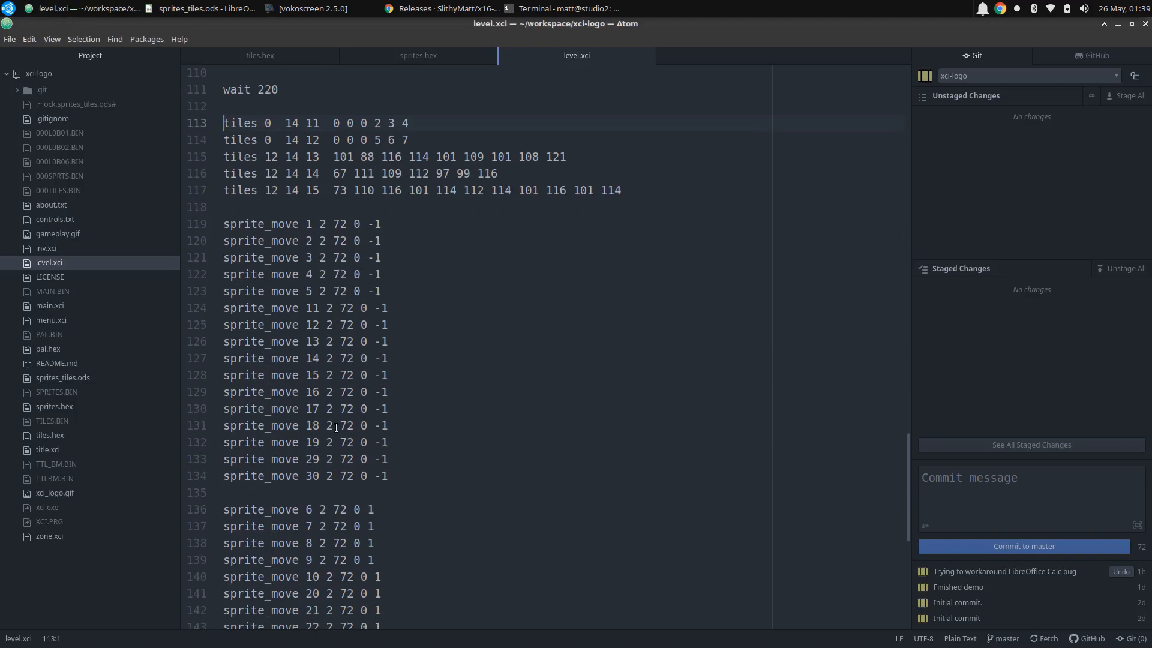
mouse_move(420, 270)
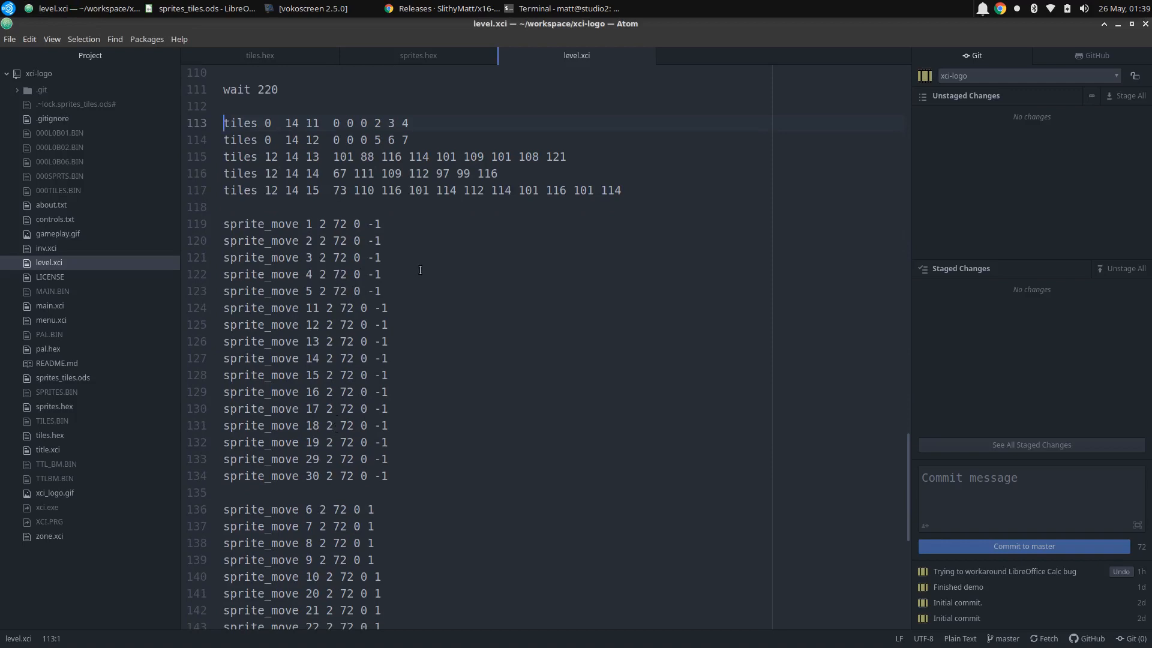
mouse_move(360, 274)
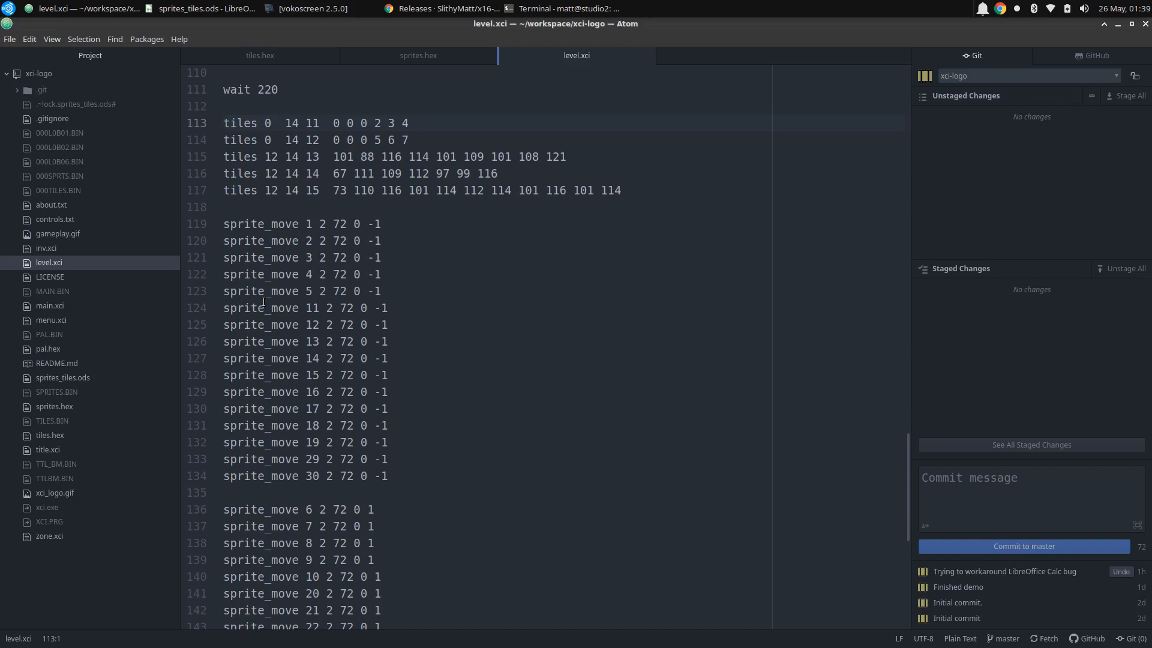
scroll(down, 3)
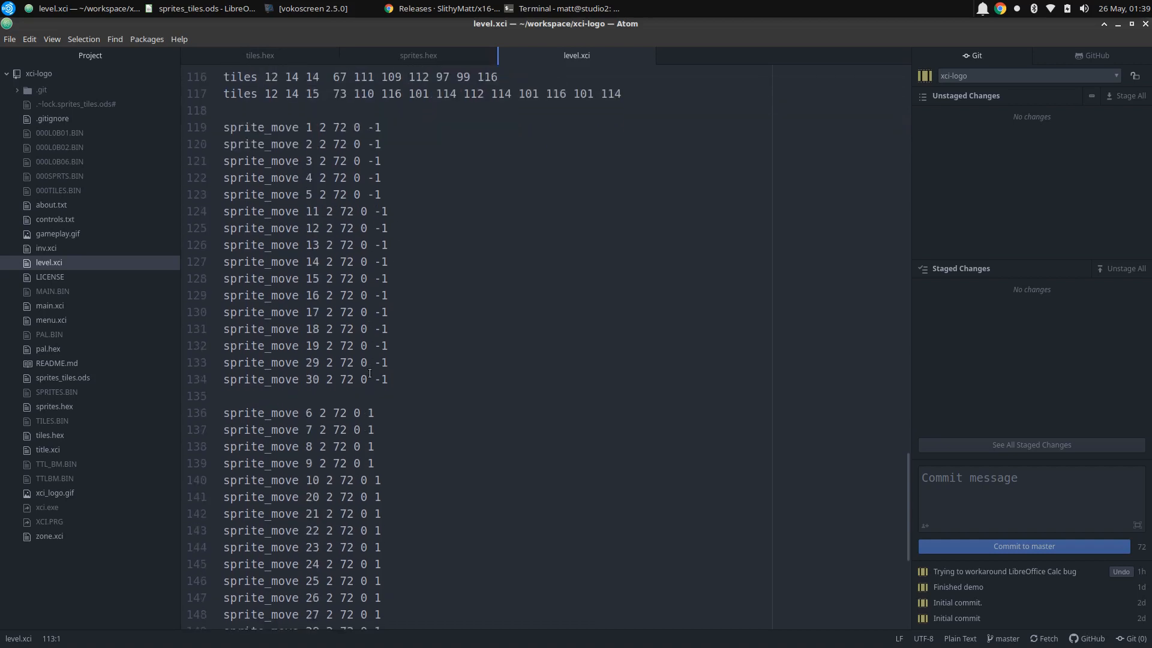
scroll(down, 3)
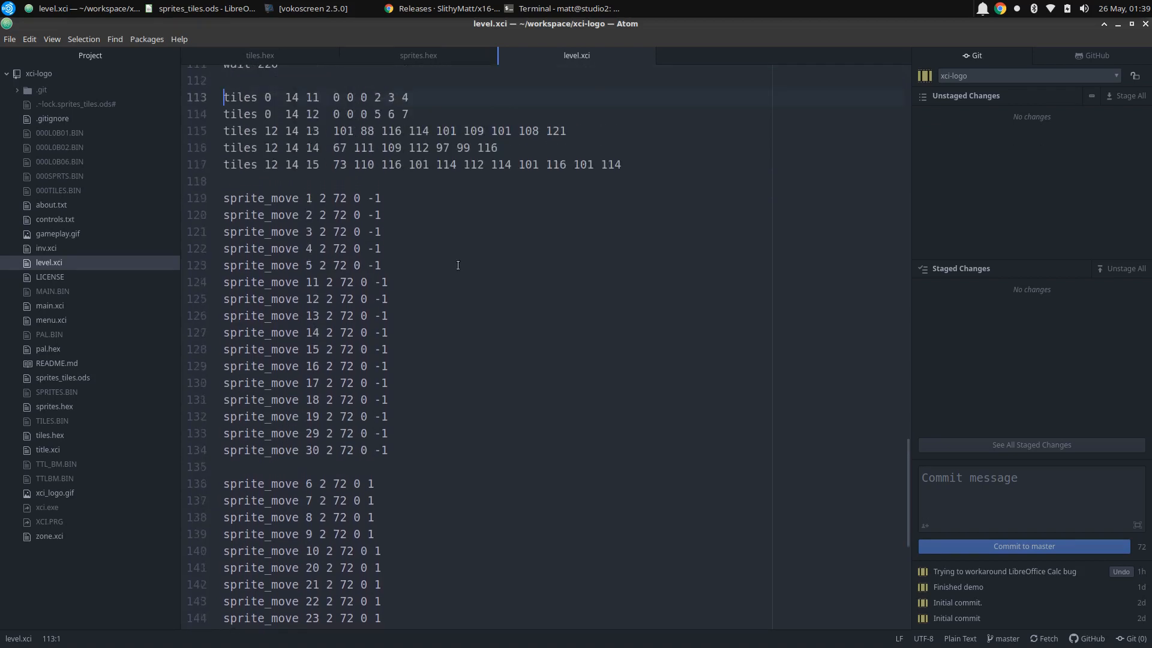
scroll(down, 3)
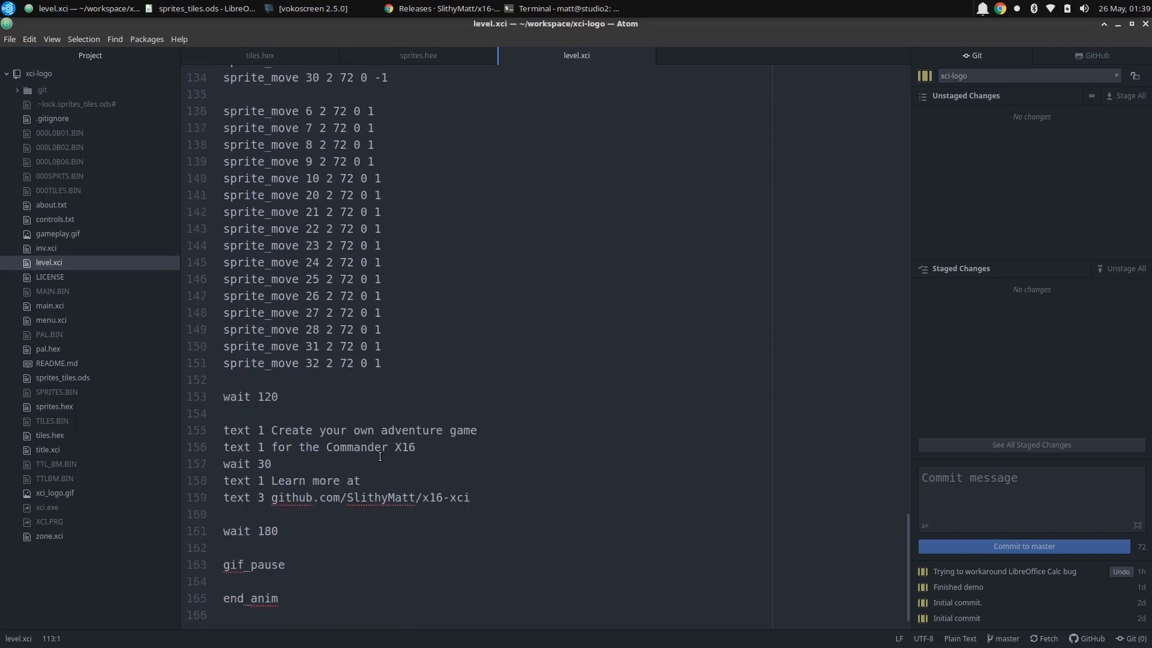
mouse_move(340, 430)
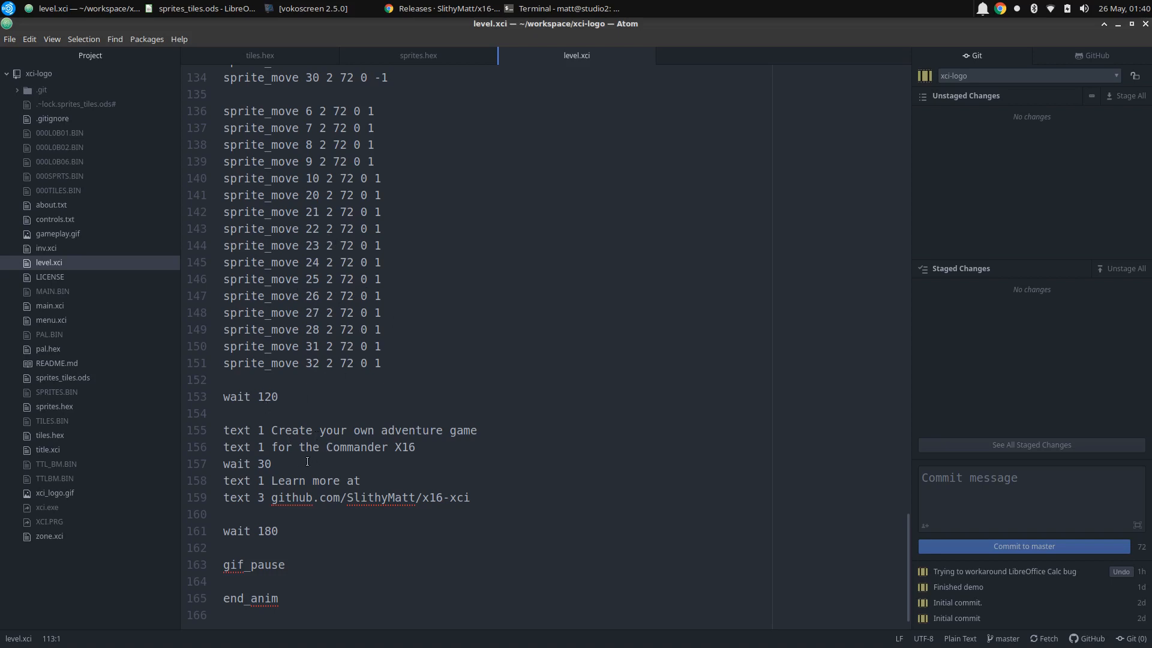
mouse_move(455, 496)
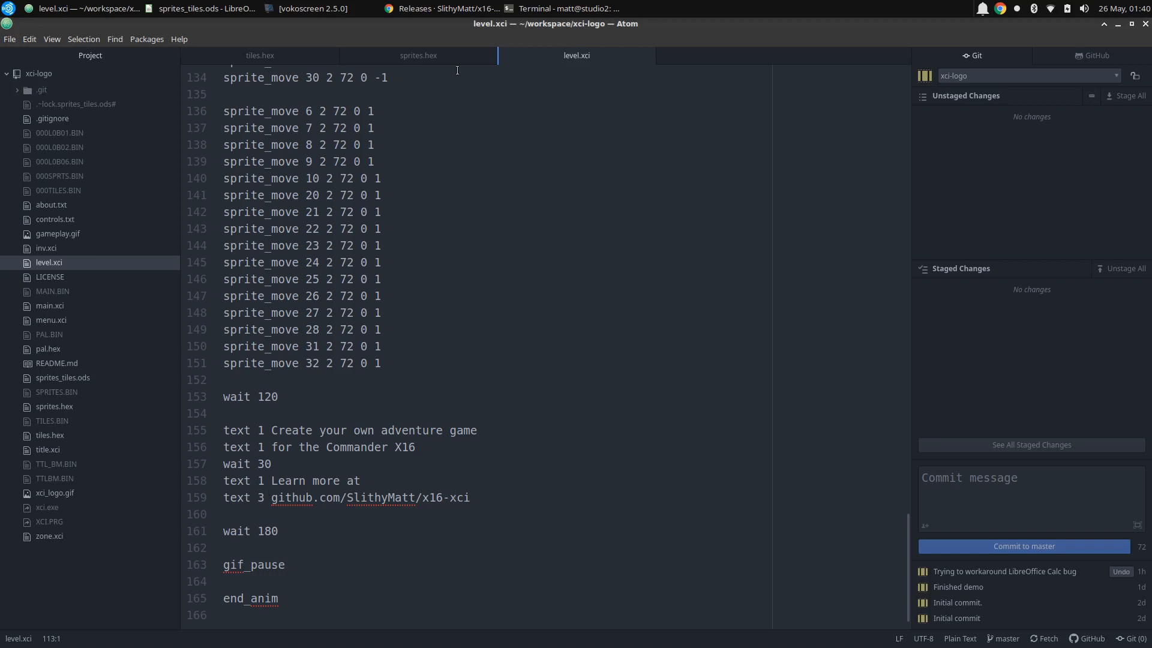
- Compile main.xci with ./xci.exe in the Terminal and launch the X16 emulator
click(562, 7)
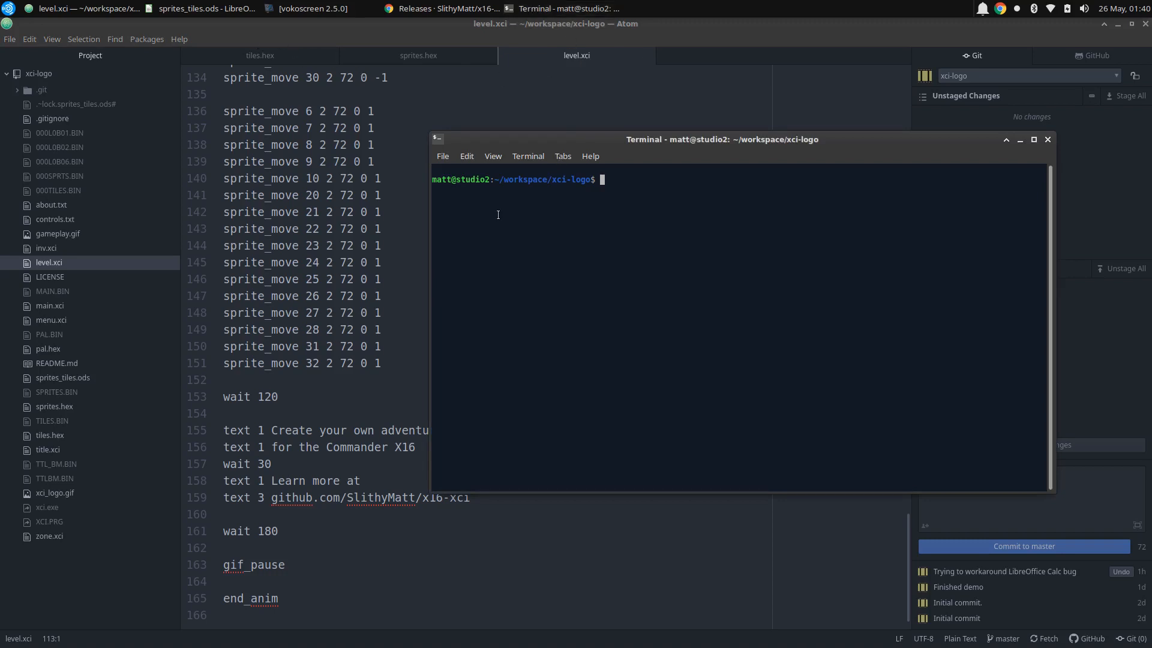
mouse_move(581, 208)
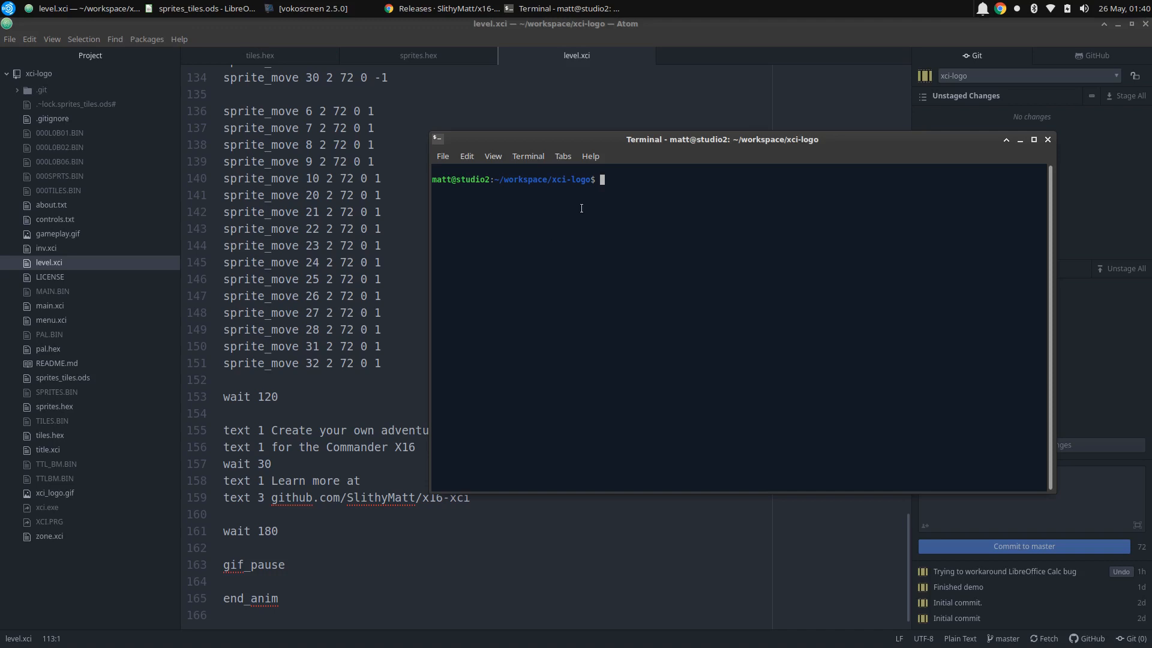
mouse_move(572, 189)
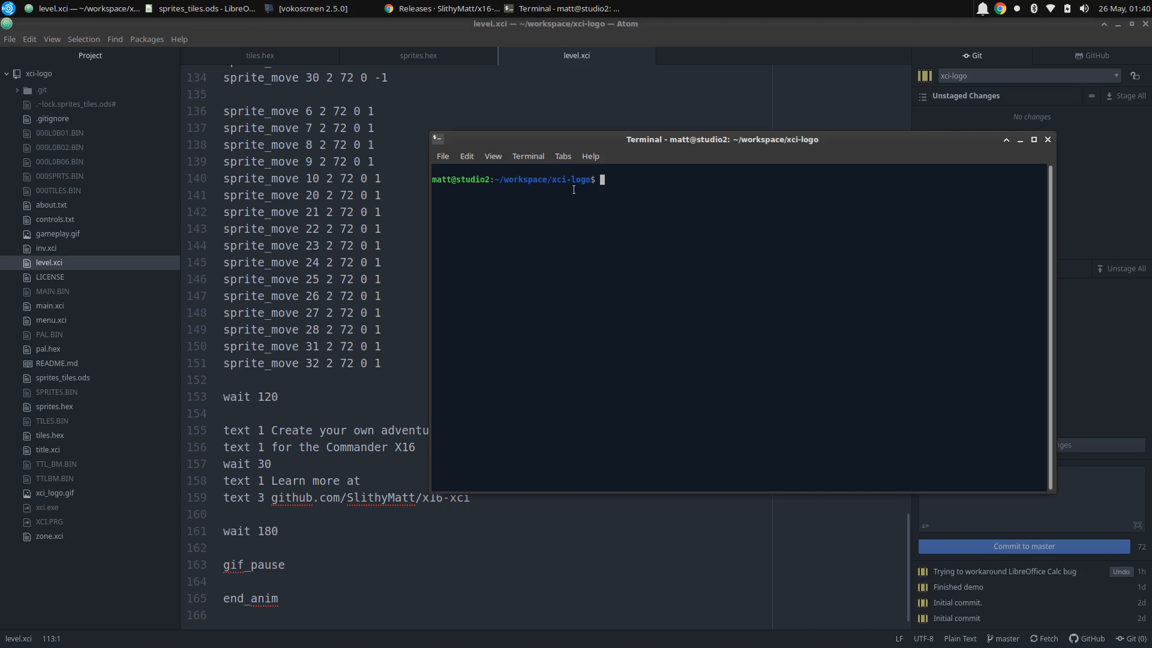
mouse_move(593, 232)
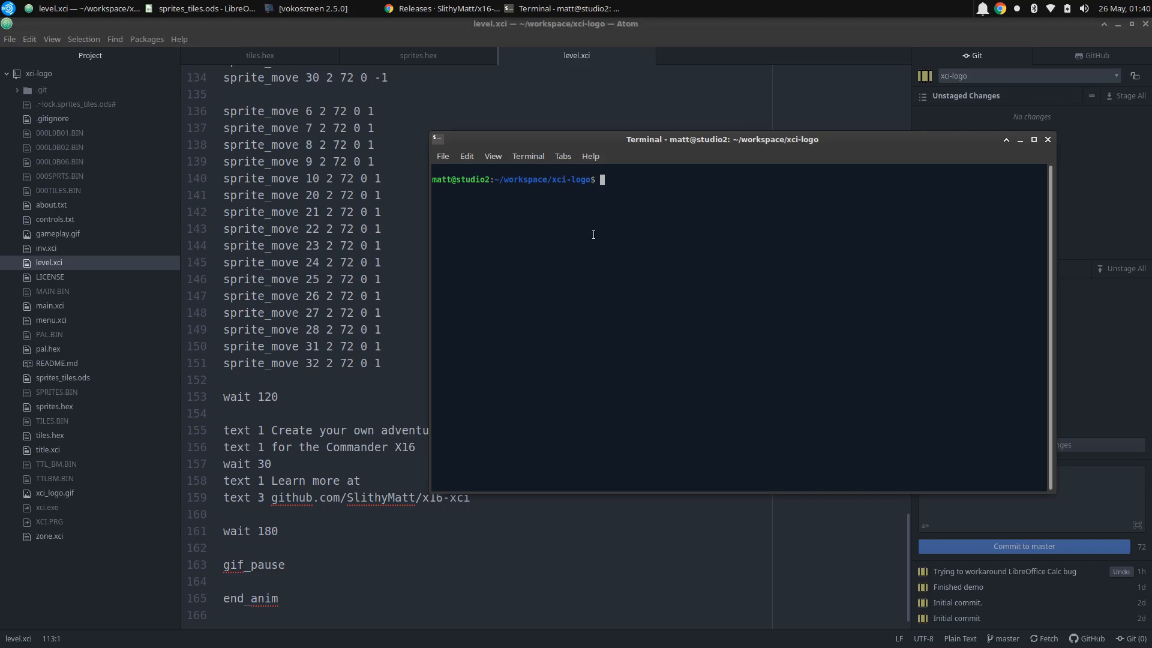
text(./xci.exe main.xci)
text(x16emu -prg XCI.PRG -run)
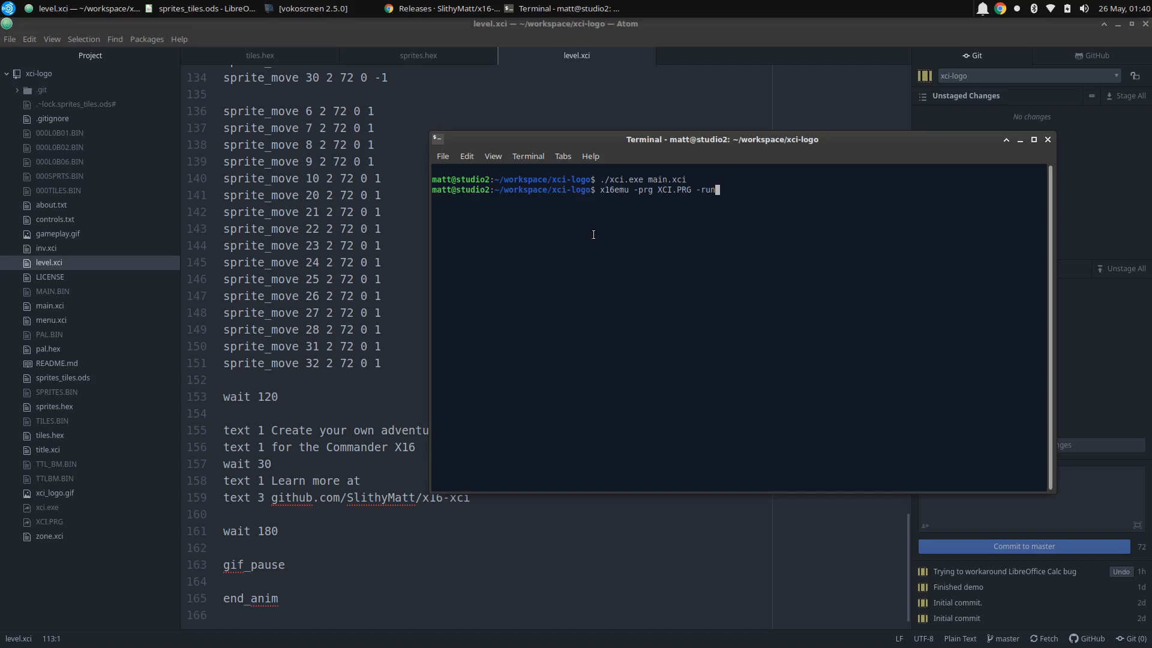
key(Return)
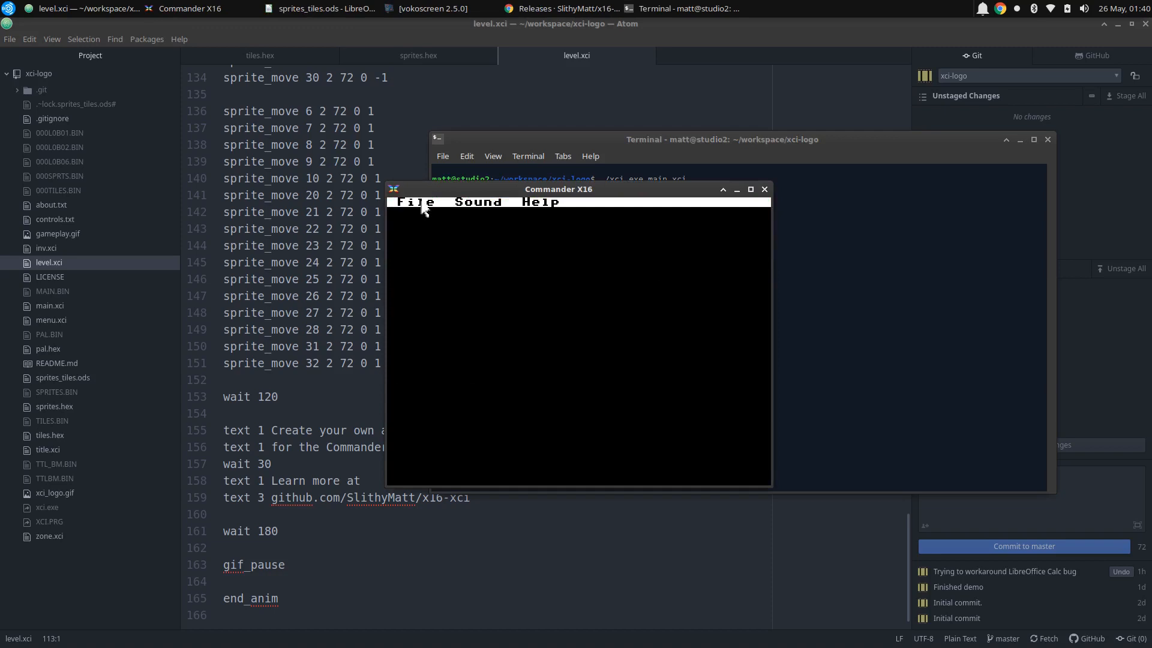
- Watch the XCI logo intro and credits play in the Commander X16 emulator, then leave it
click(415, 202)
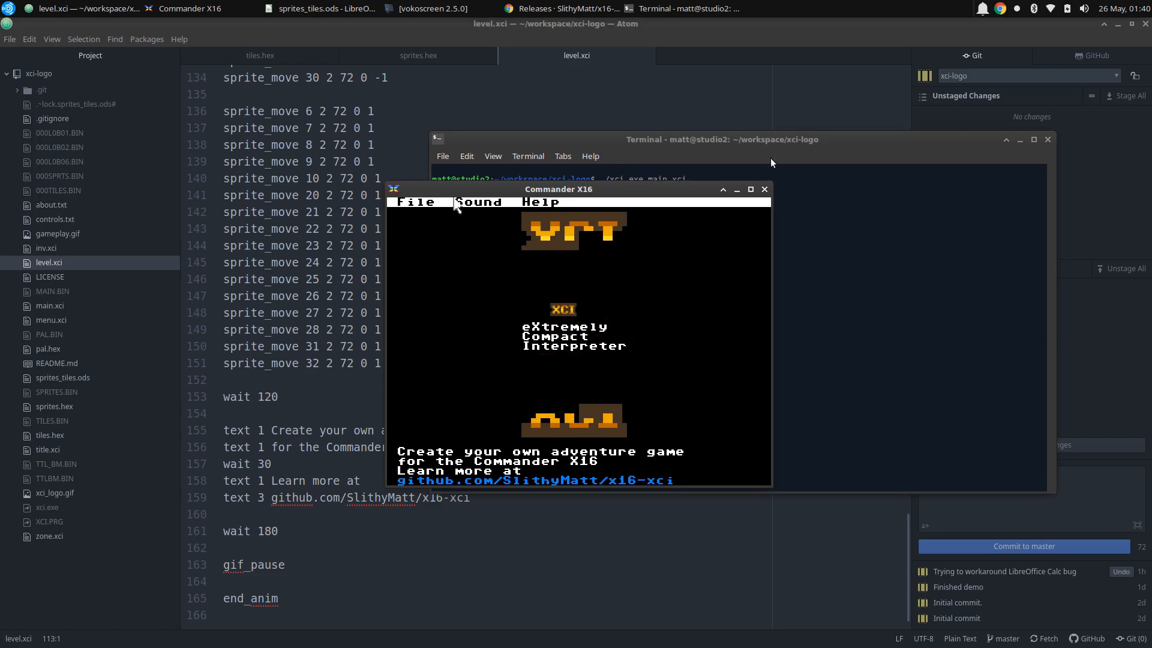
mouse_move(429, 216)
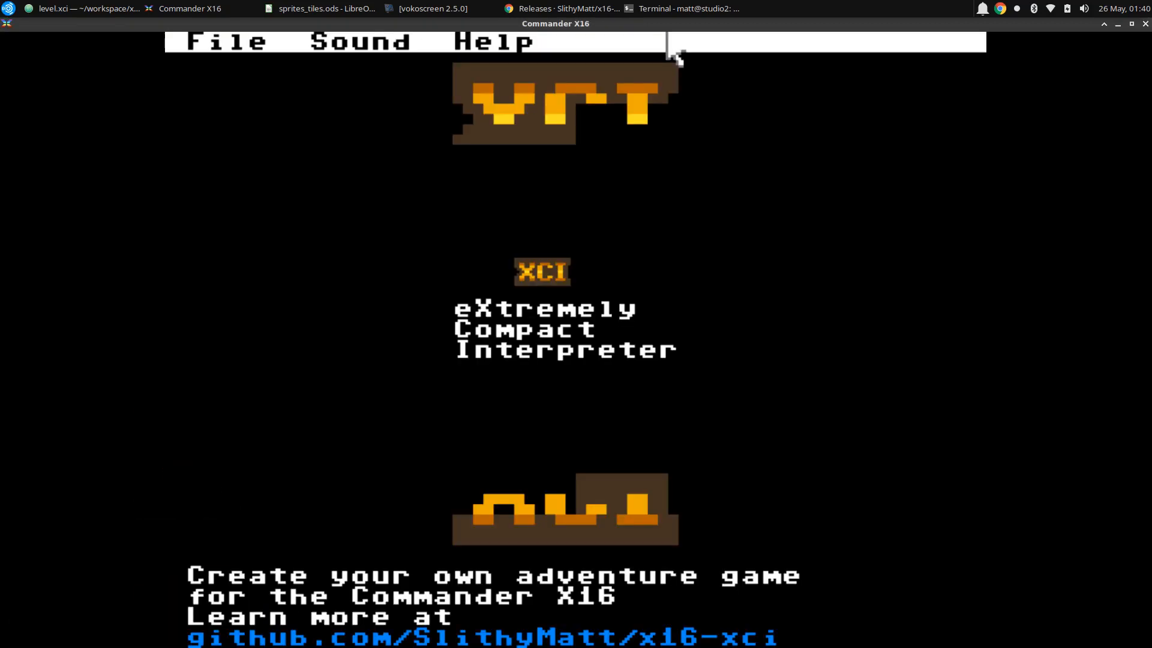
mouse_move(237, 69)
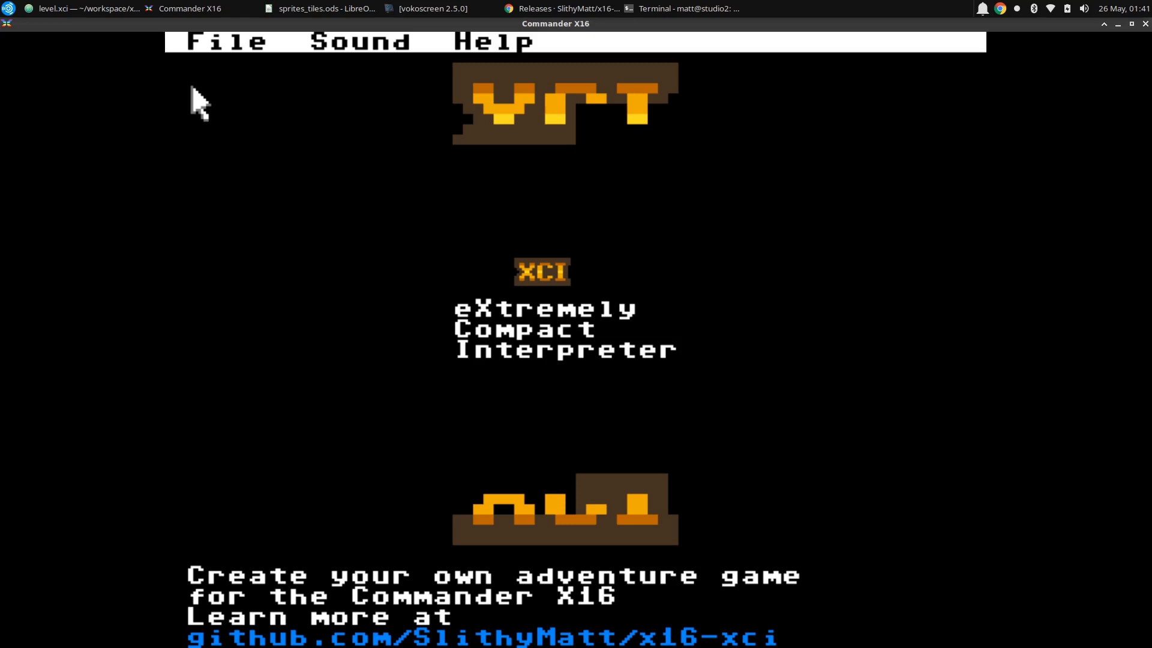
mouse_move(215, 91)
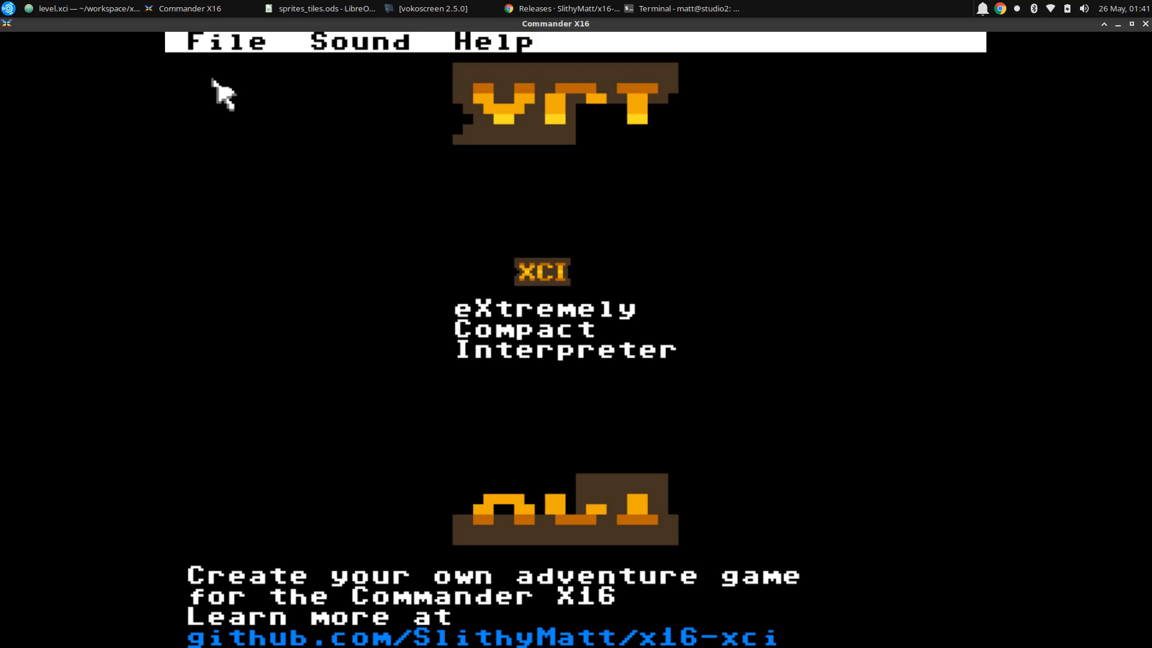
click(564, 9)
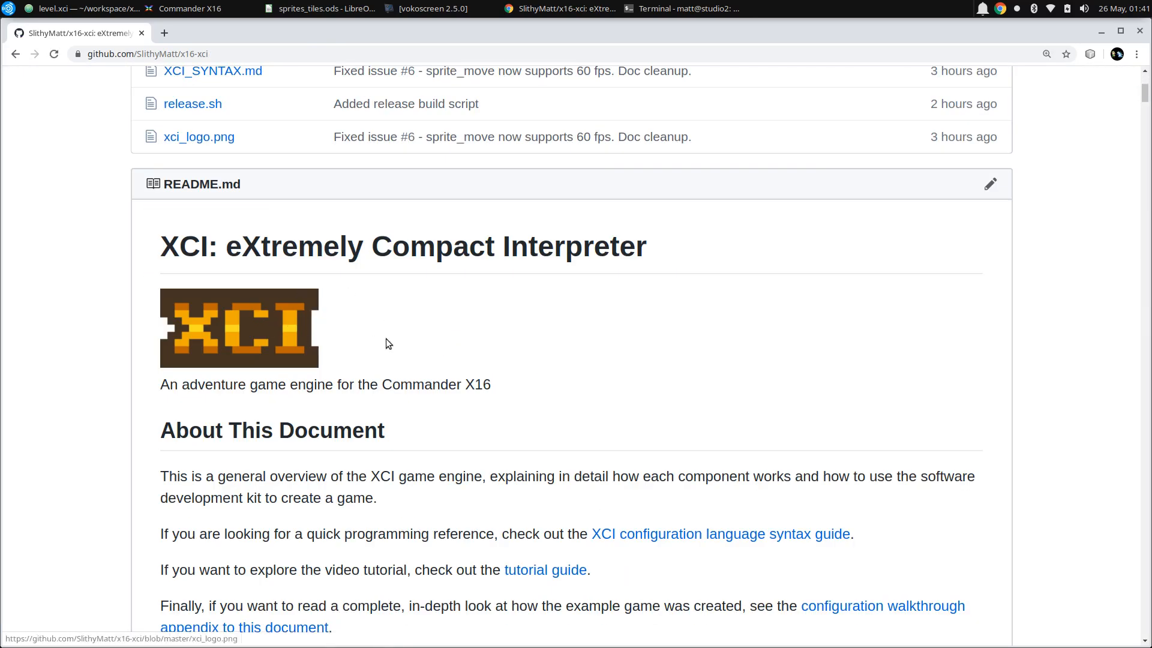
mouse_move(385, 384)
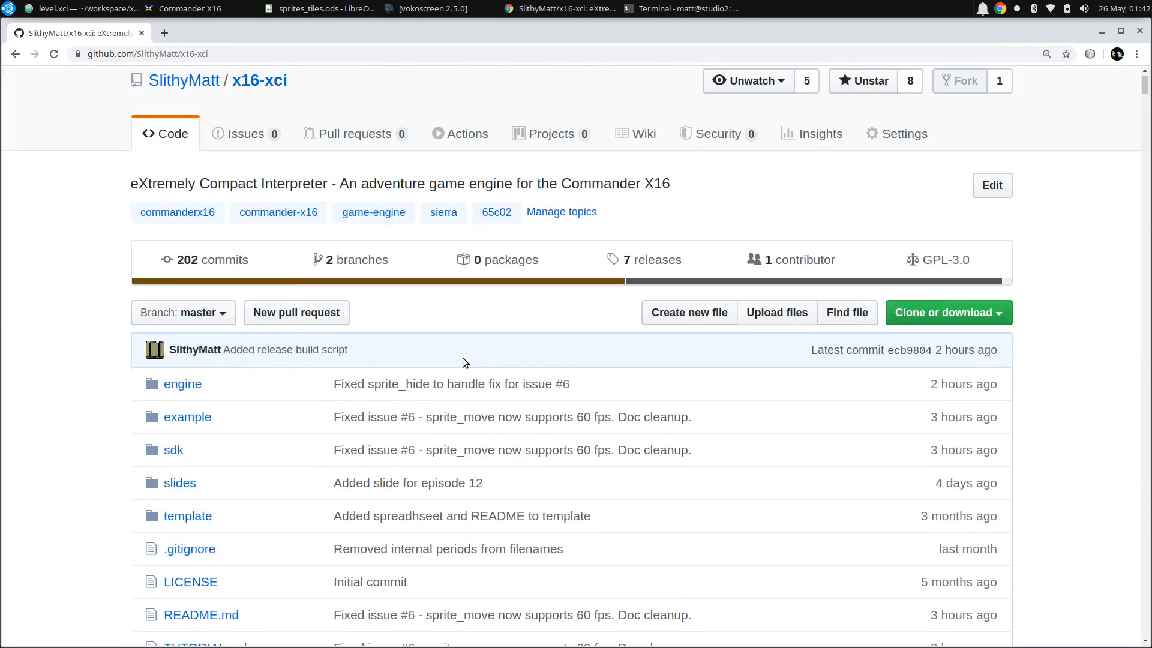
- Follow the owner name link from the x16-xci README page
click(183, 79)
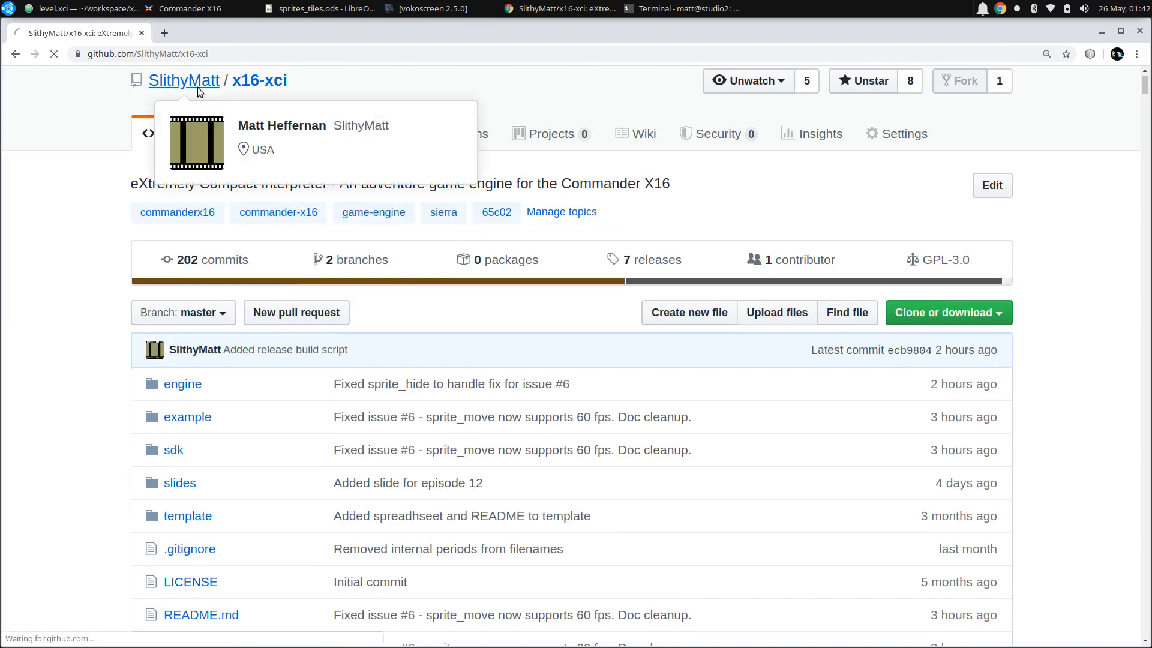
- Open the SlithyMatt GitHub profile to view repositories like x16-chasevault, x16-xci and xci-tictactoe
click(183, 79)
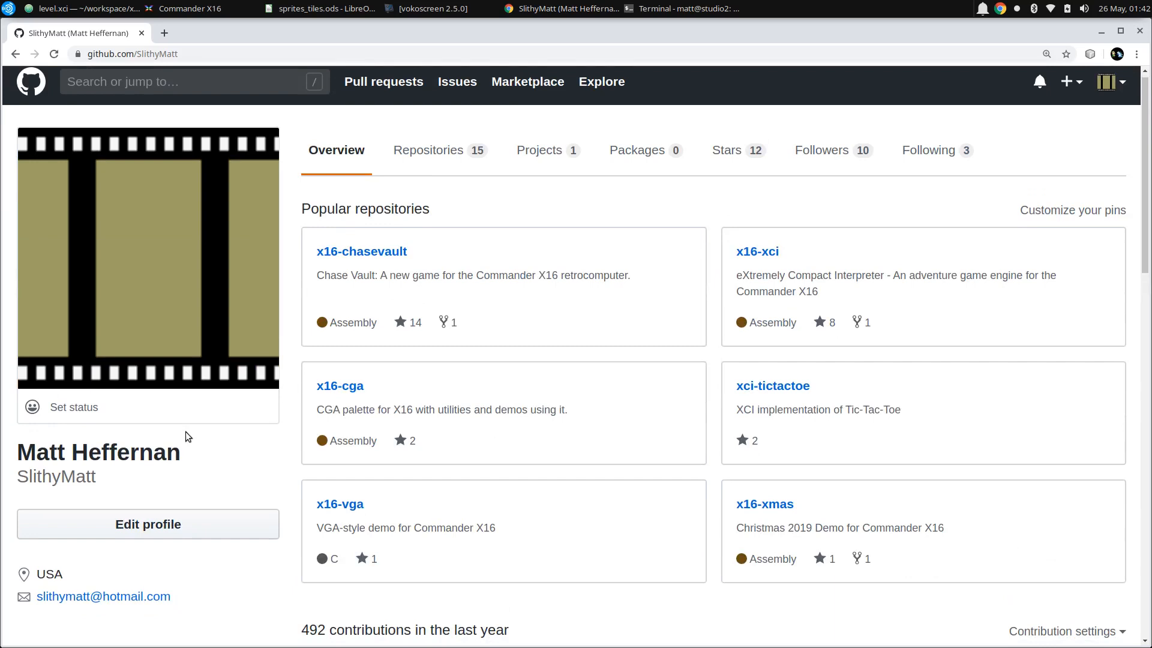
mouse_move(866, 213)
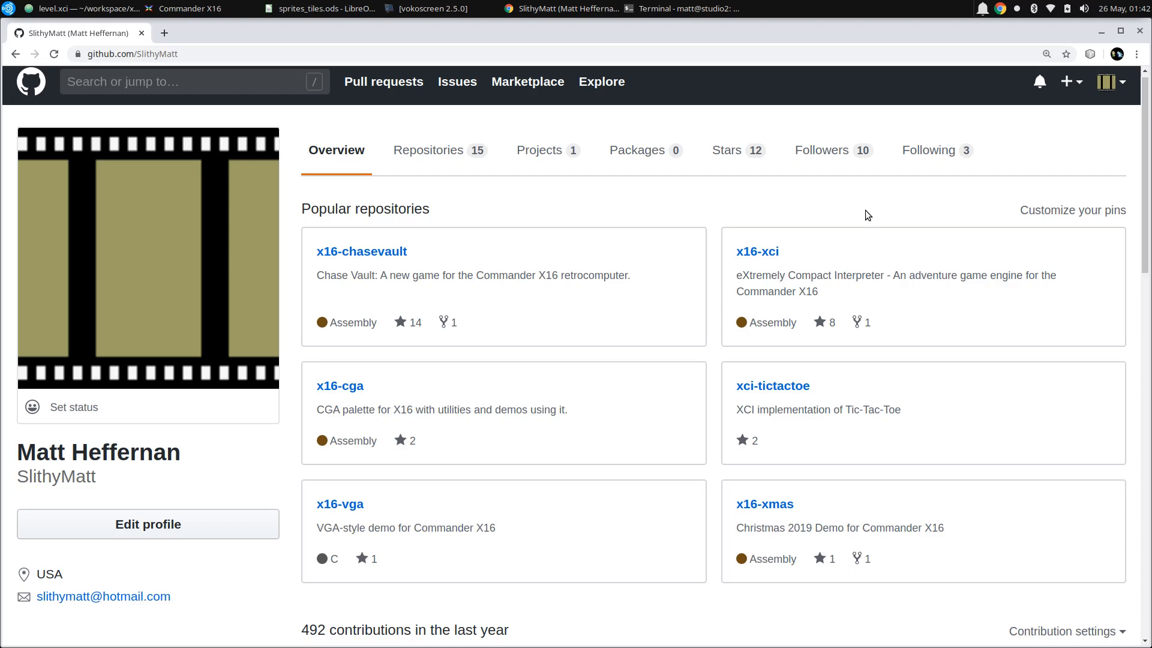
mouse_move(568, 37)
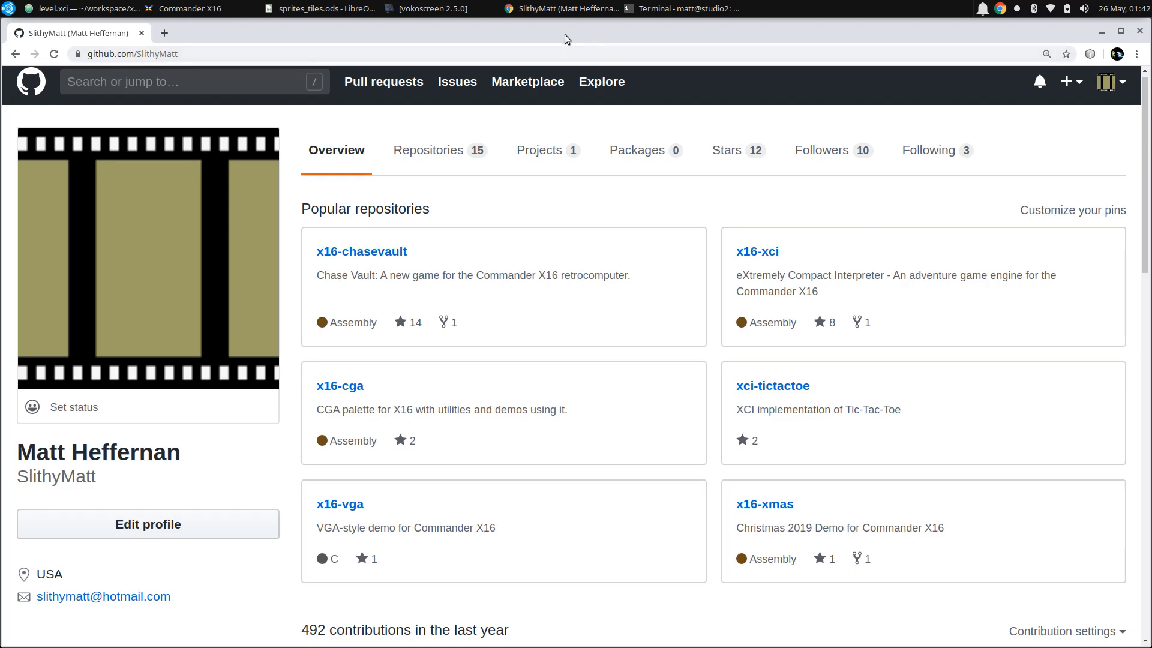
mouse_move(565, 9)
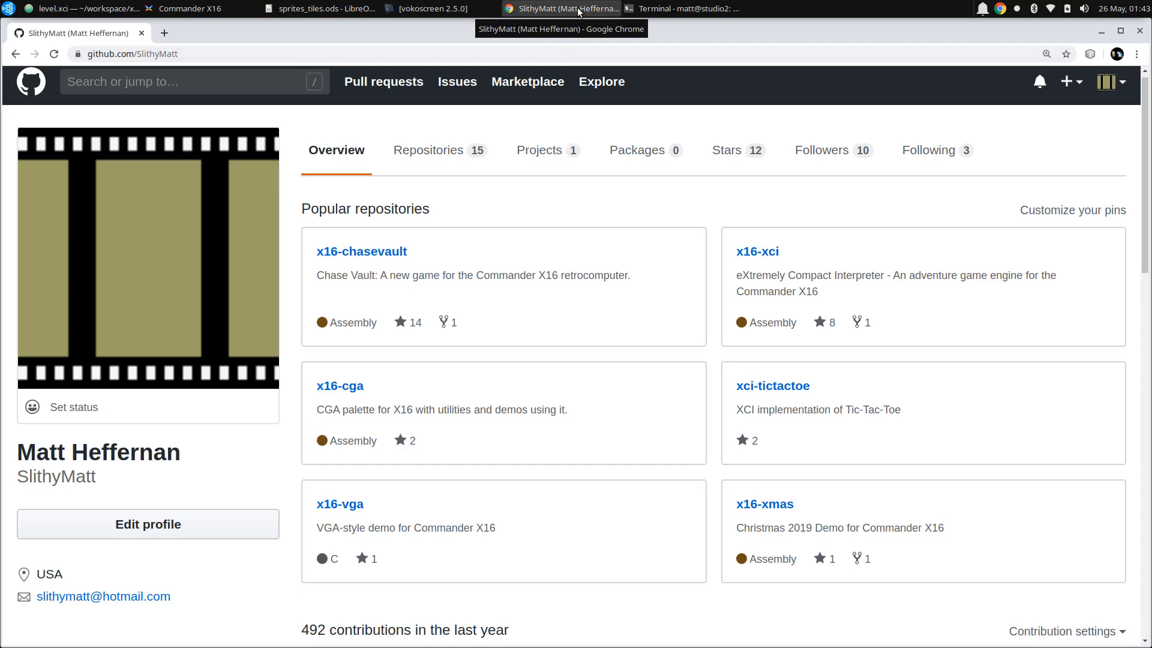
mouse_move(735, 68)
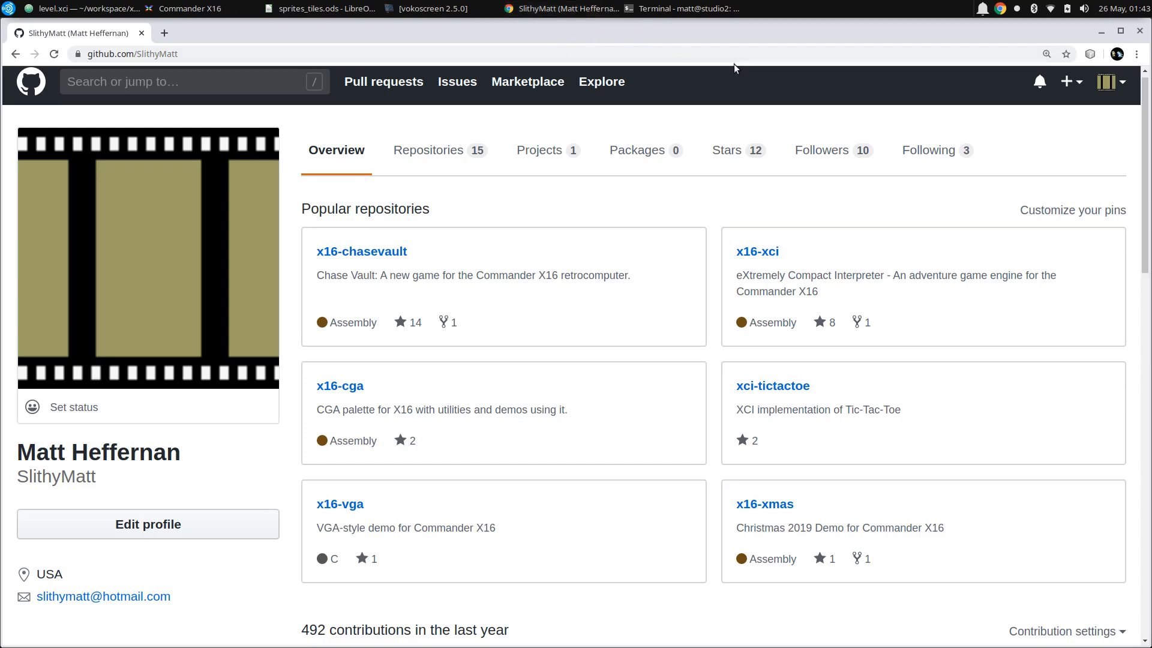